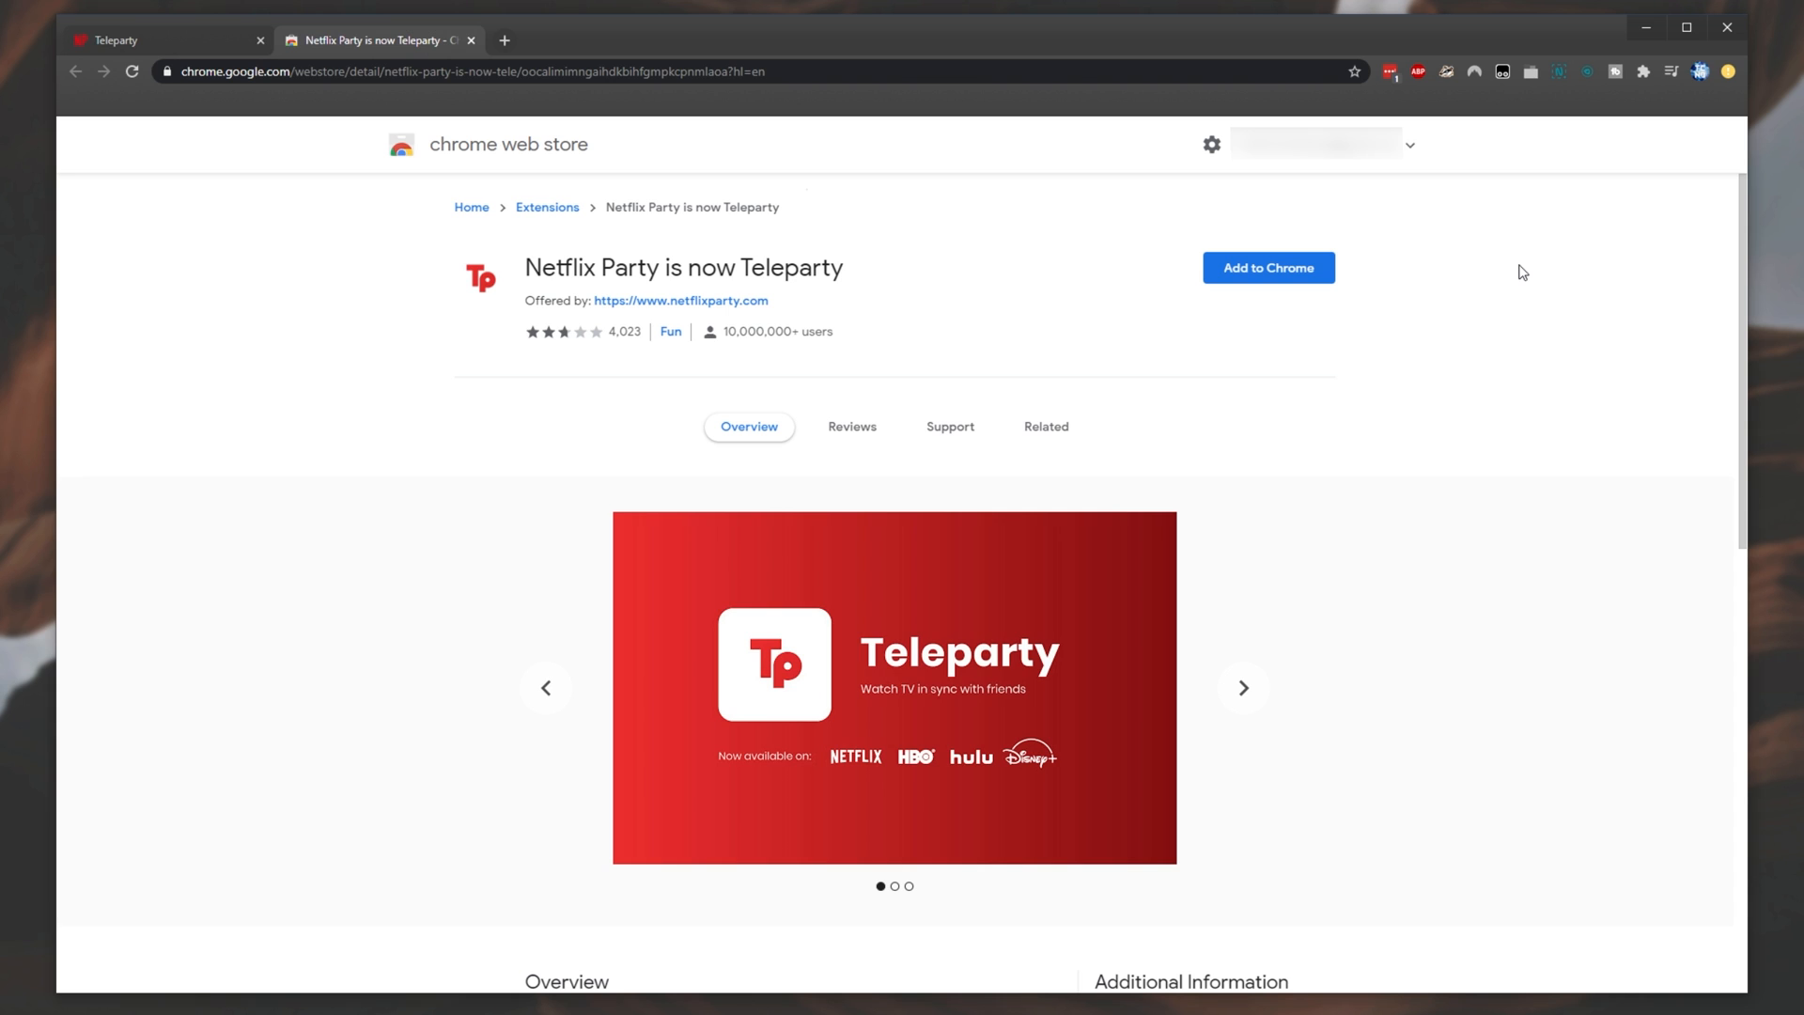
- Add the Netflix Party is now Teleparty extension from its Chrome Web Store page and confirm
left_click(1243, 687)
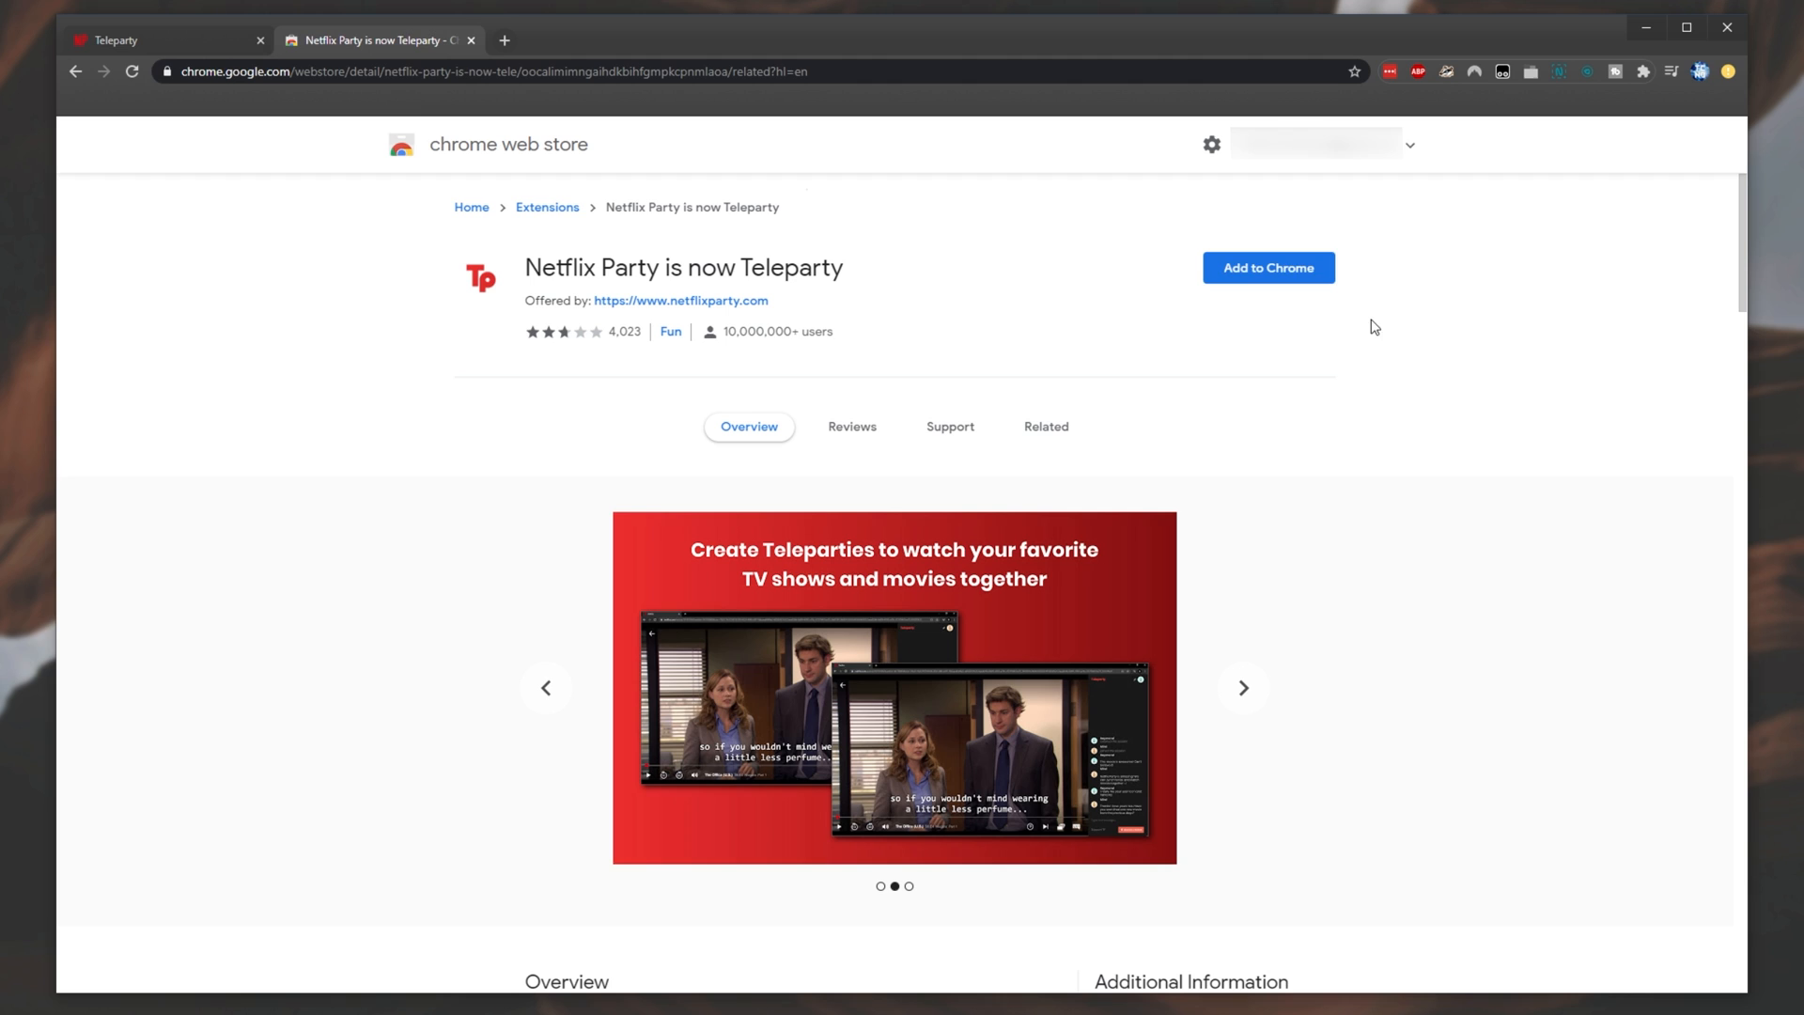
left_click(1269, 268)
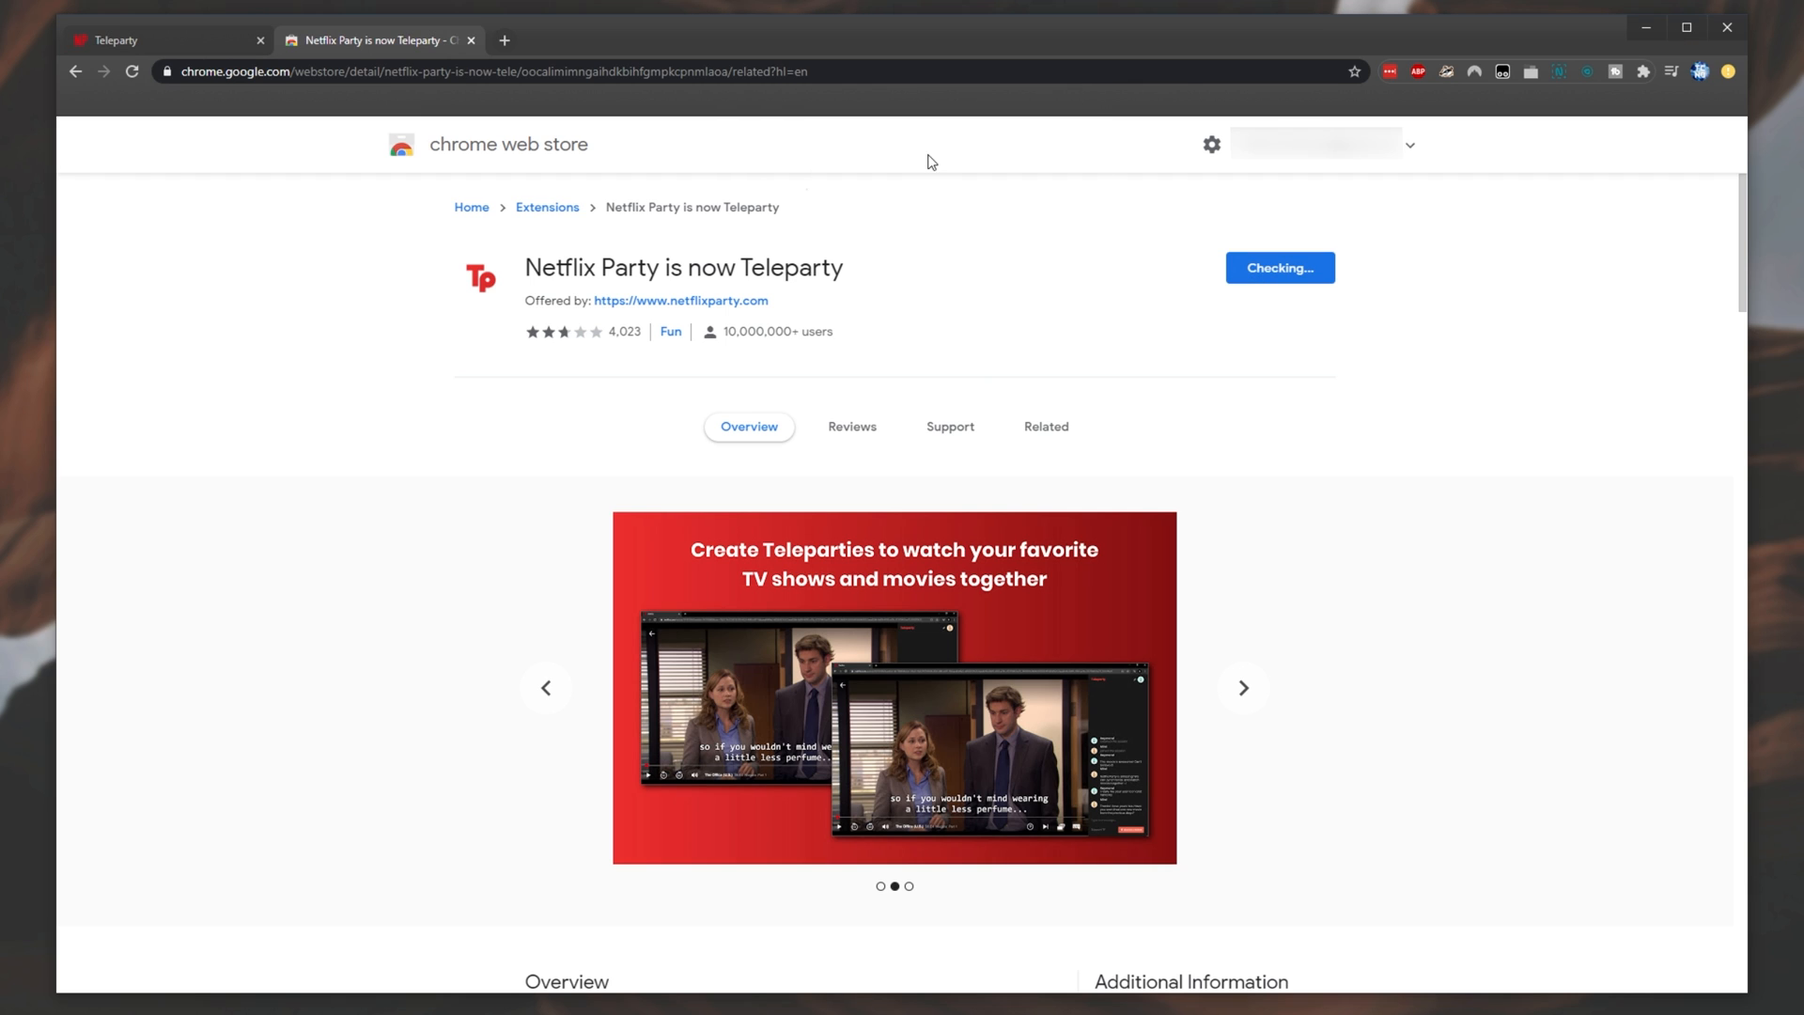
left_click(1278, 267)
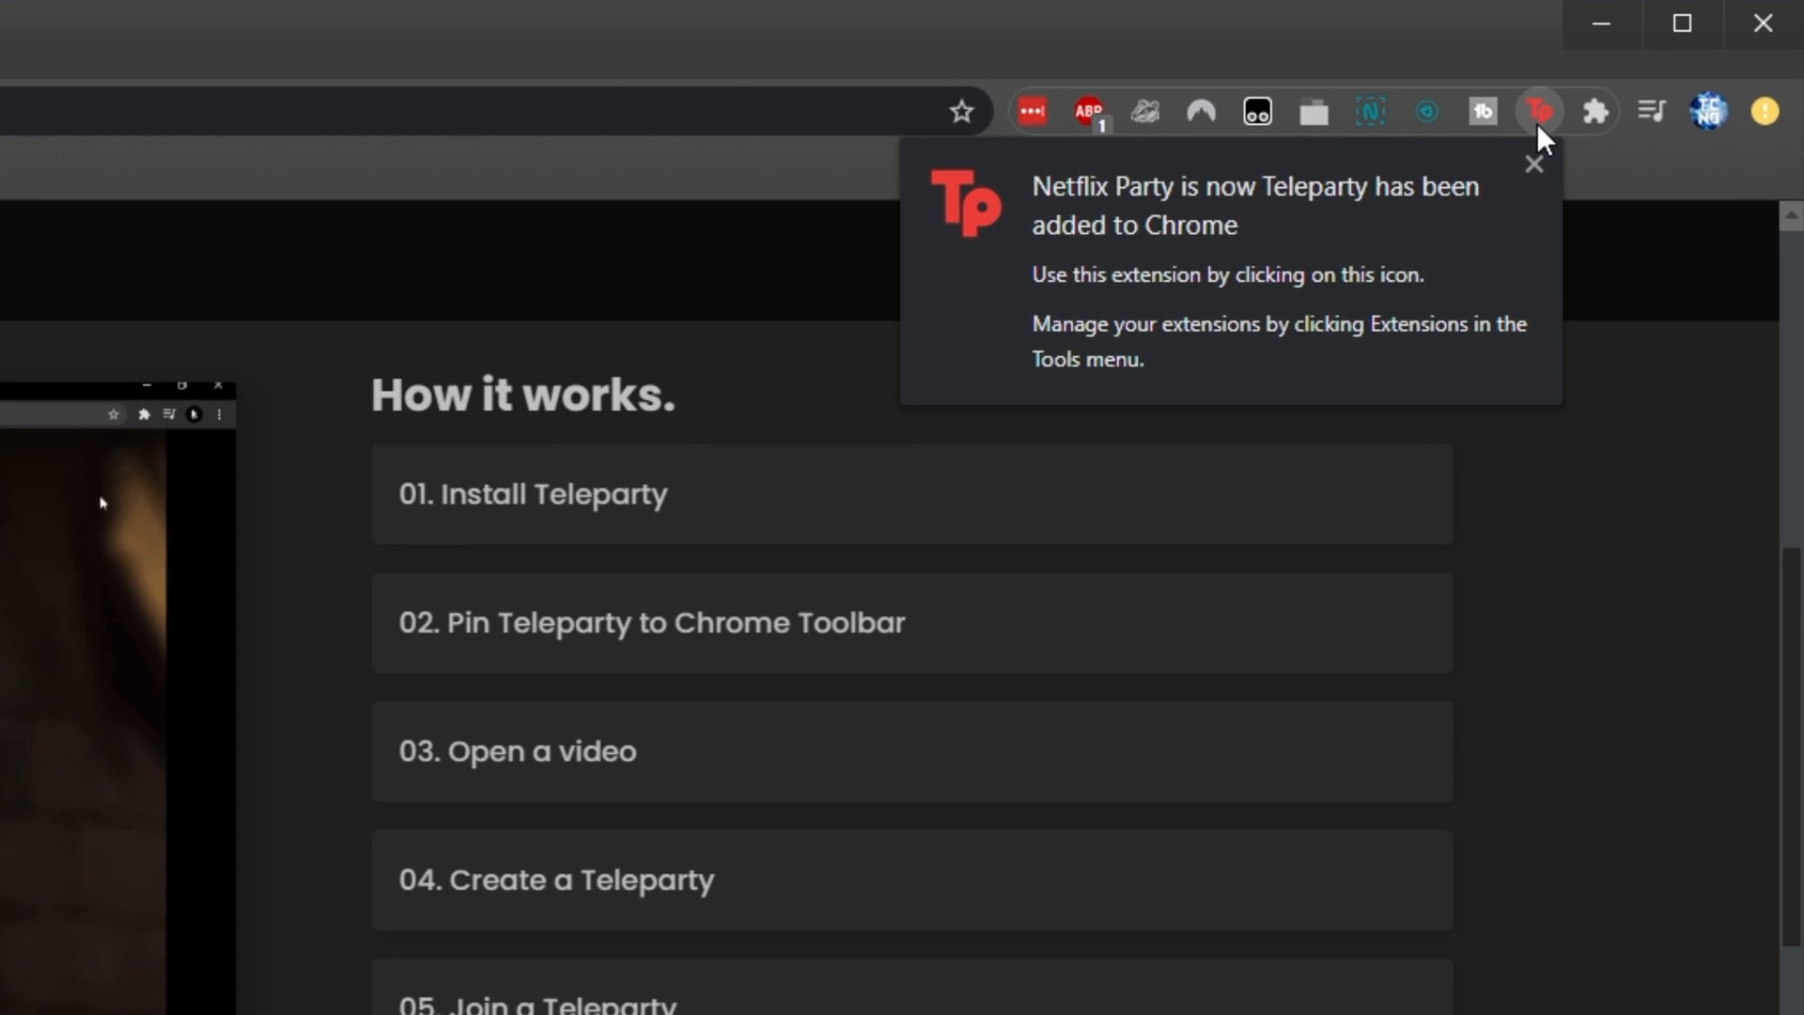
mouse_move(1539, 111)
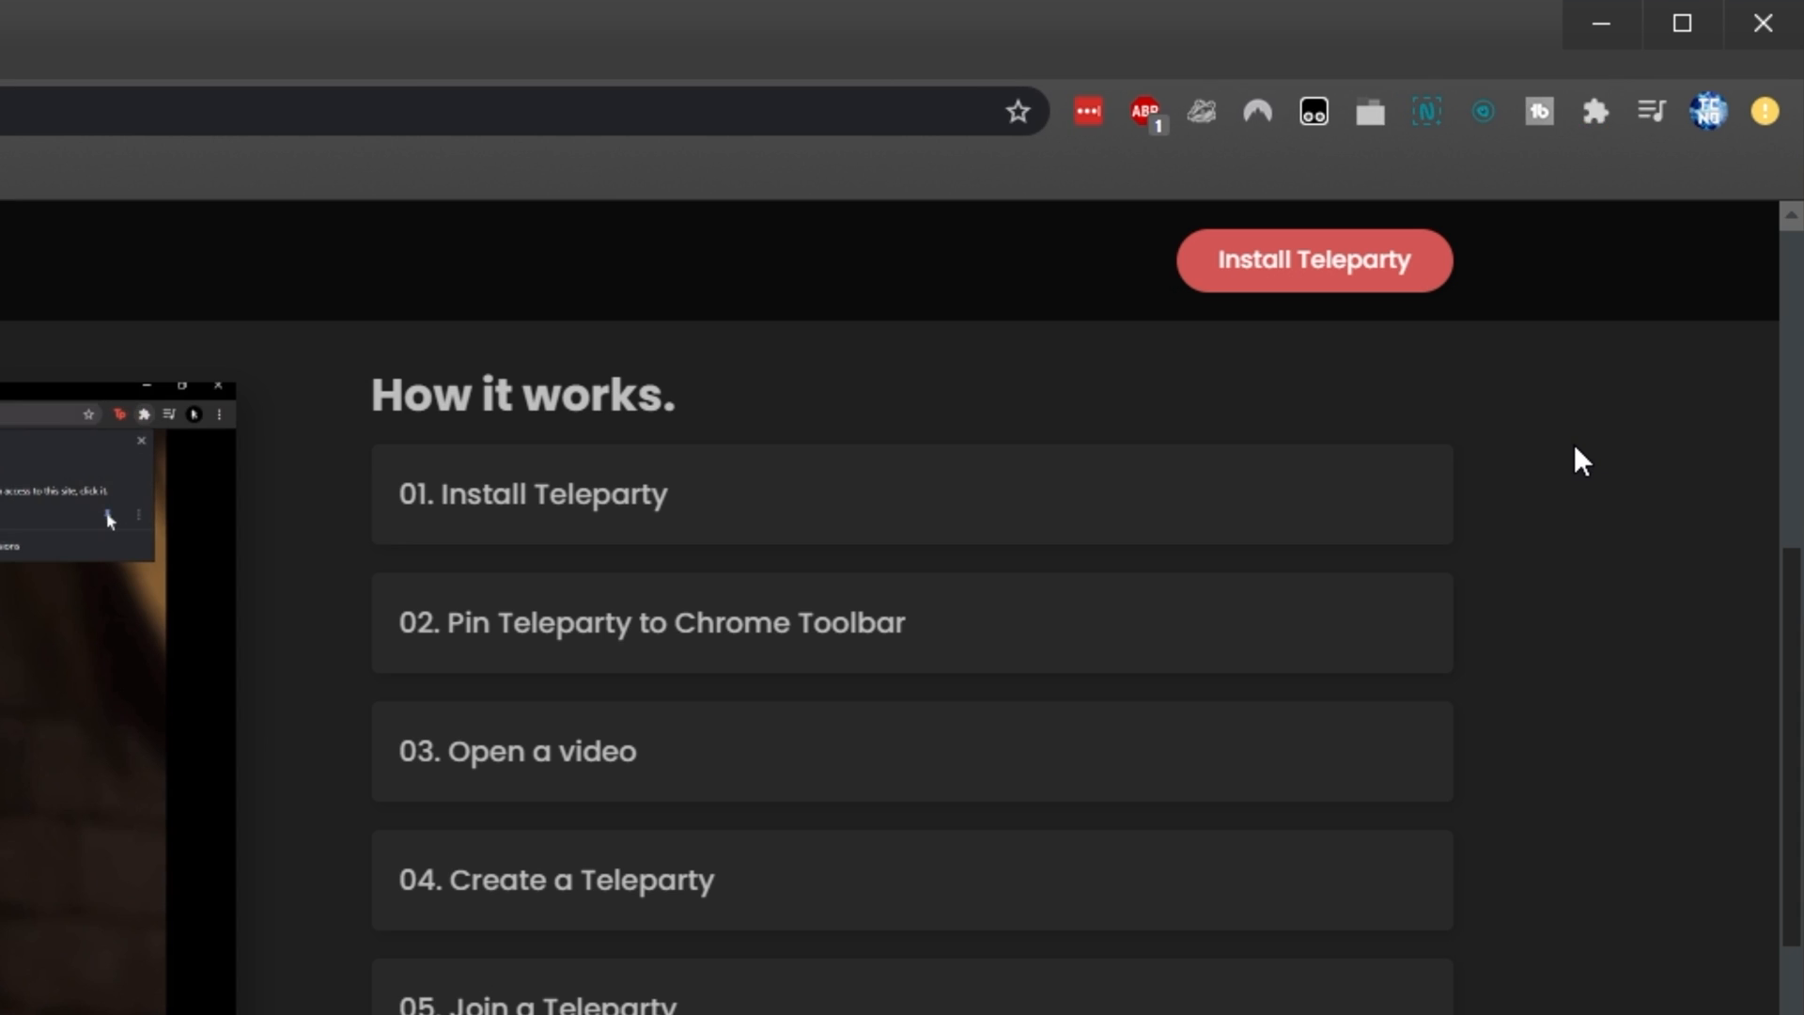
- Pin Netflix Party is now Teleparty to the Chrome toolbar from the Extensions list
left_click(1596, 111)
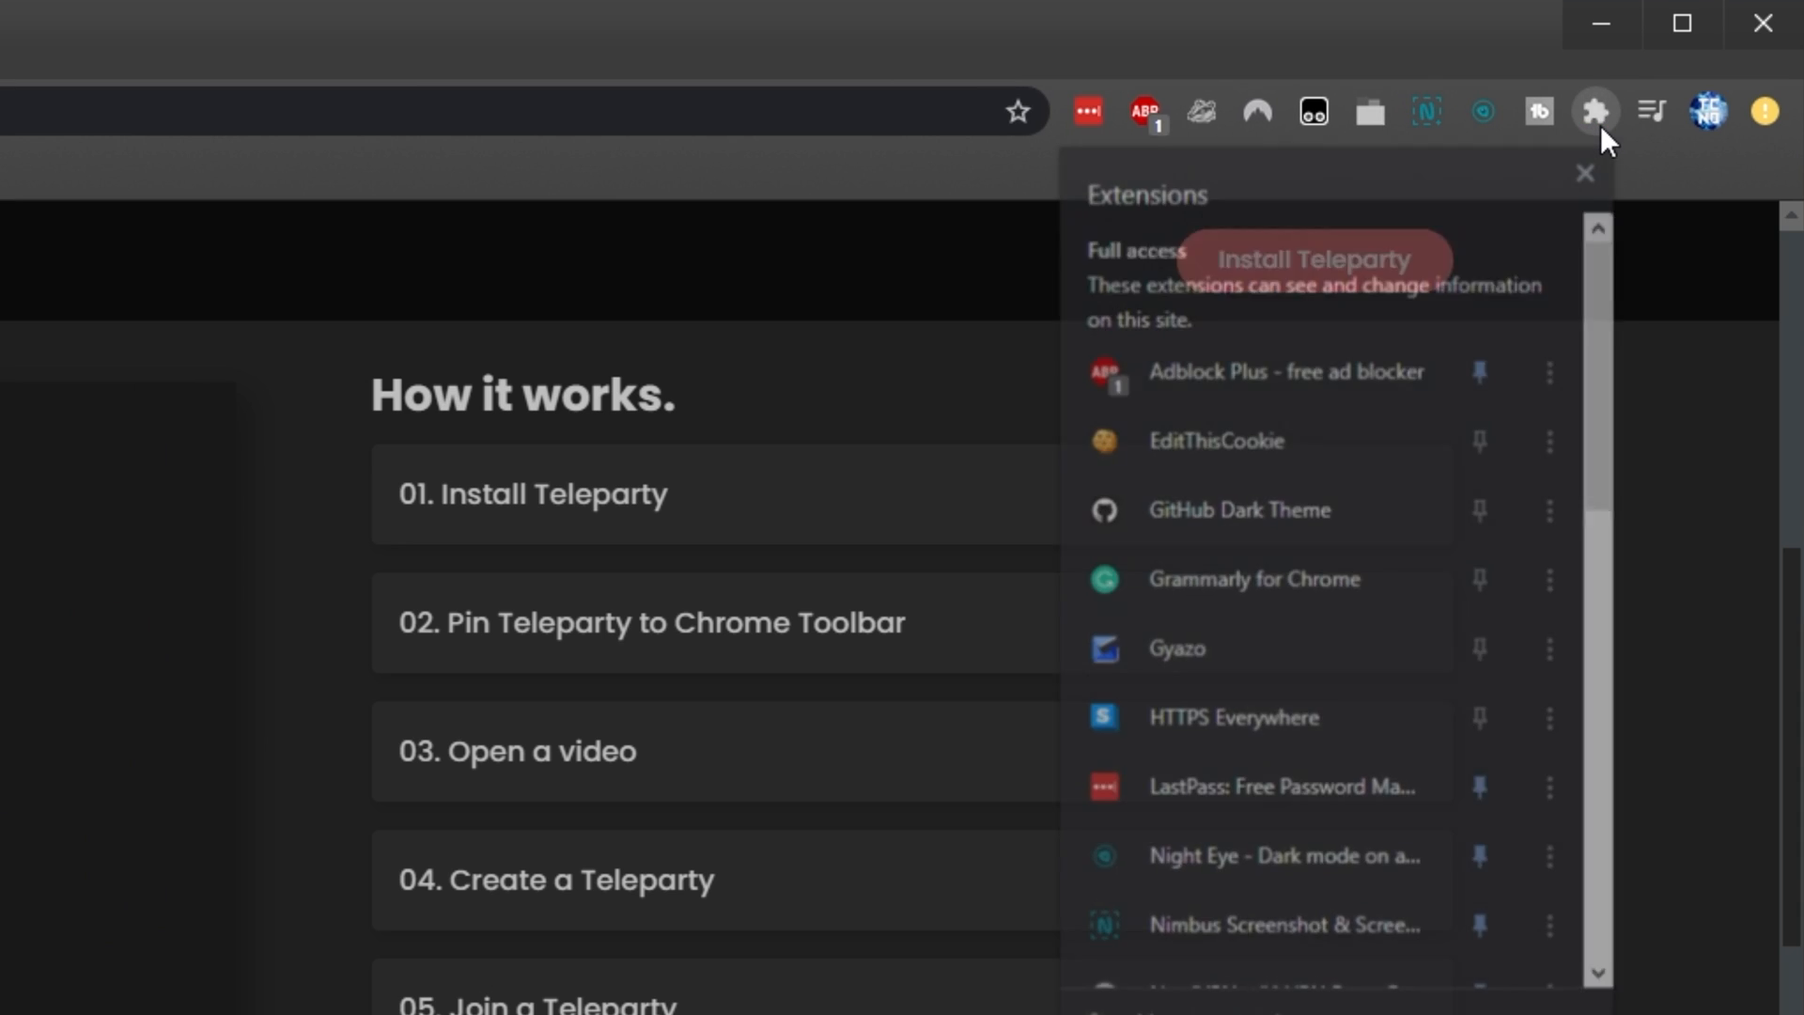
scroll("down", 3)
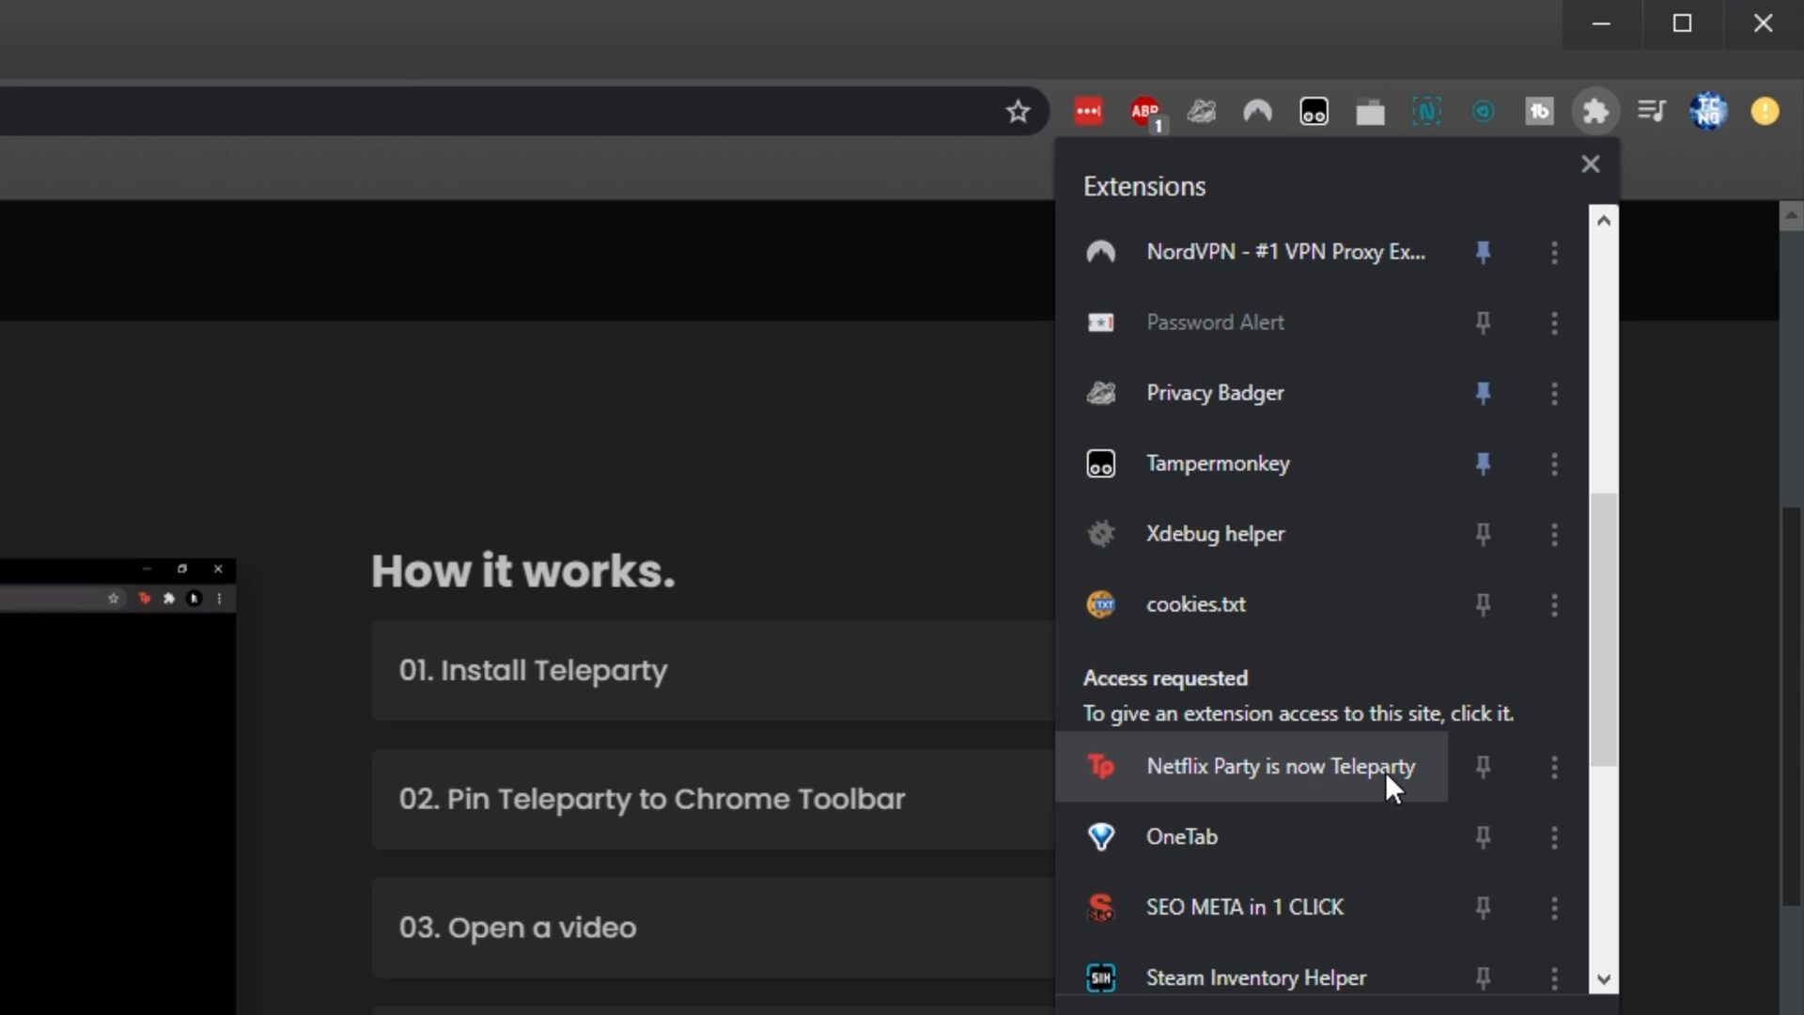
mouse_move(1483, 767)
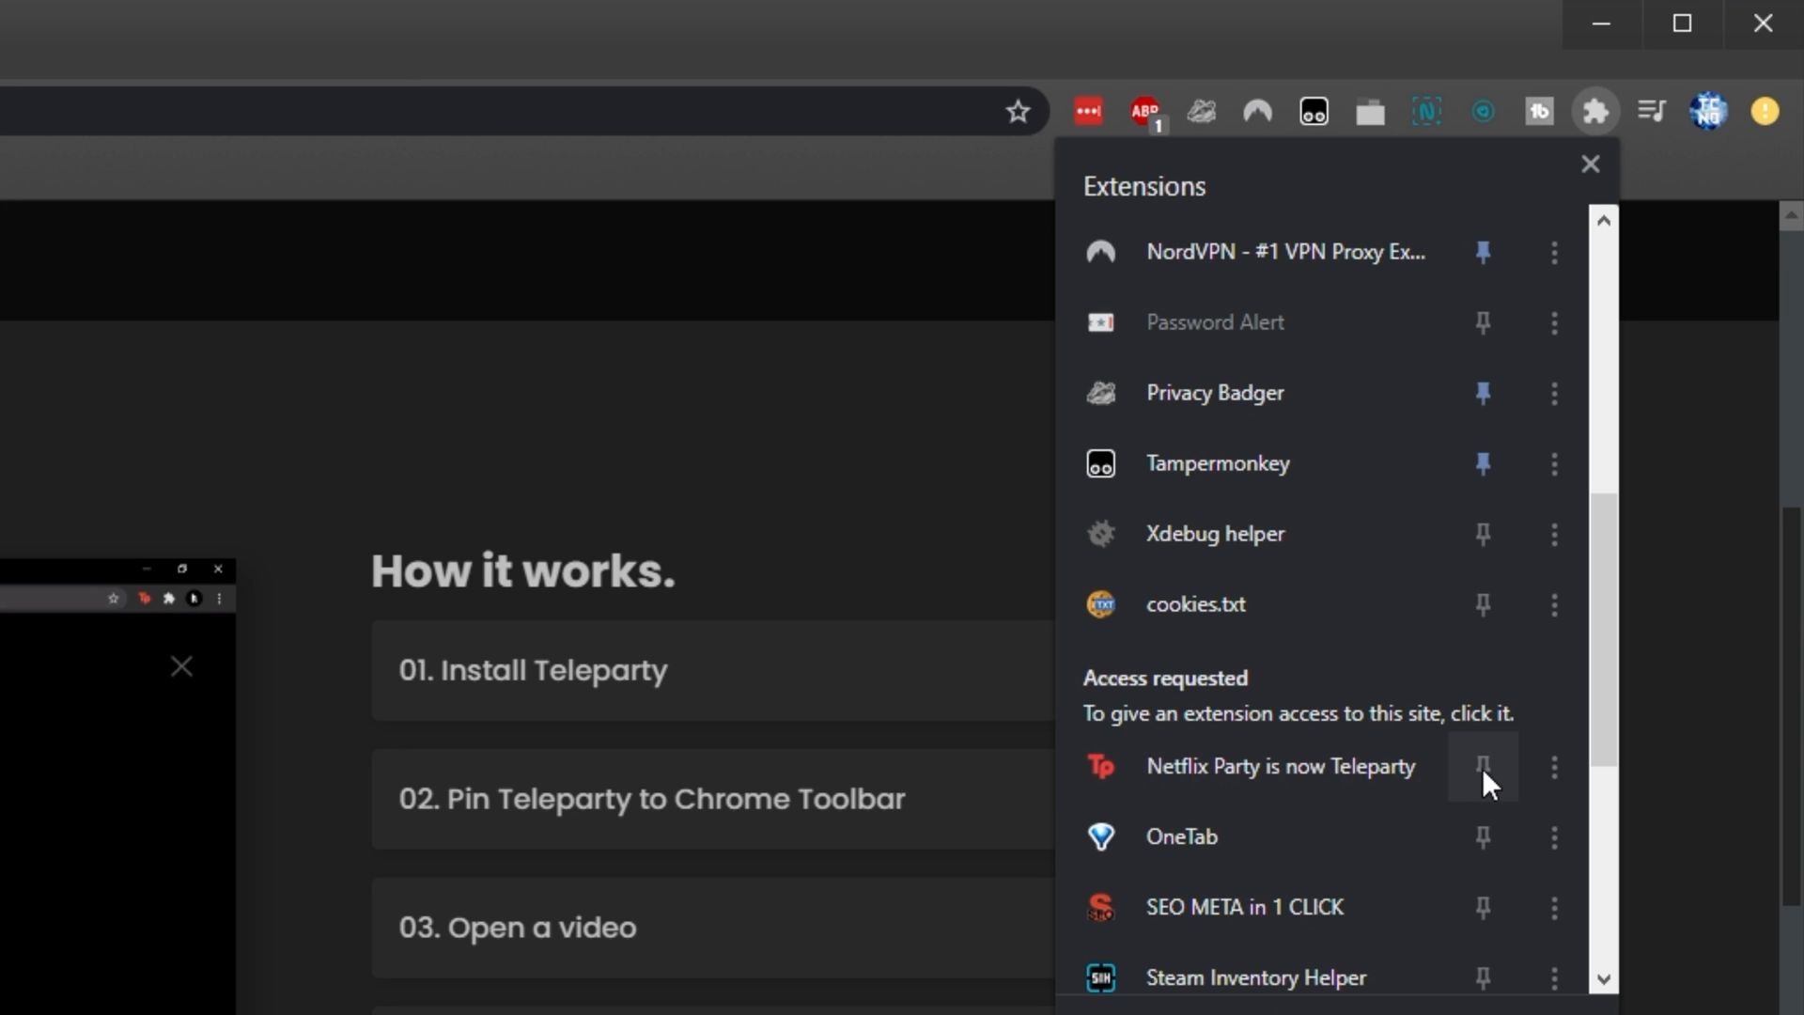
left_click(1483, 767)
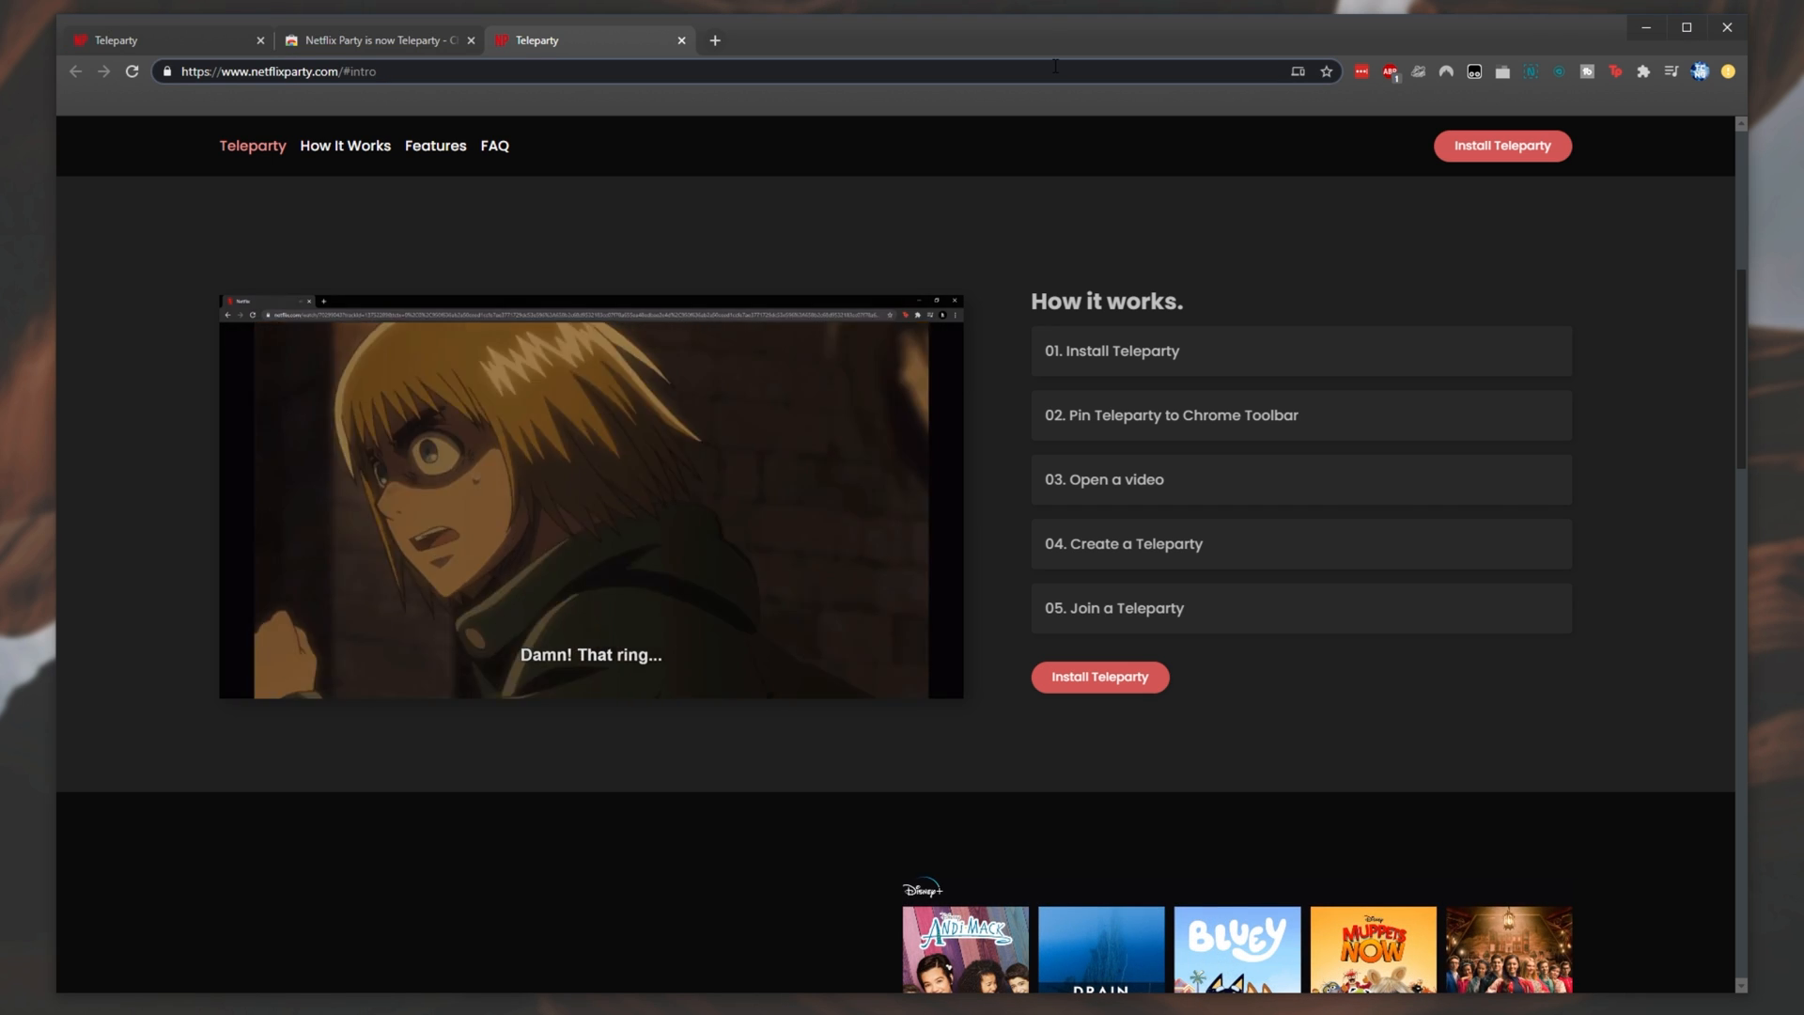
- Go to Netflix and play The Umbrella Academy season 1 episode 1 from Continue Watching
left_click(276, 71)
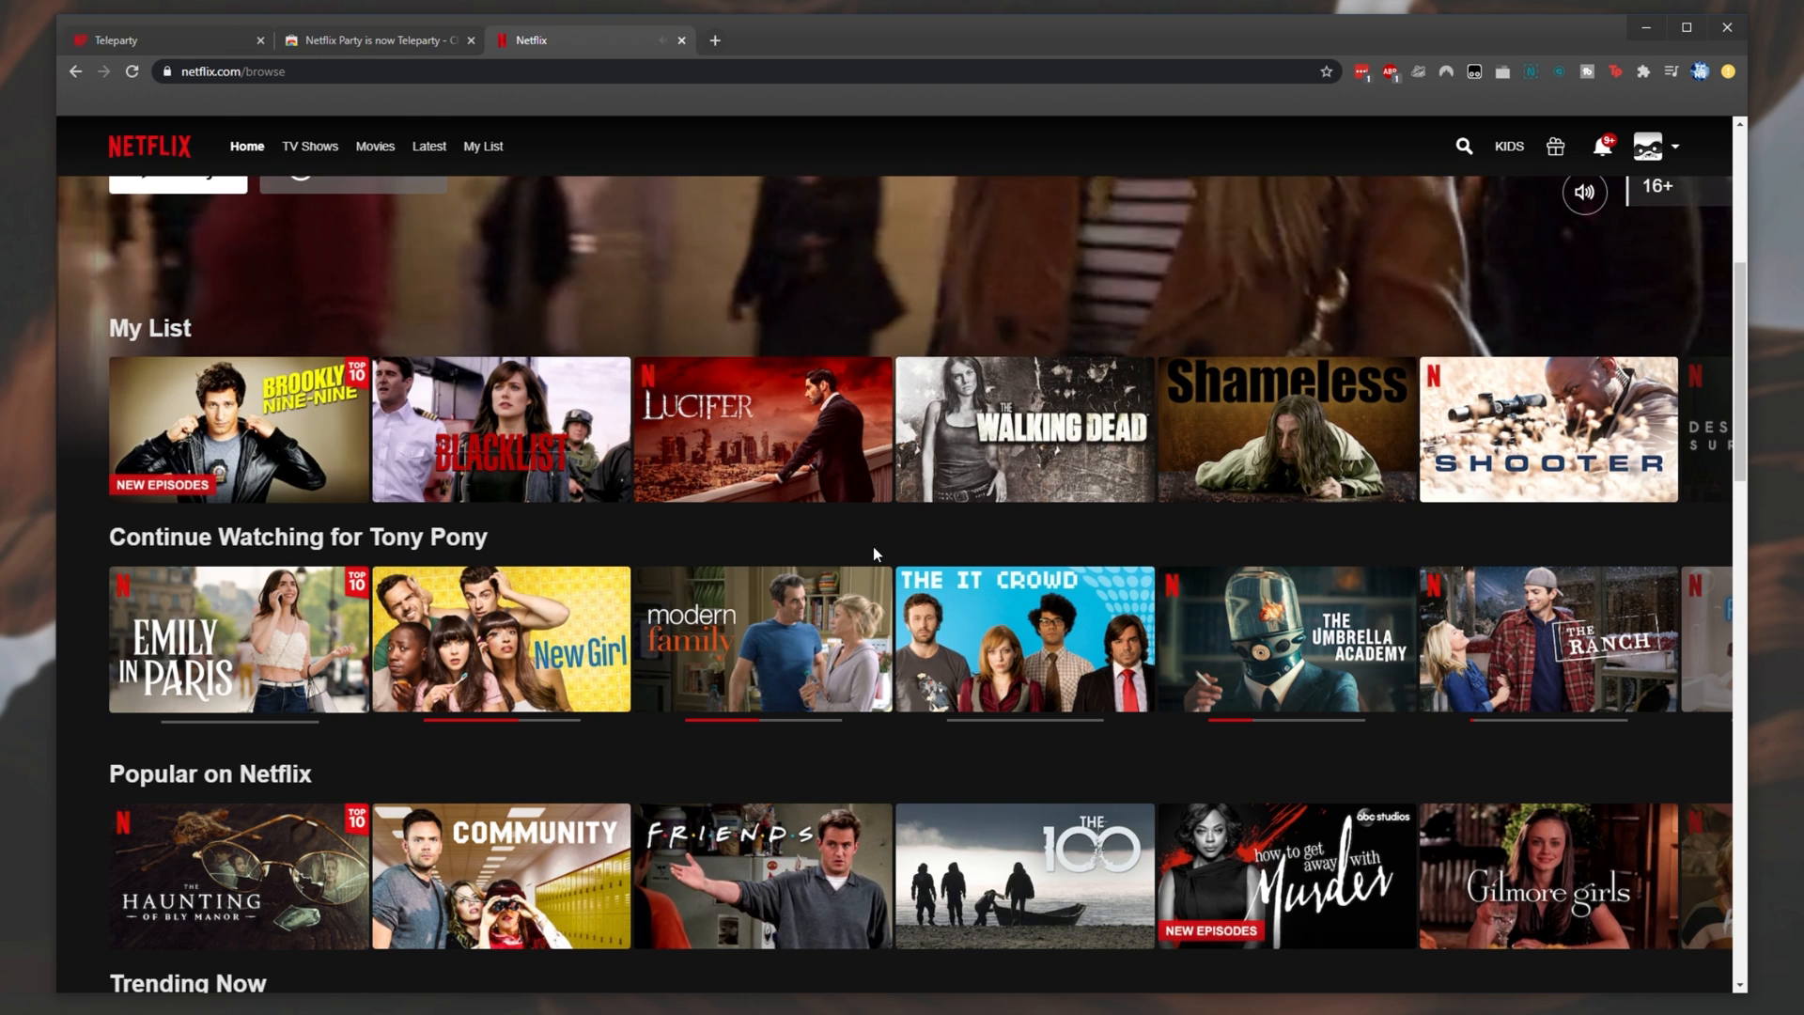
mouse_move(1286, 639)
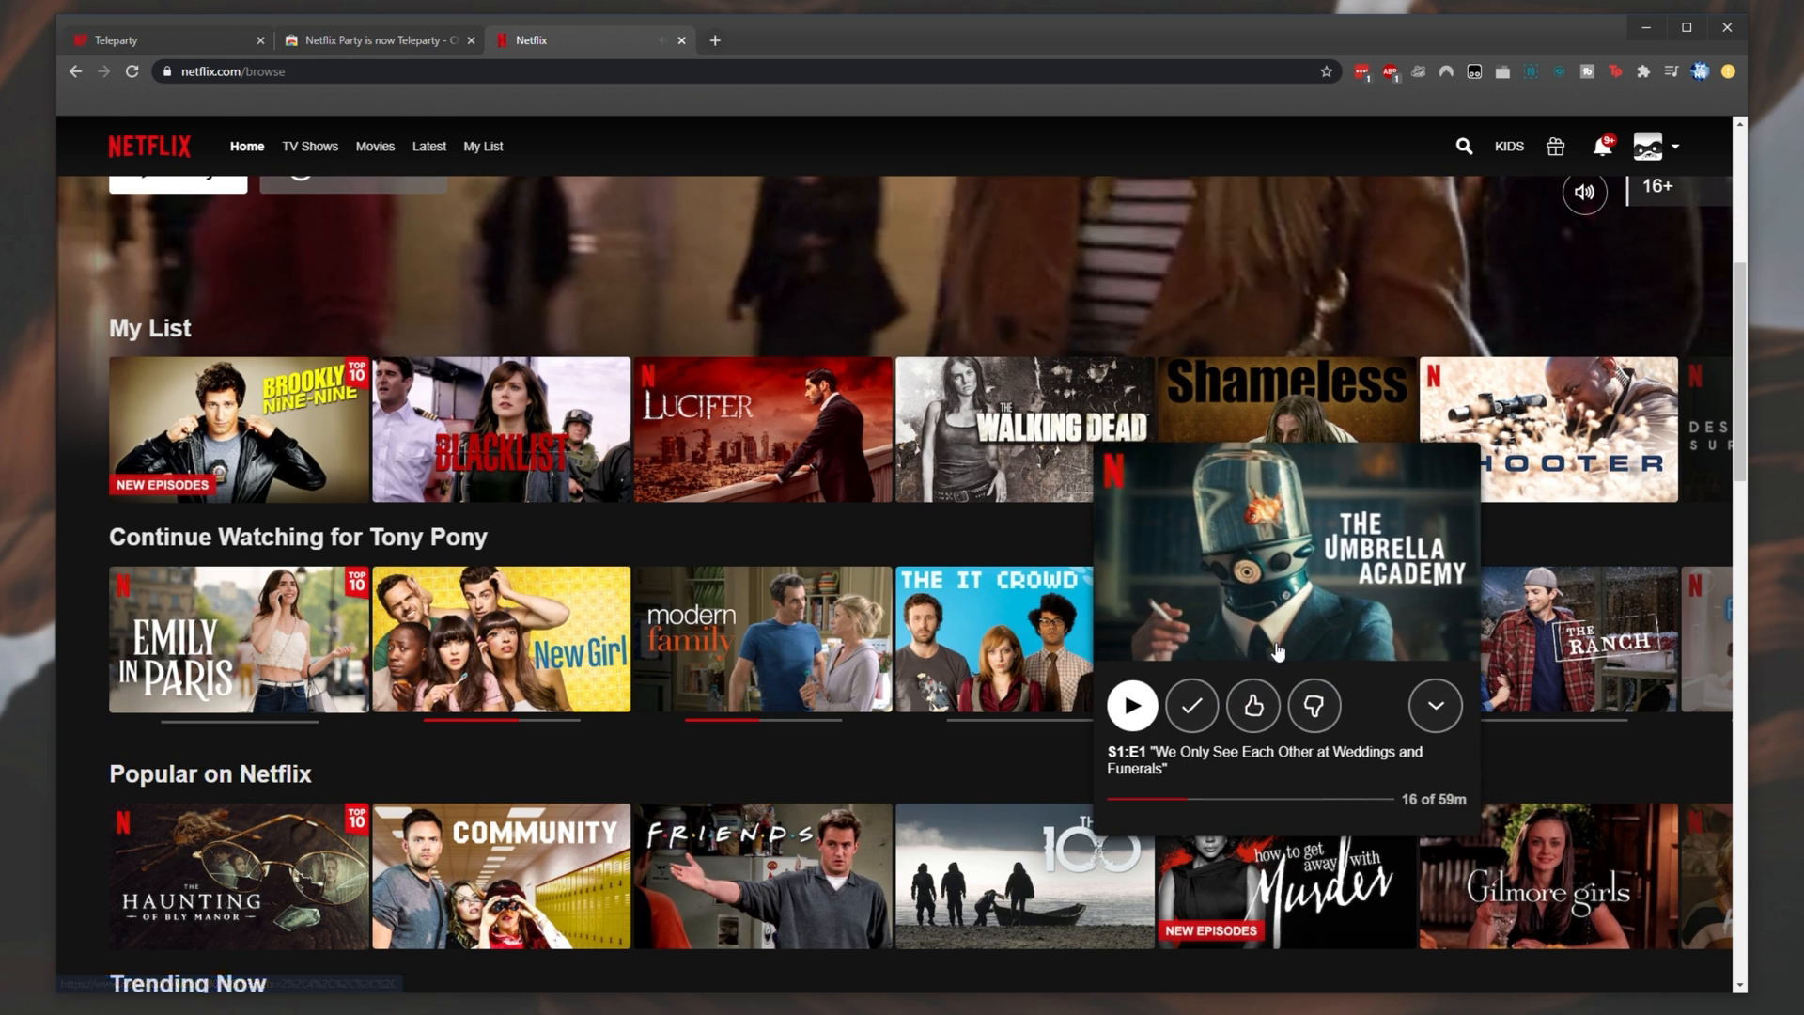
left_click(1132, 705)
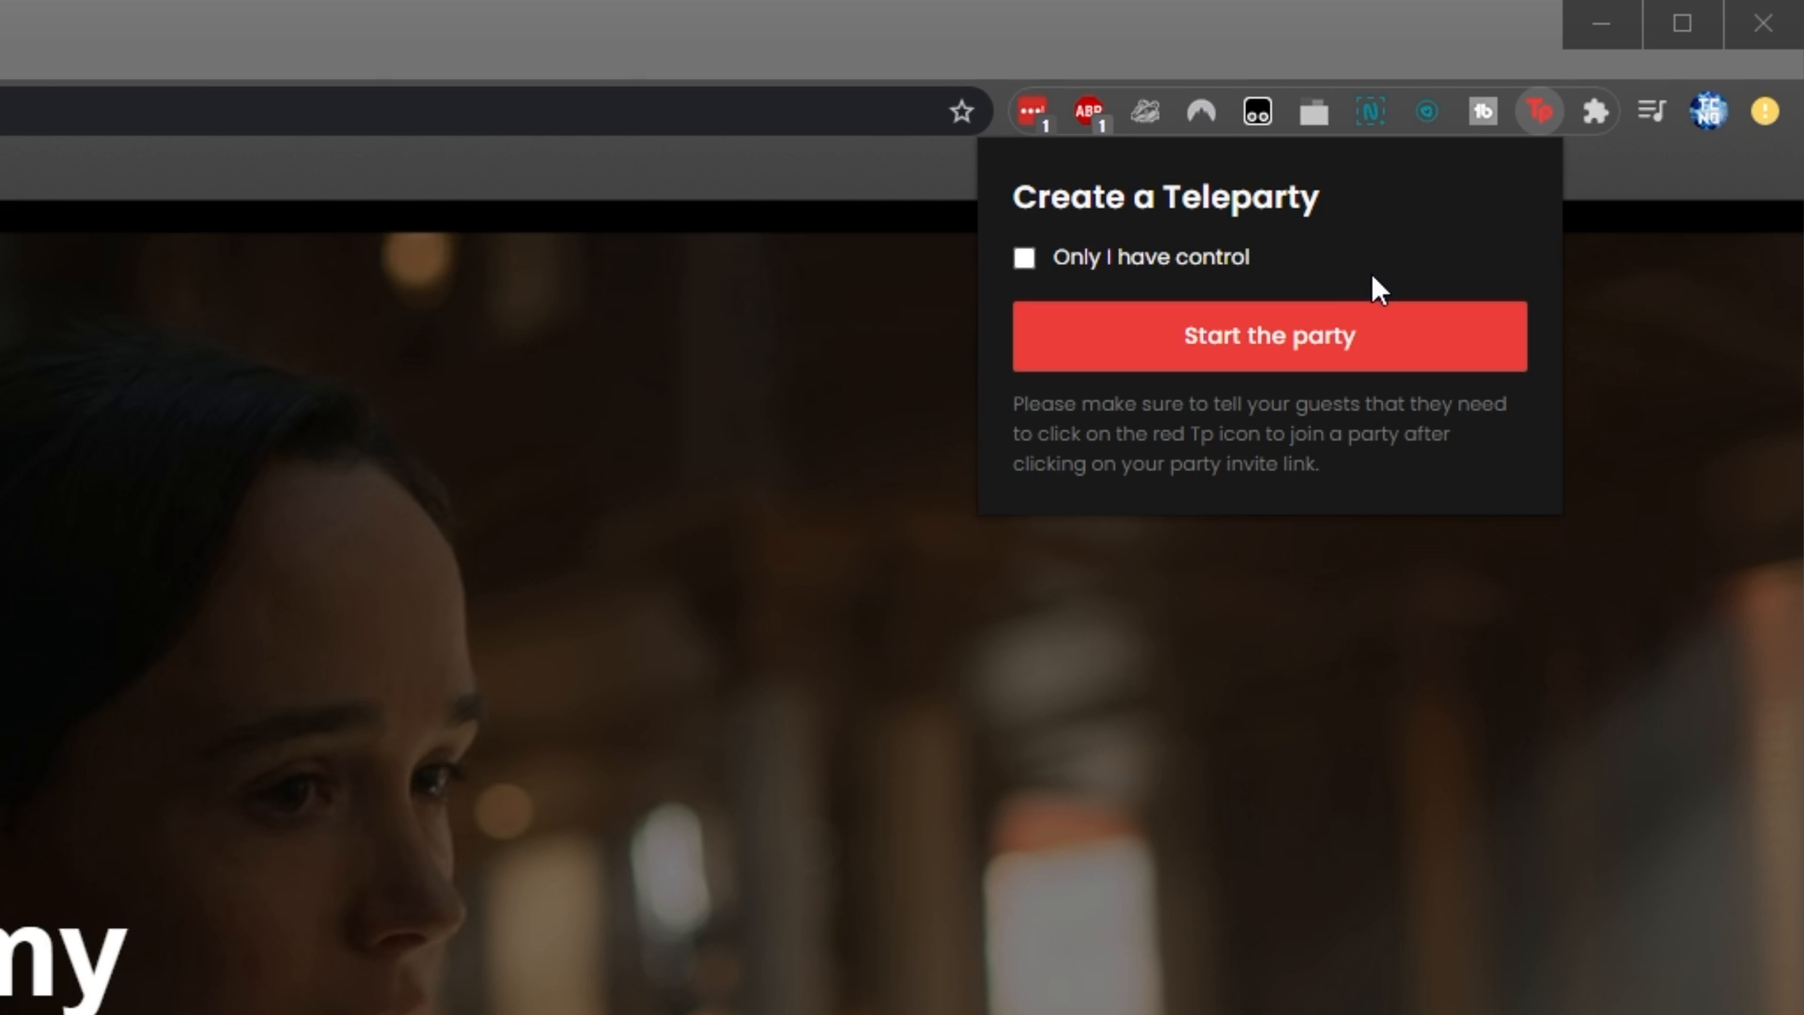
mouse_move(1274, 280)
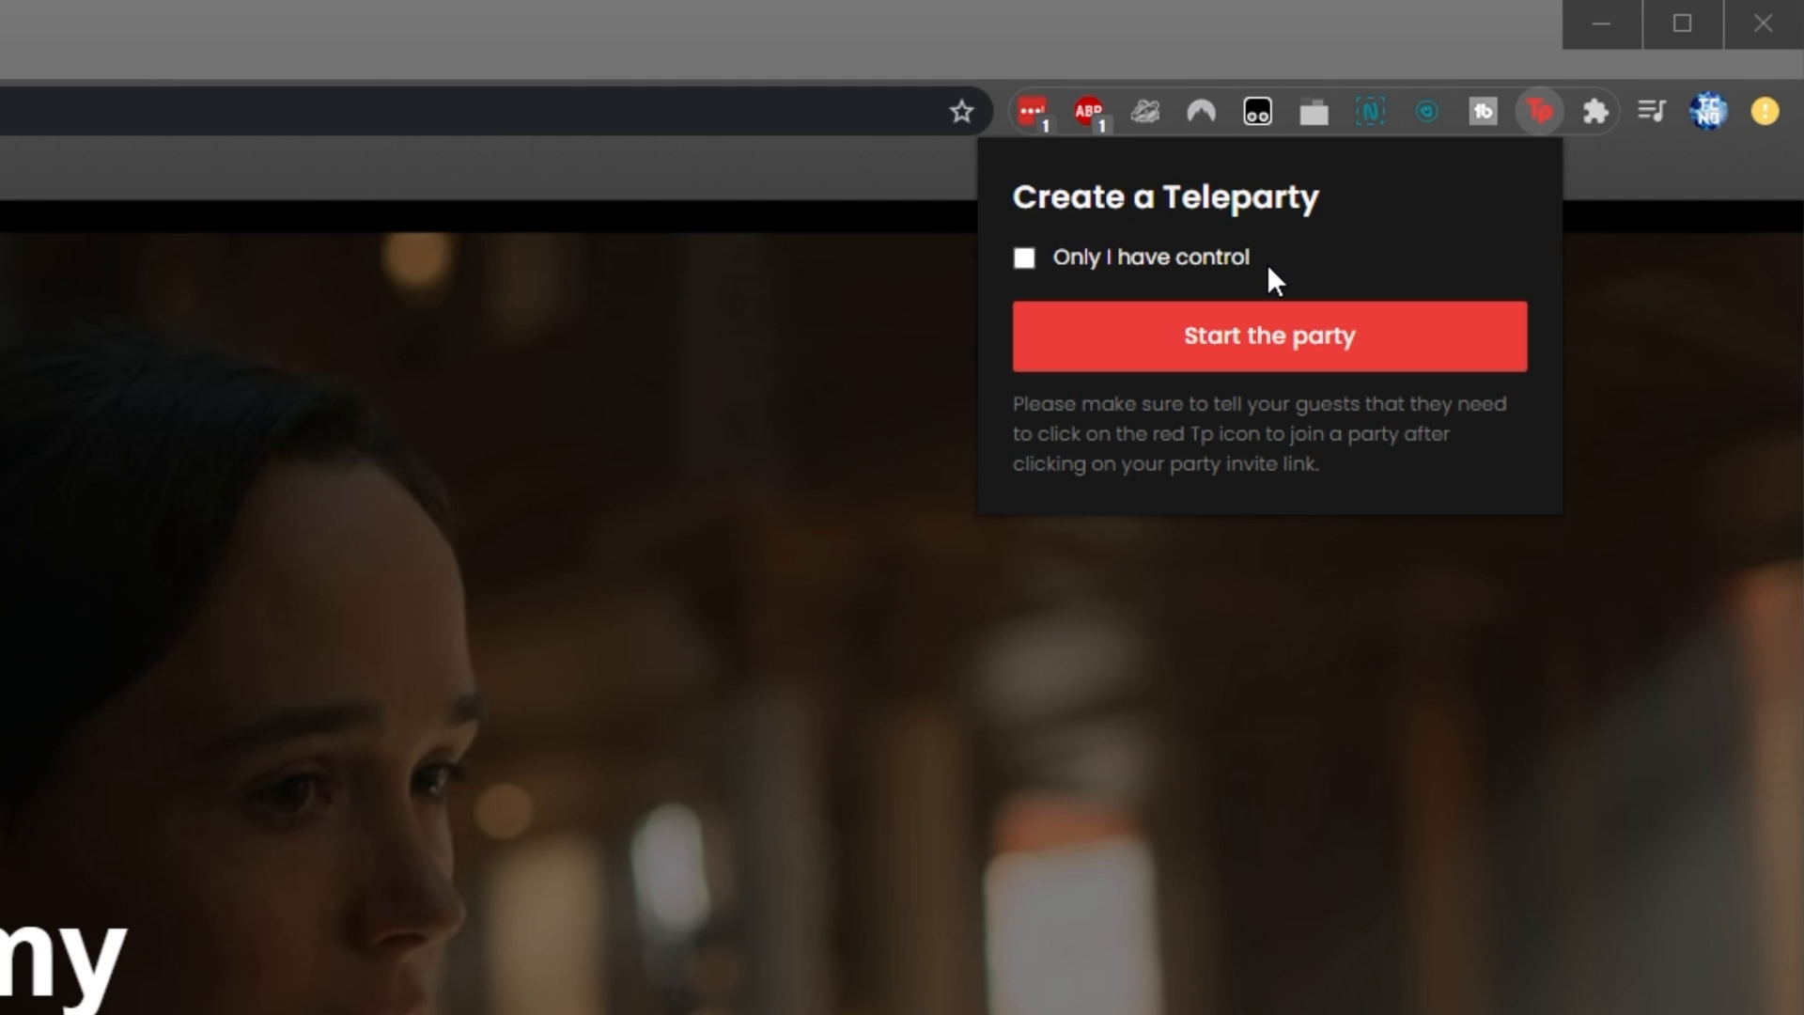
mouse_move(1242, 274)
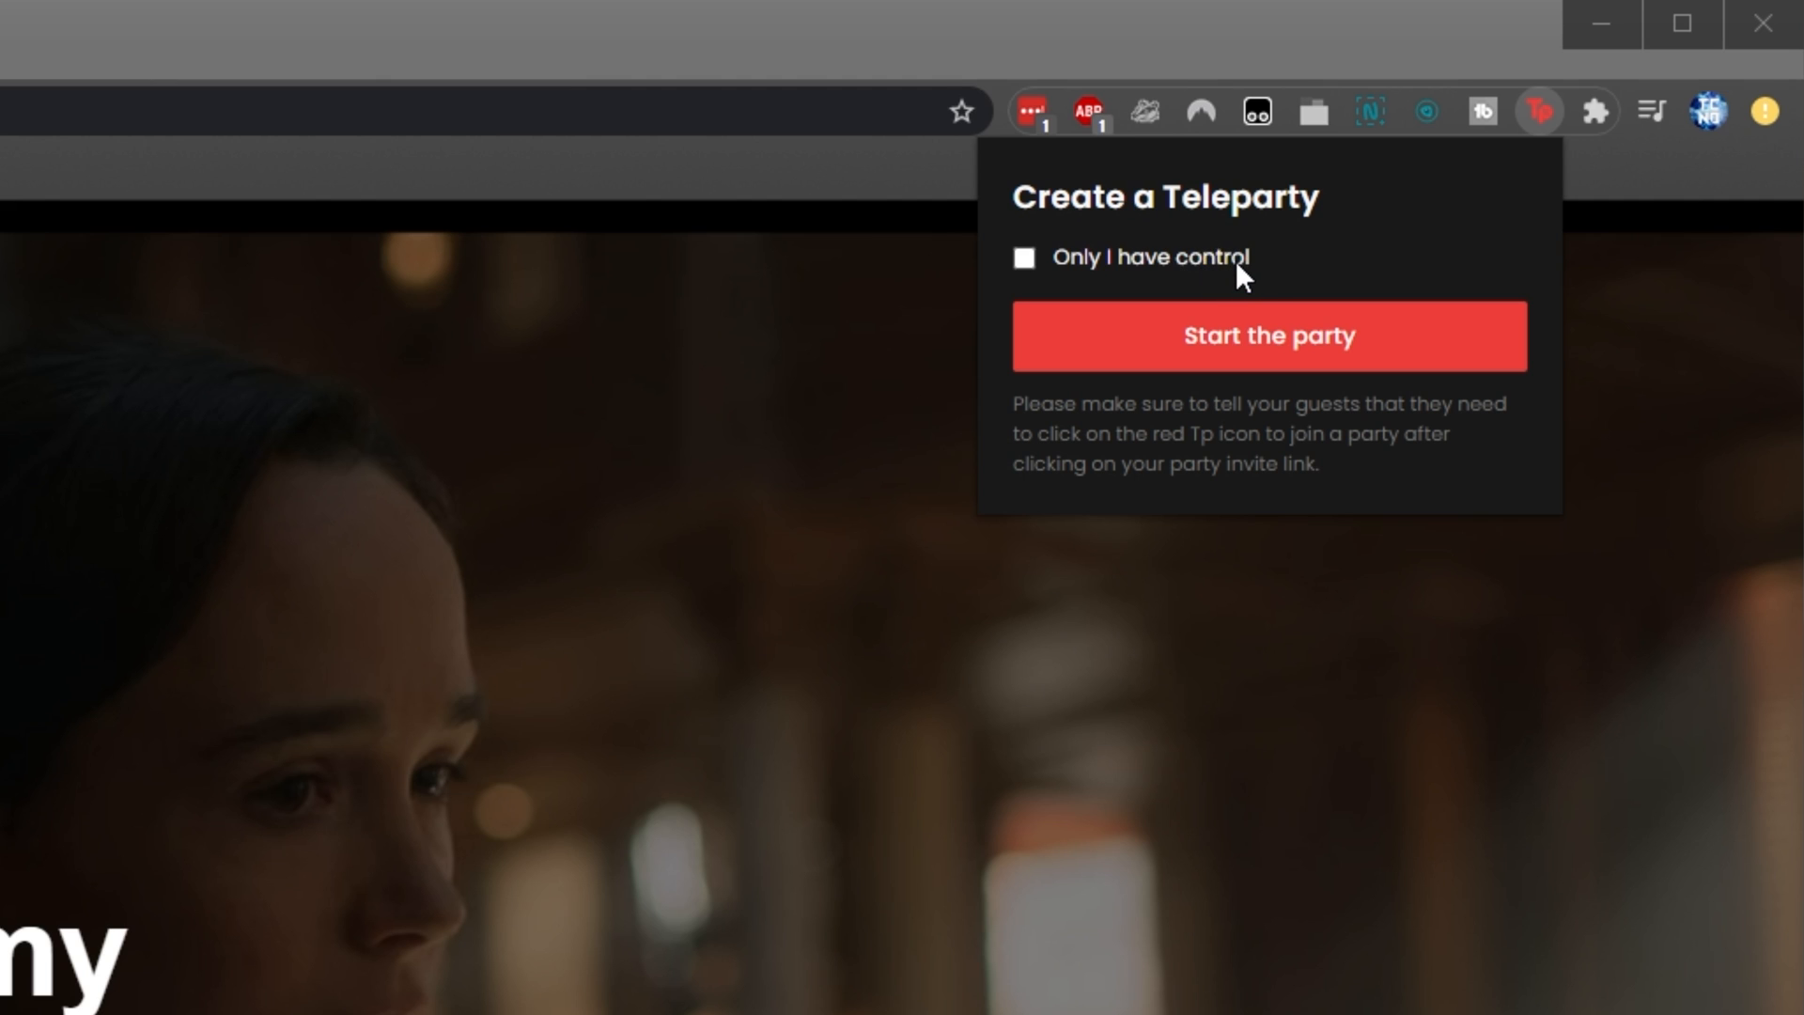
mouse_move(1143, 280)
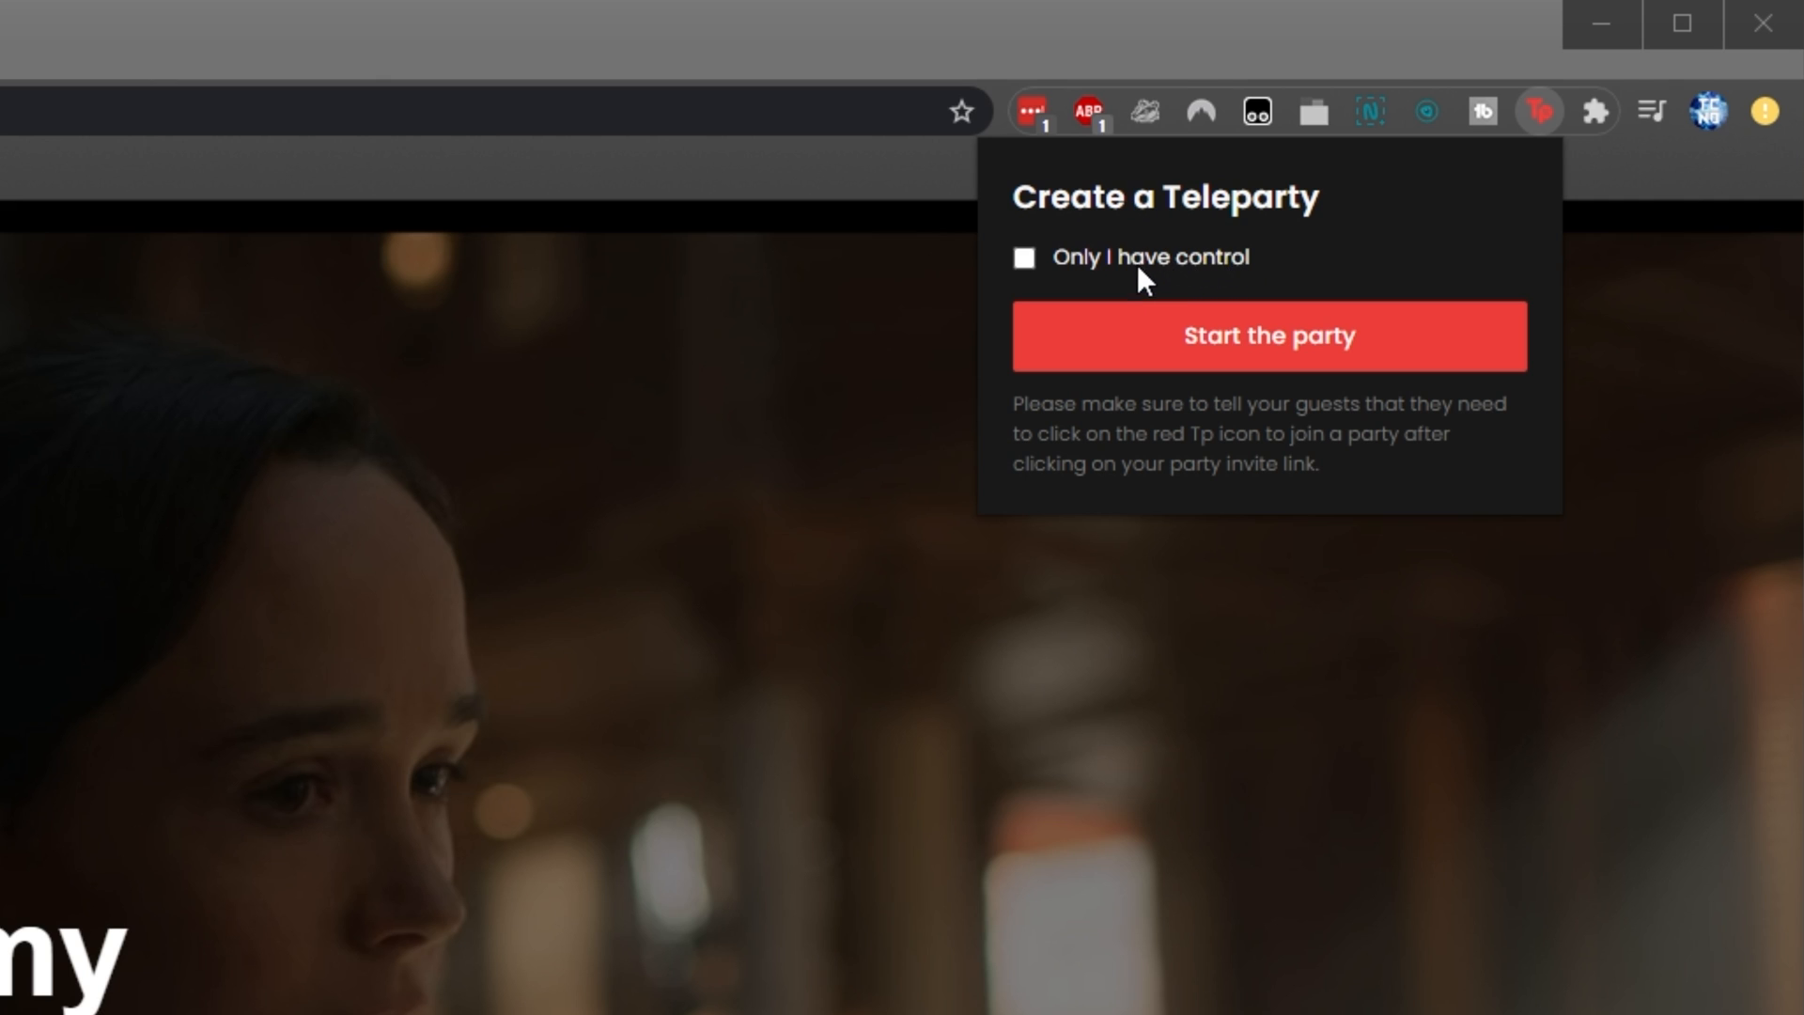
mouse_move(1116, 267)
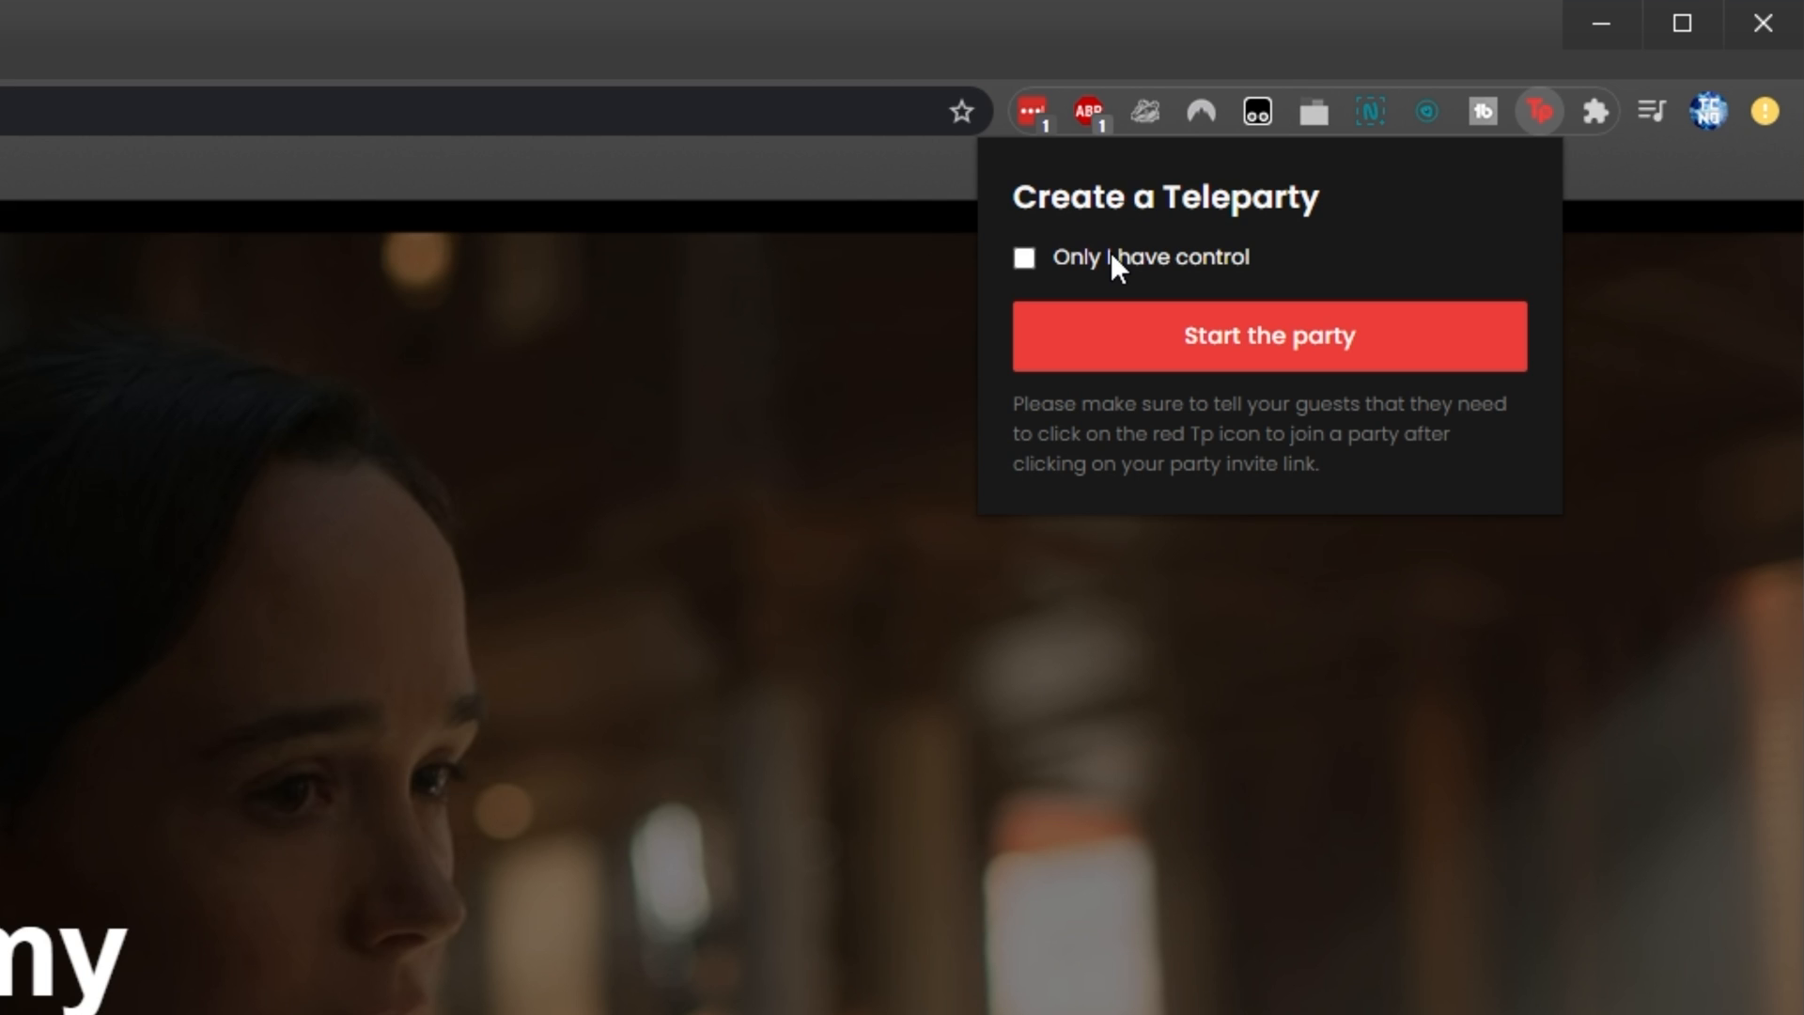
mouse_move(1217, 353)
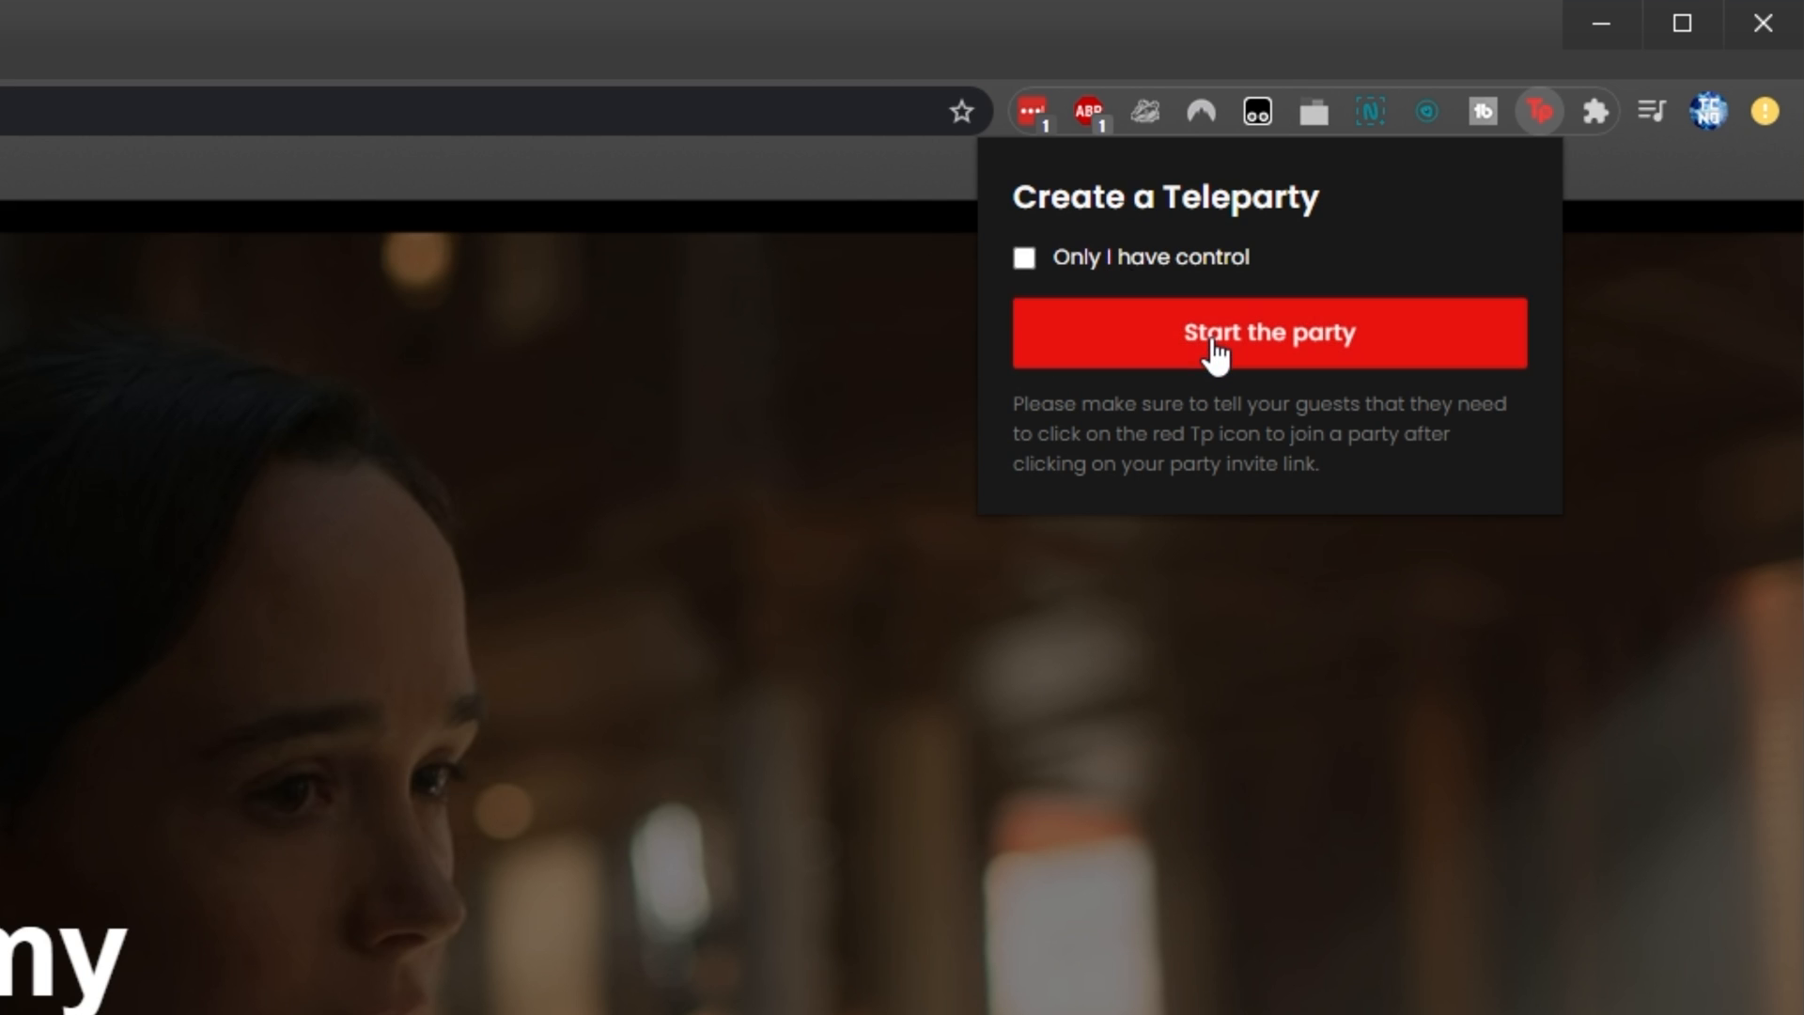
- Start the Teleparty and dismiss the share-URL popup so the chat sidebar shows beside the video
left_click(1269, 333)
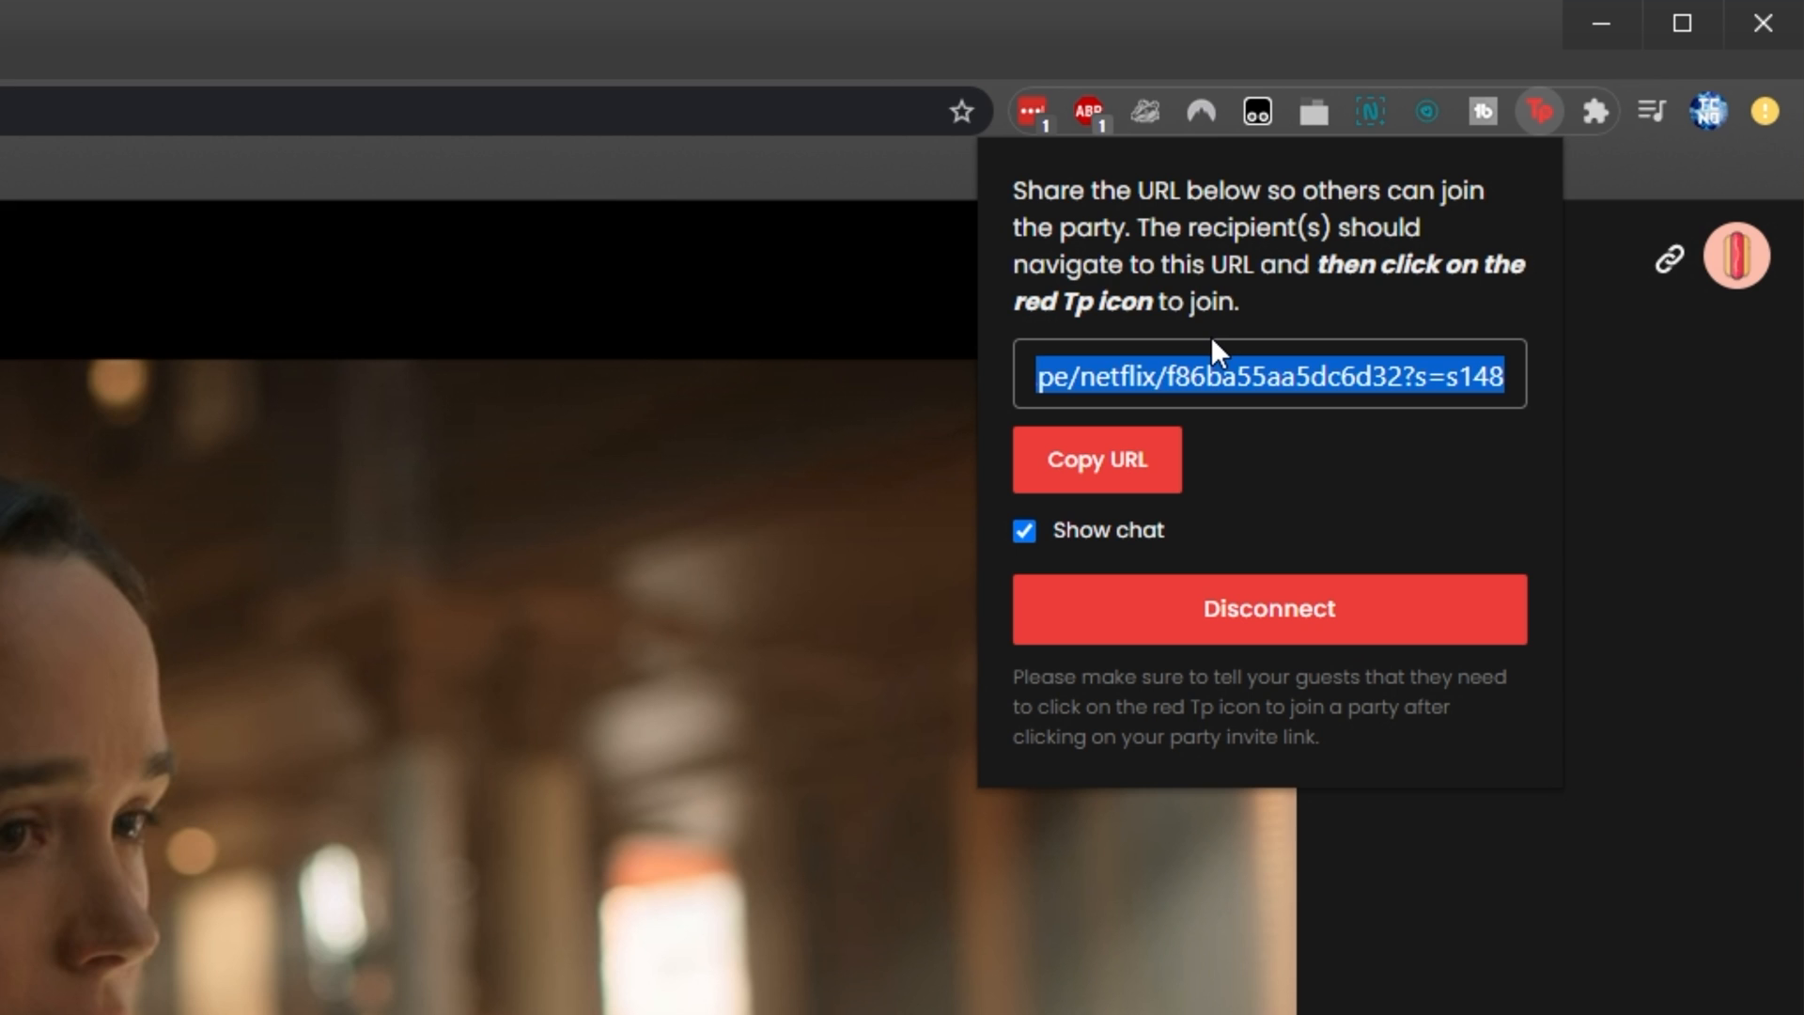
mouse_move(1240, 351)
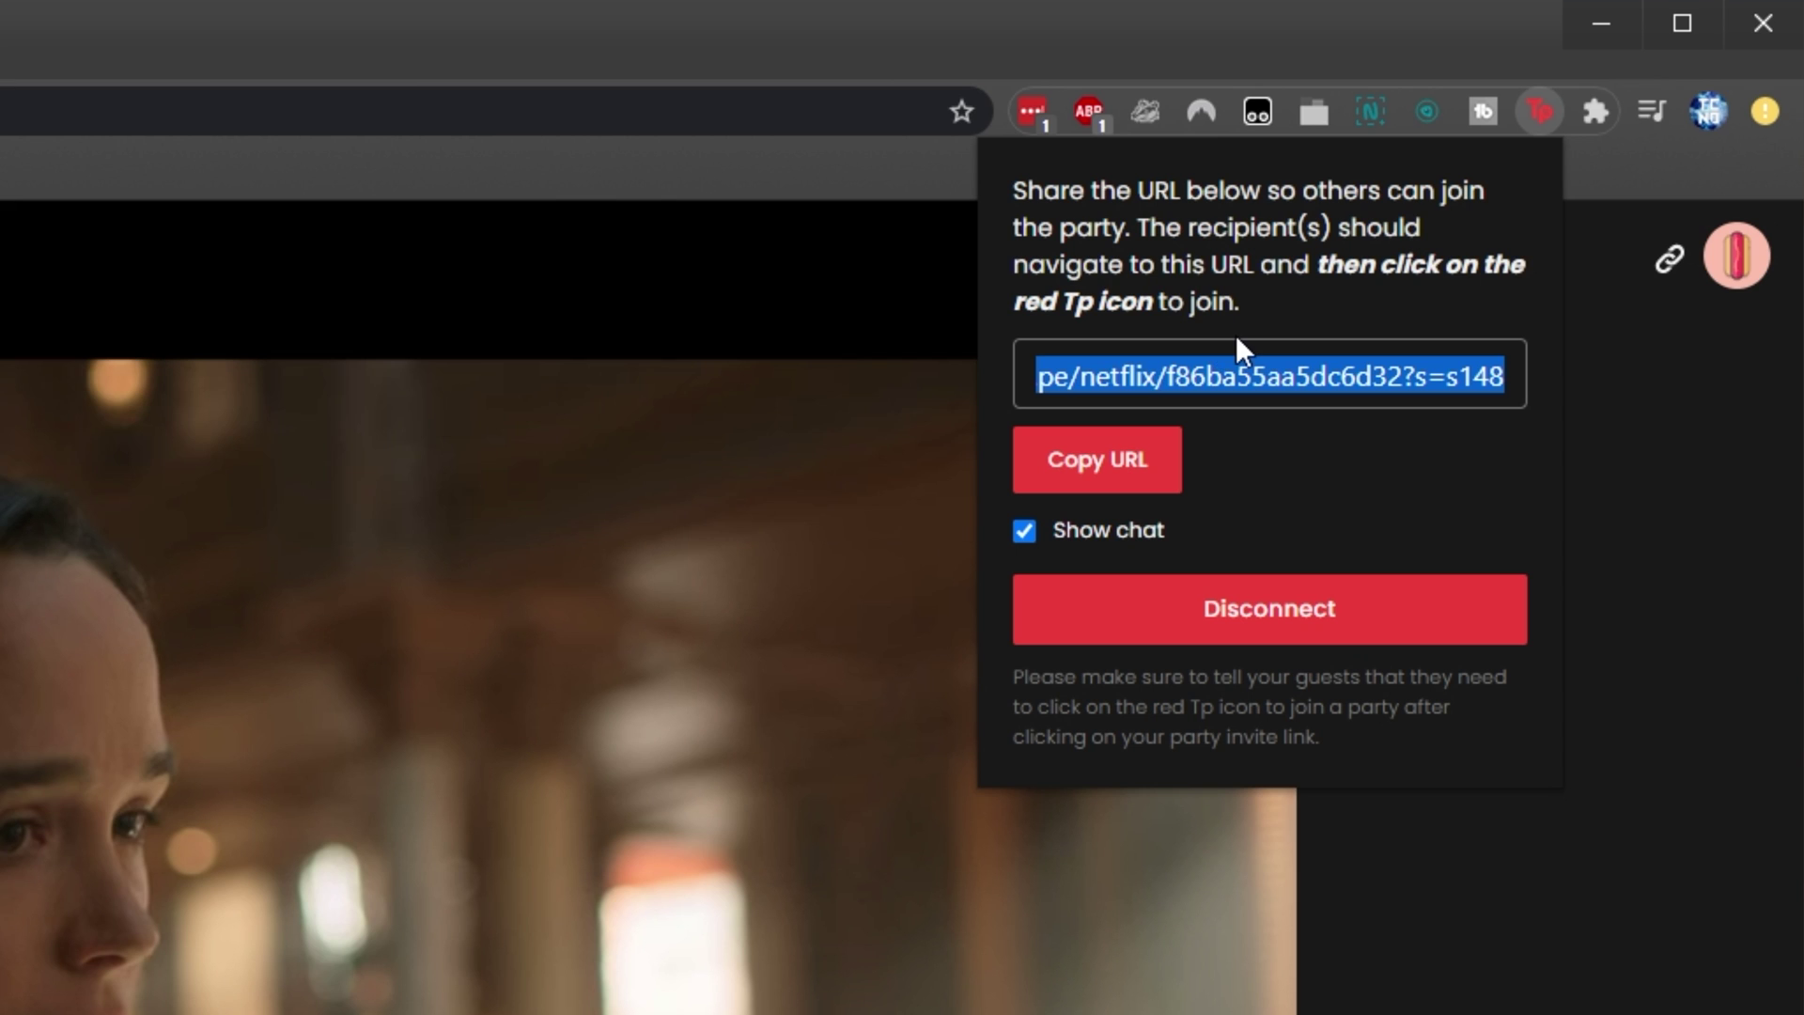
left_click(1094, 459)
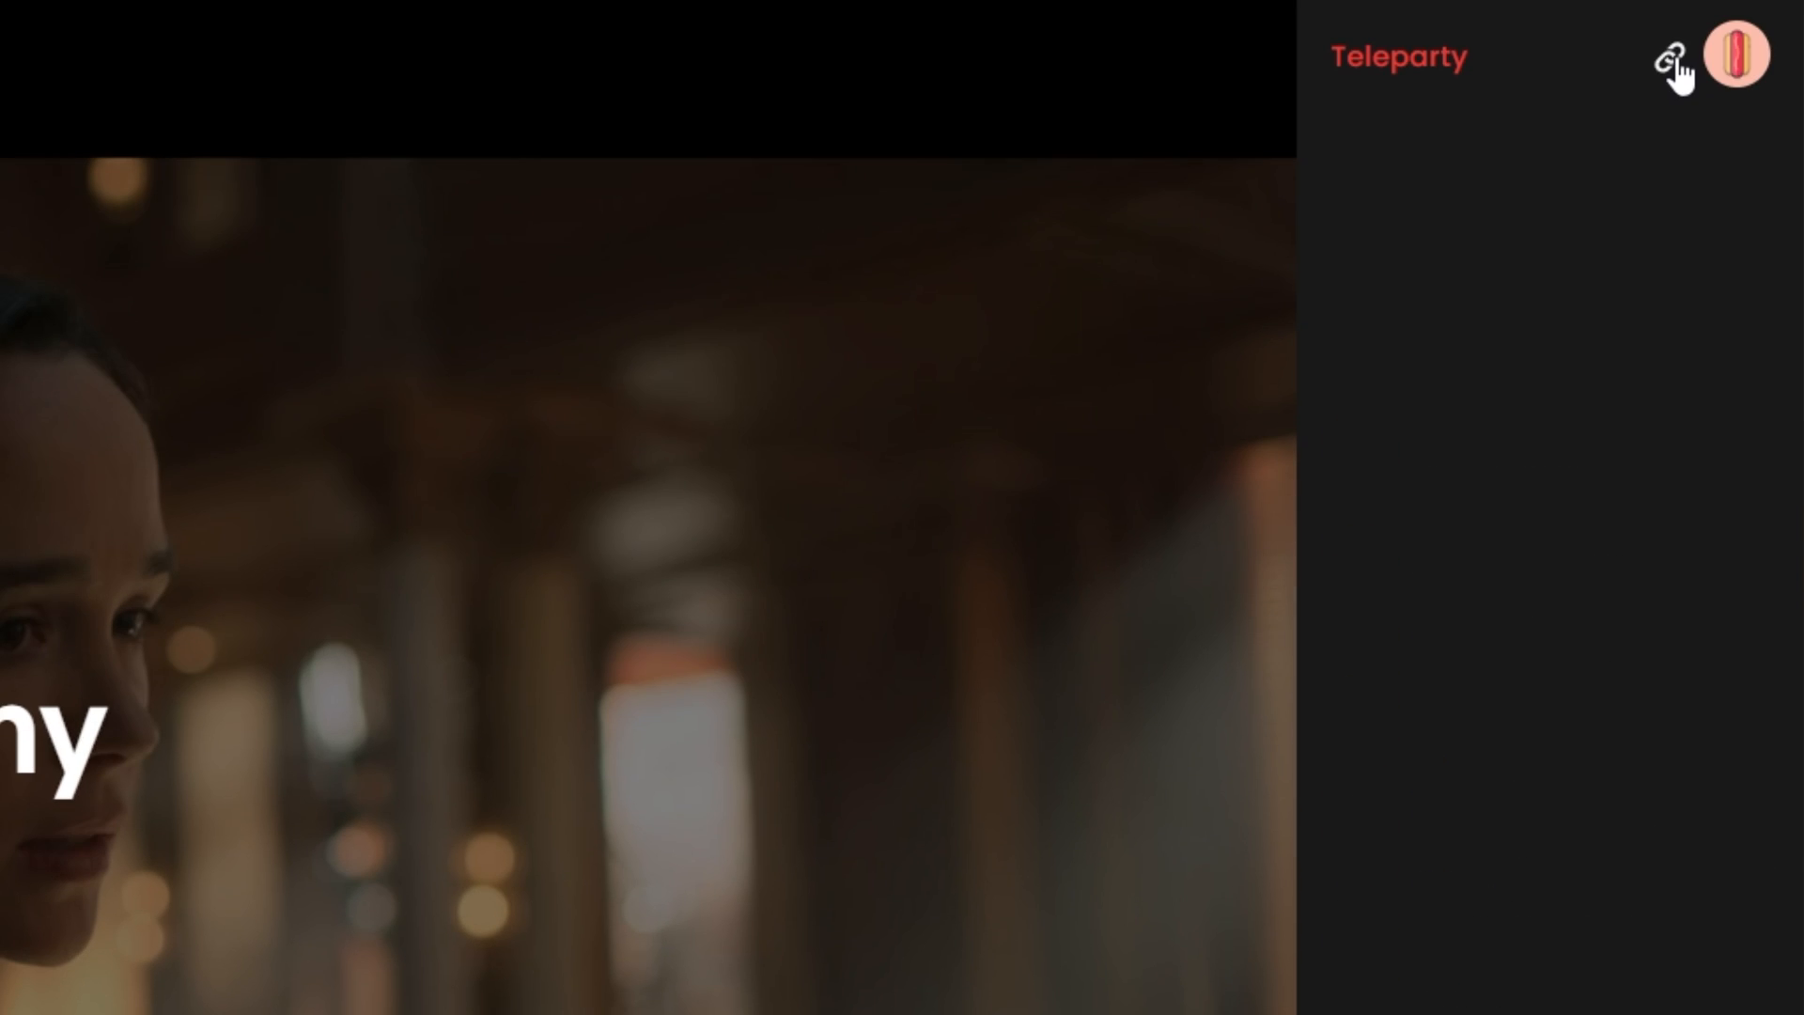
- Set the green three-eyed alien avatar and nickname TechNobo in the Teleparty profile and save
left_click(1737, 55)
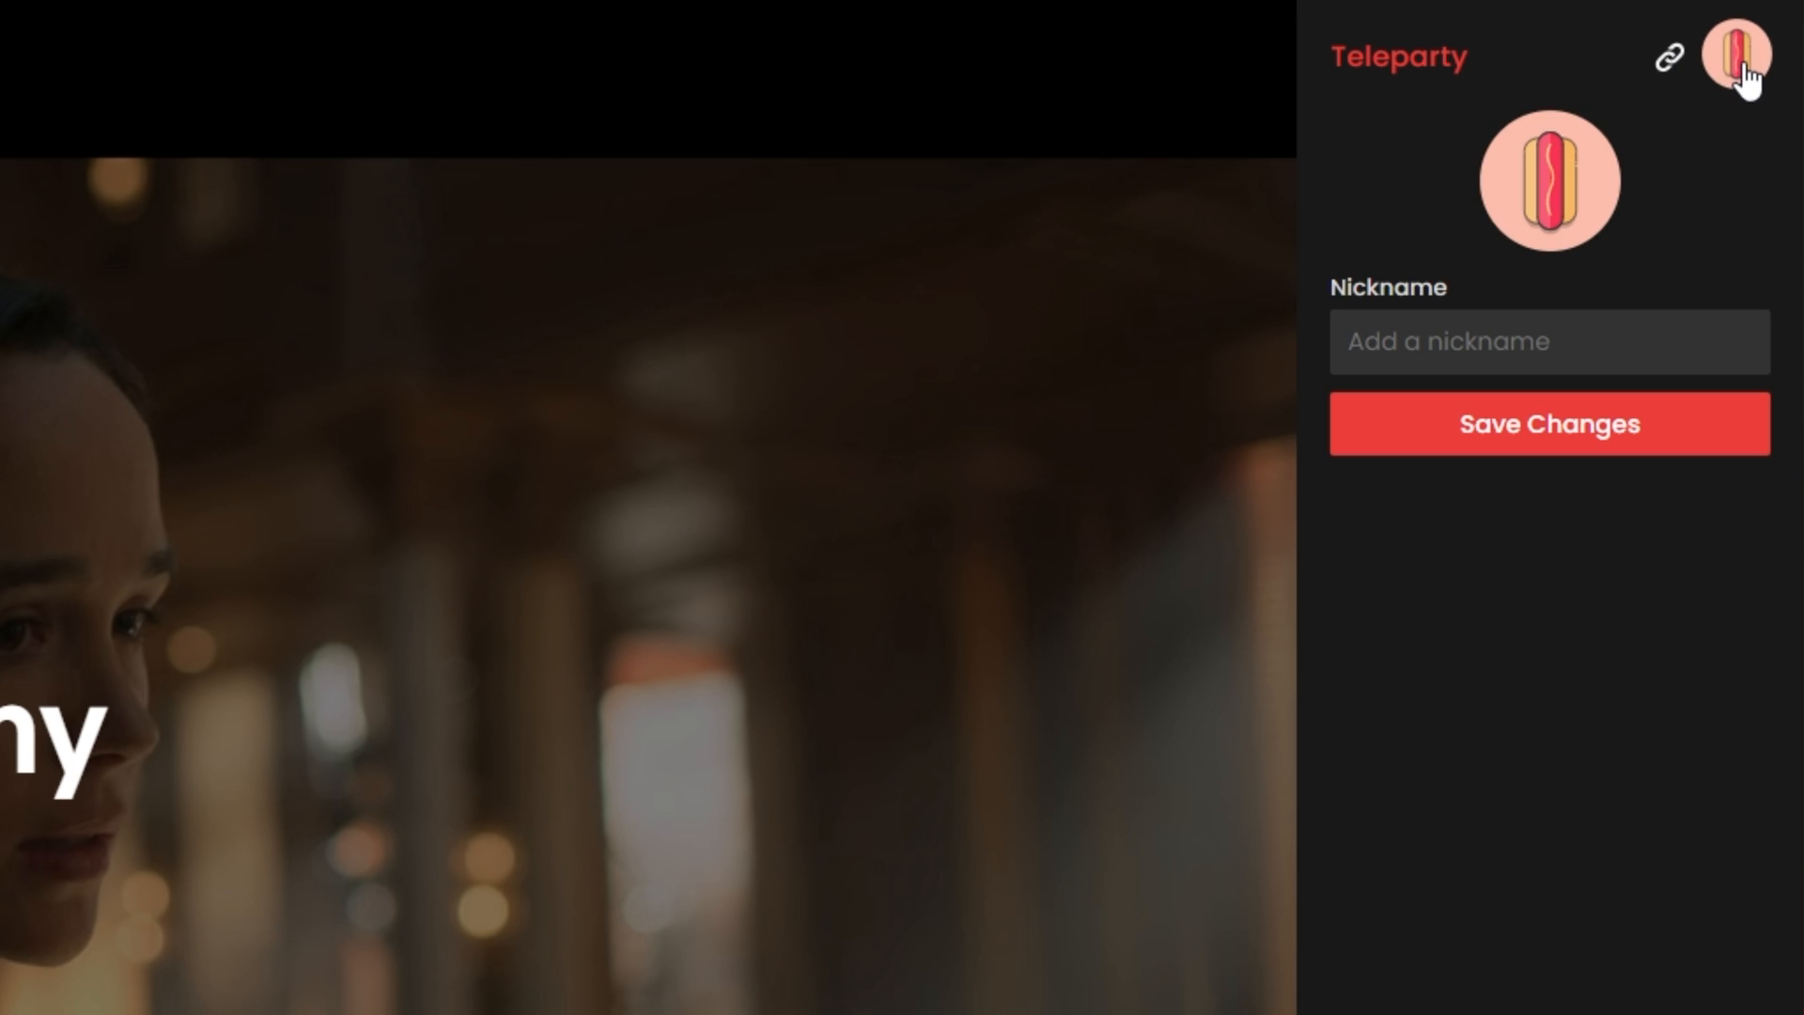
left_click(1736, 54)
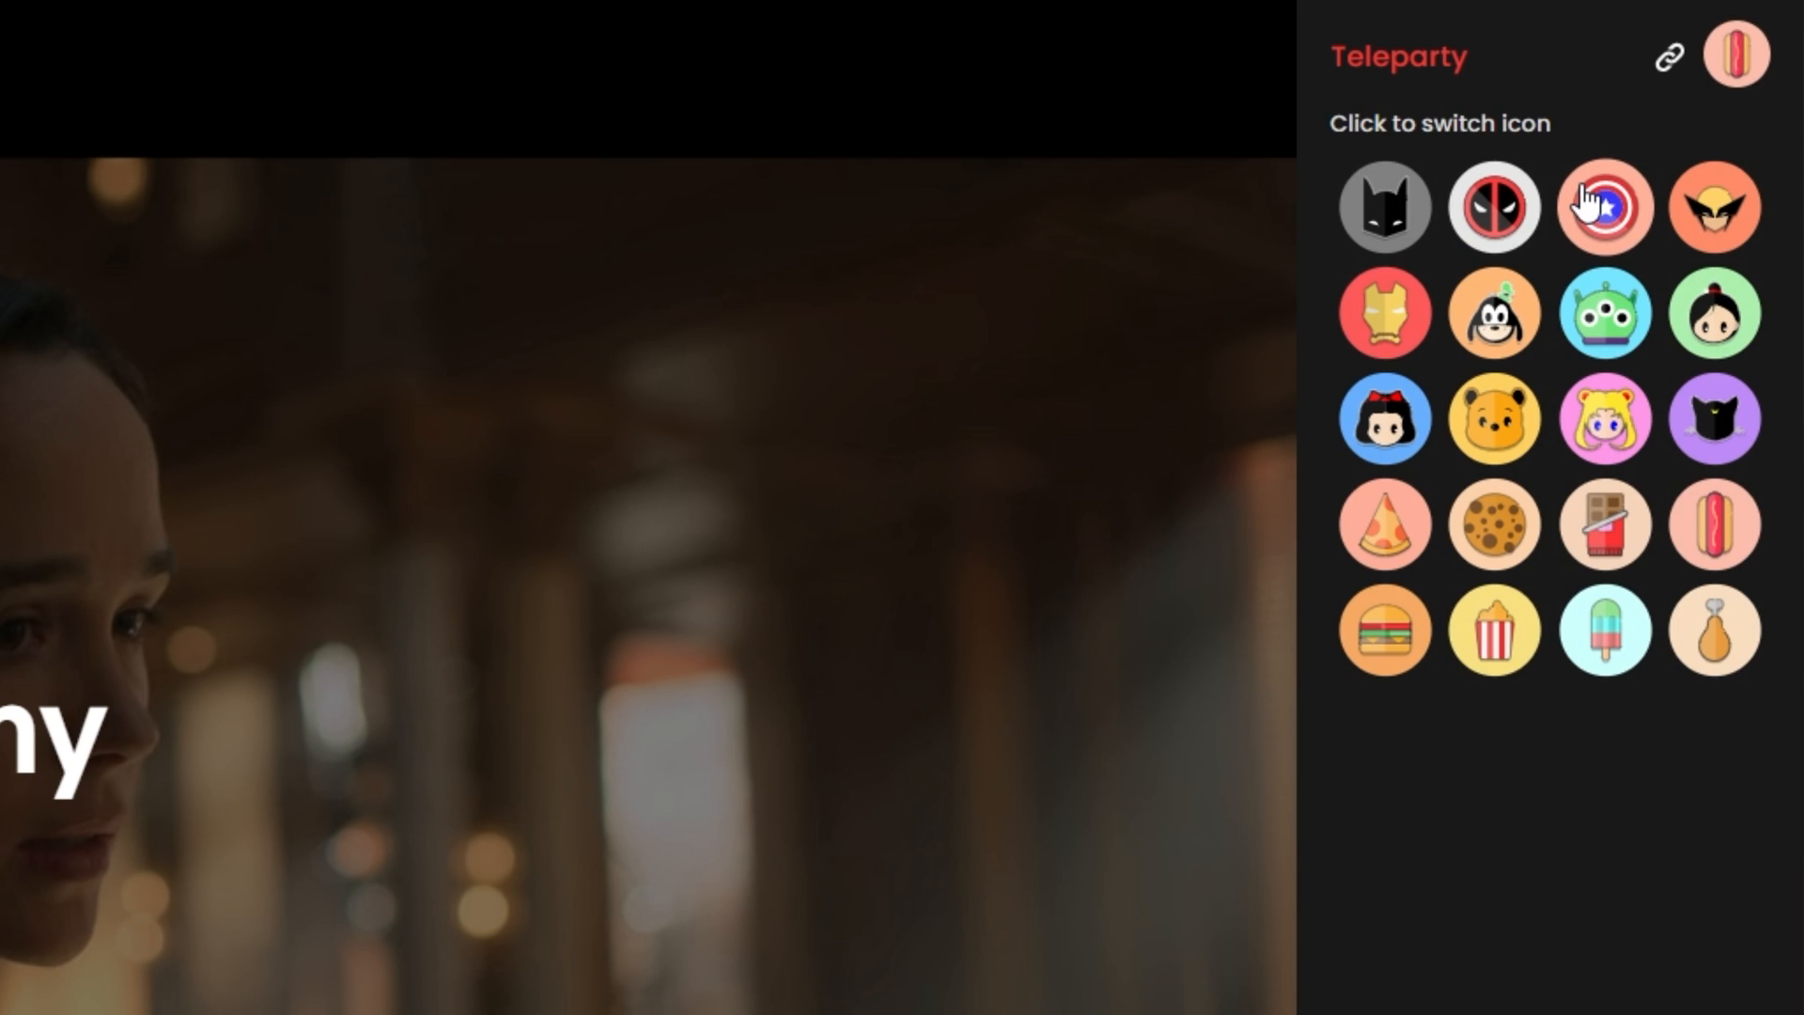
mouse_move(1603, 312)
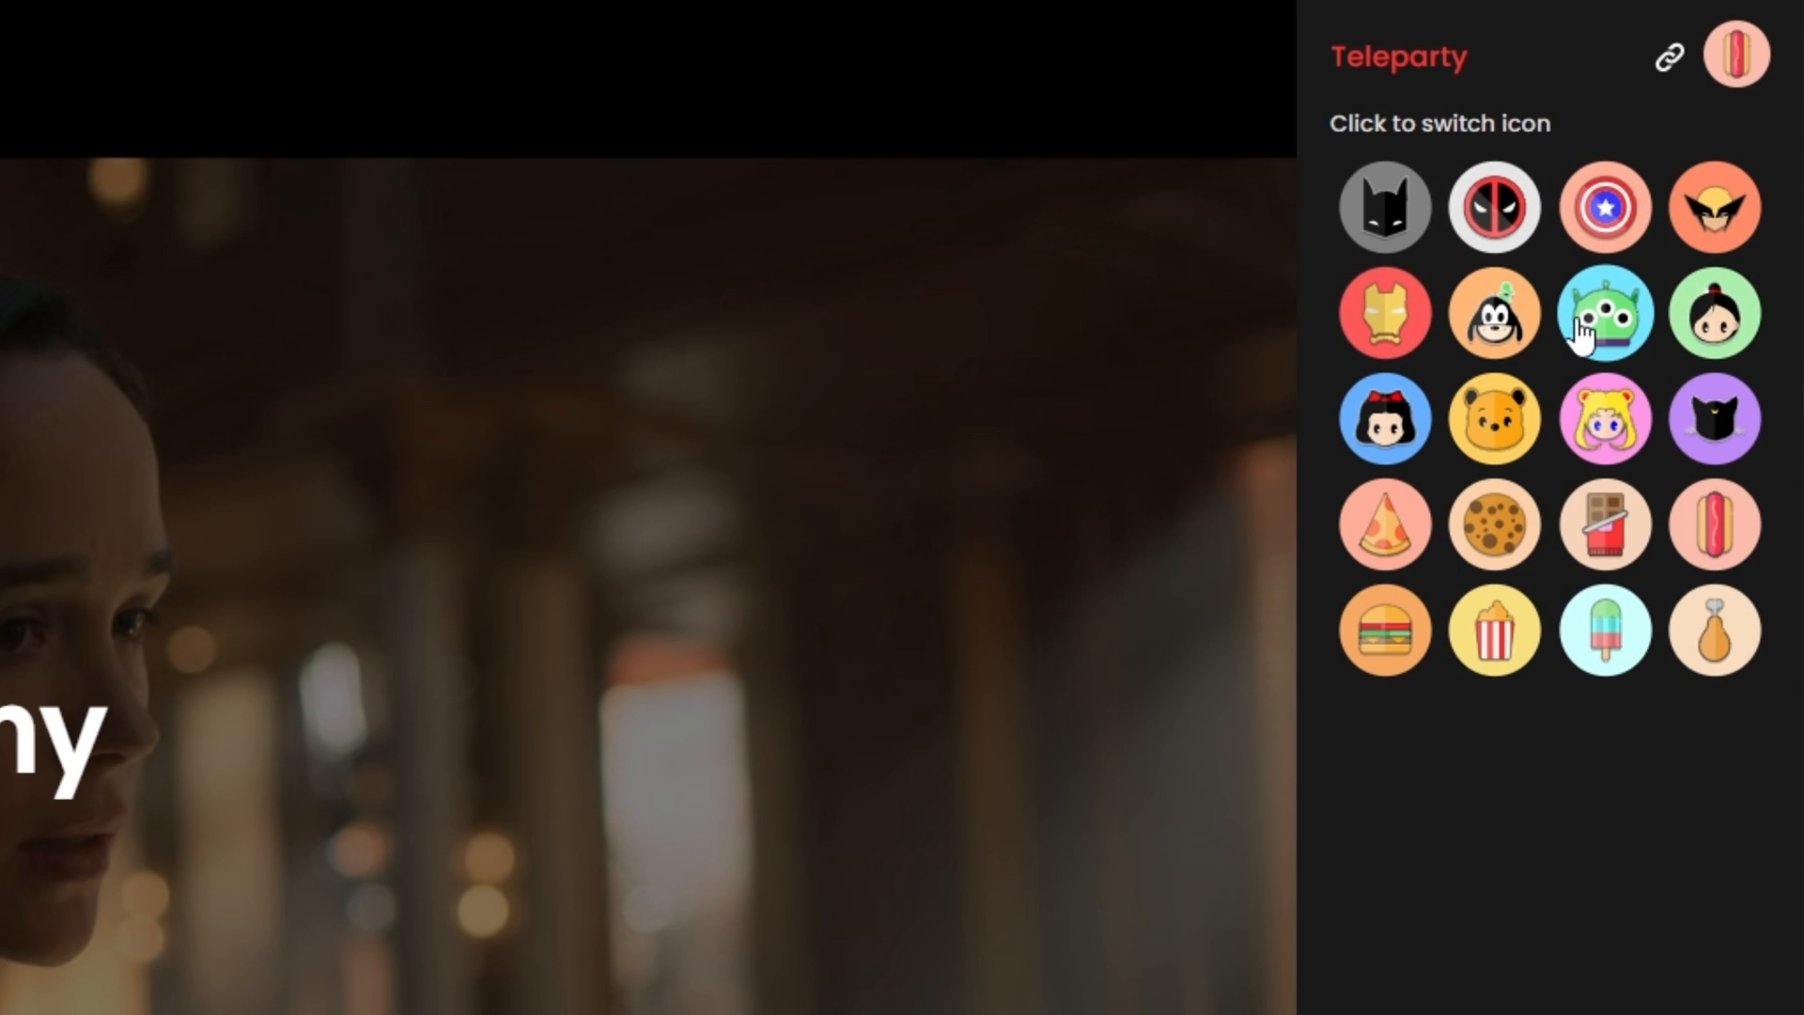
left_click(1604, 312)
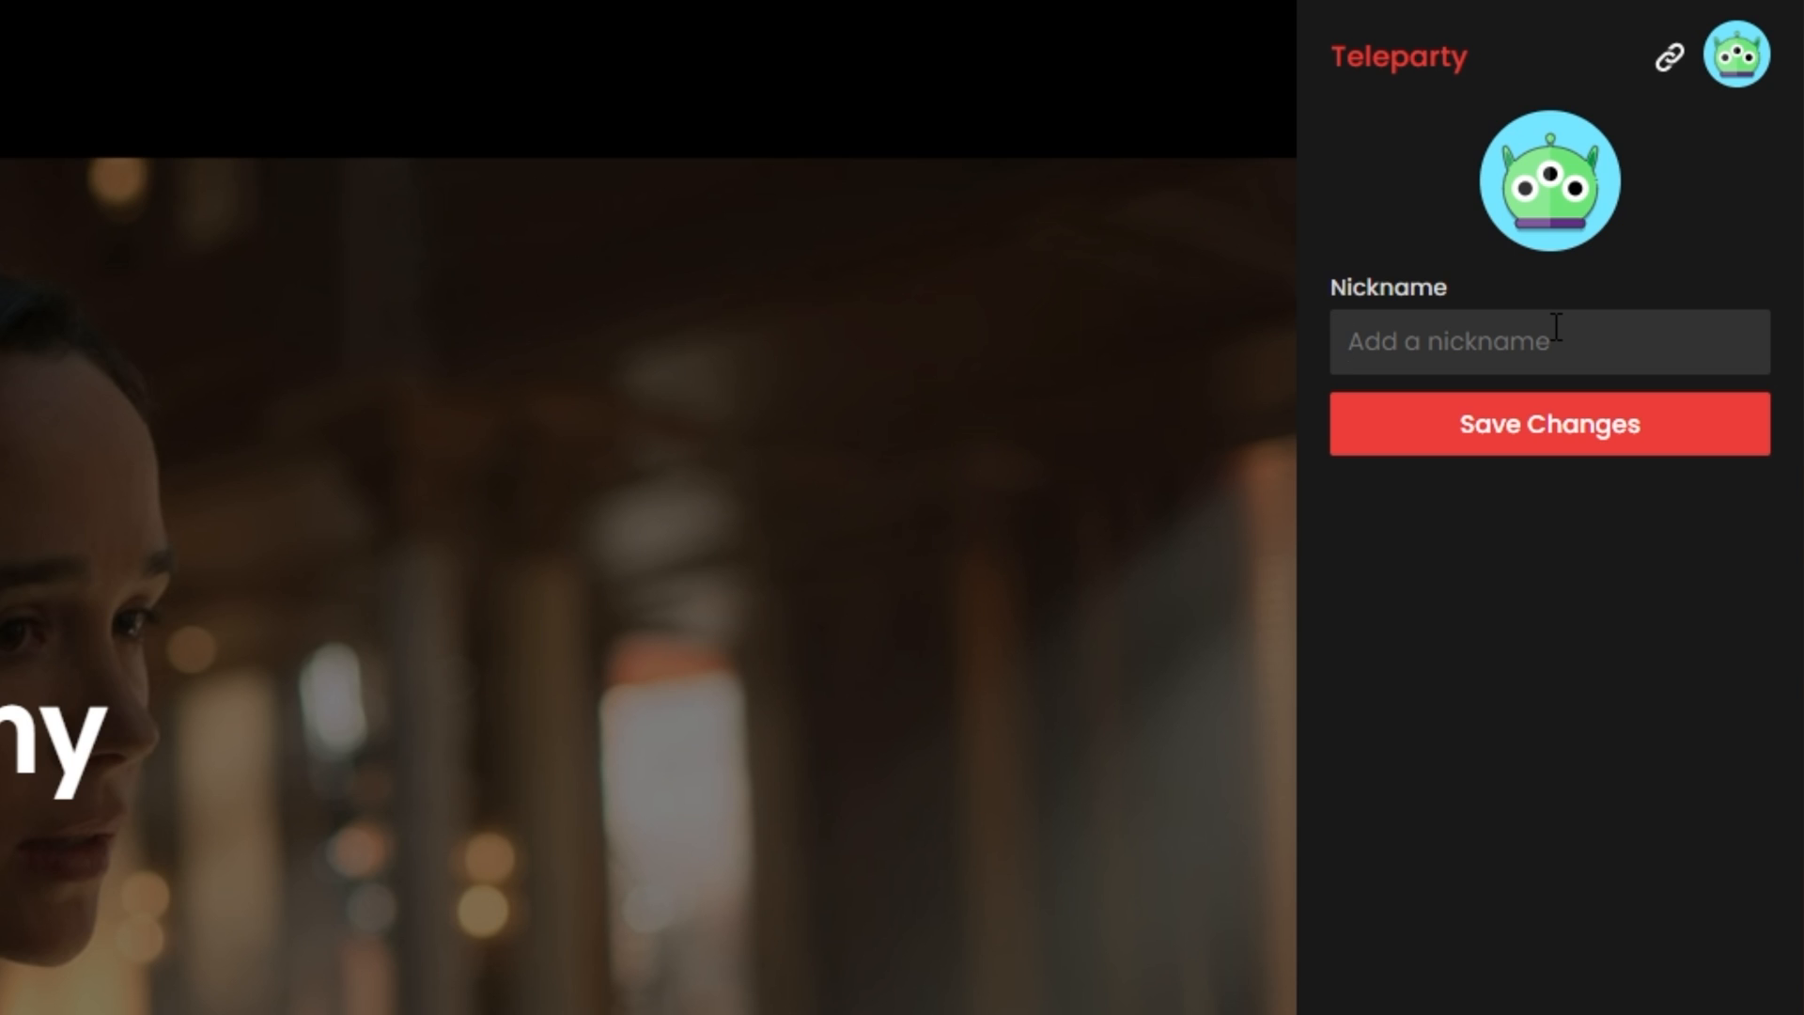
type("TechNobo")
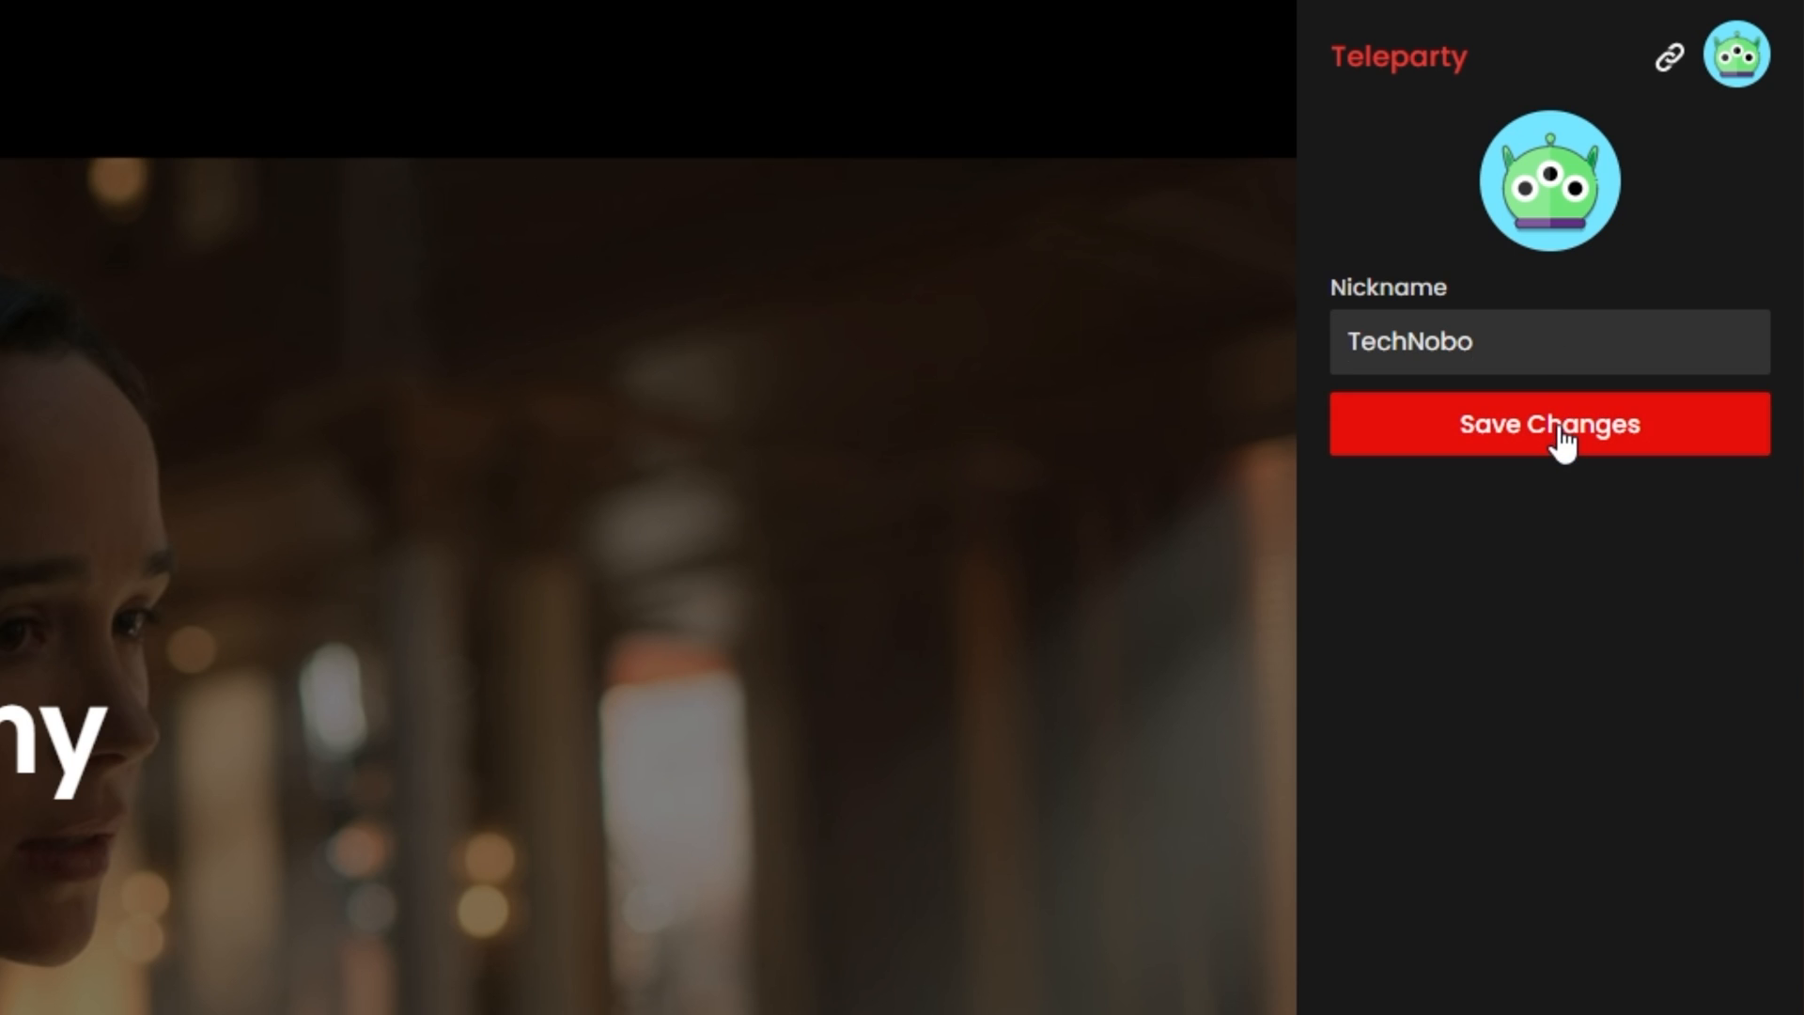
left_click(1546, 423)
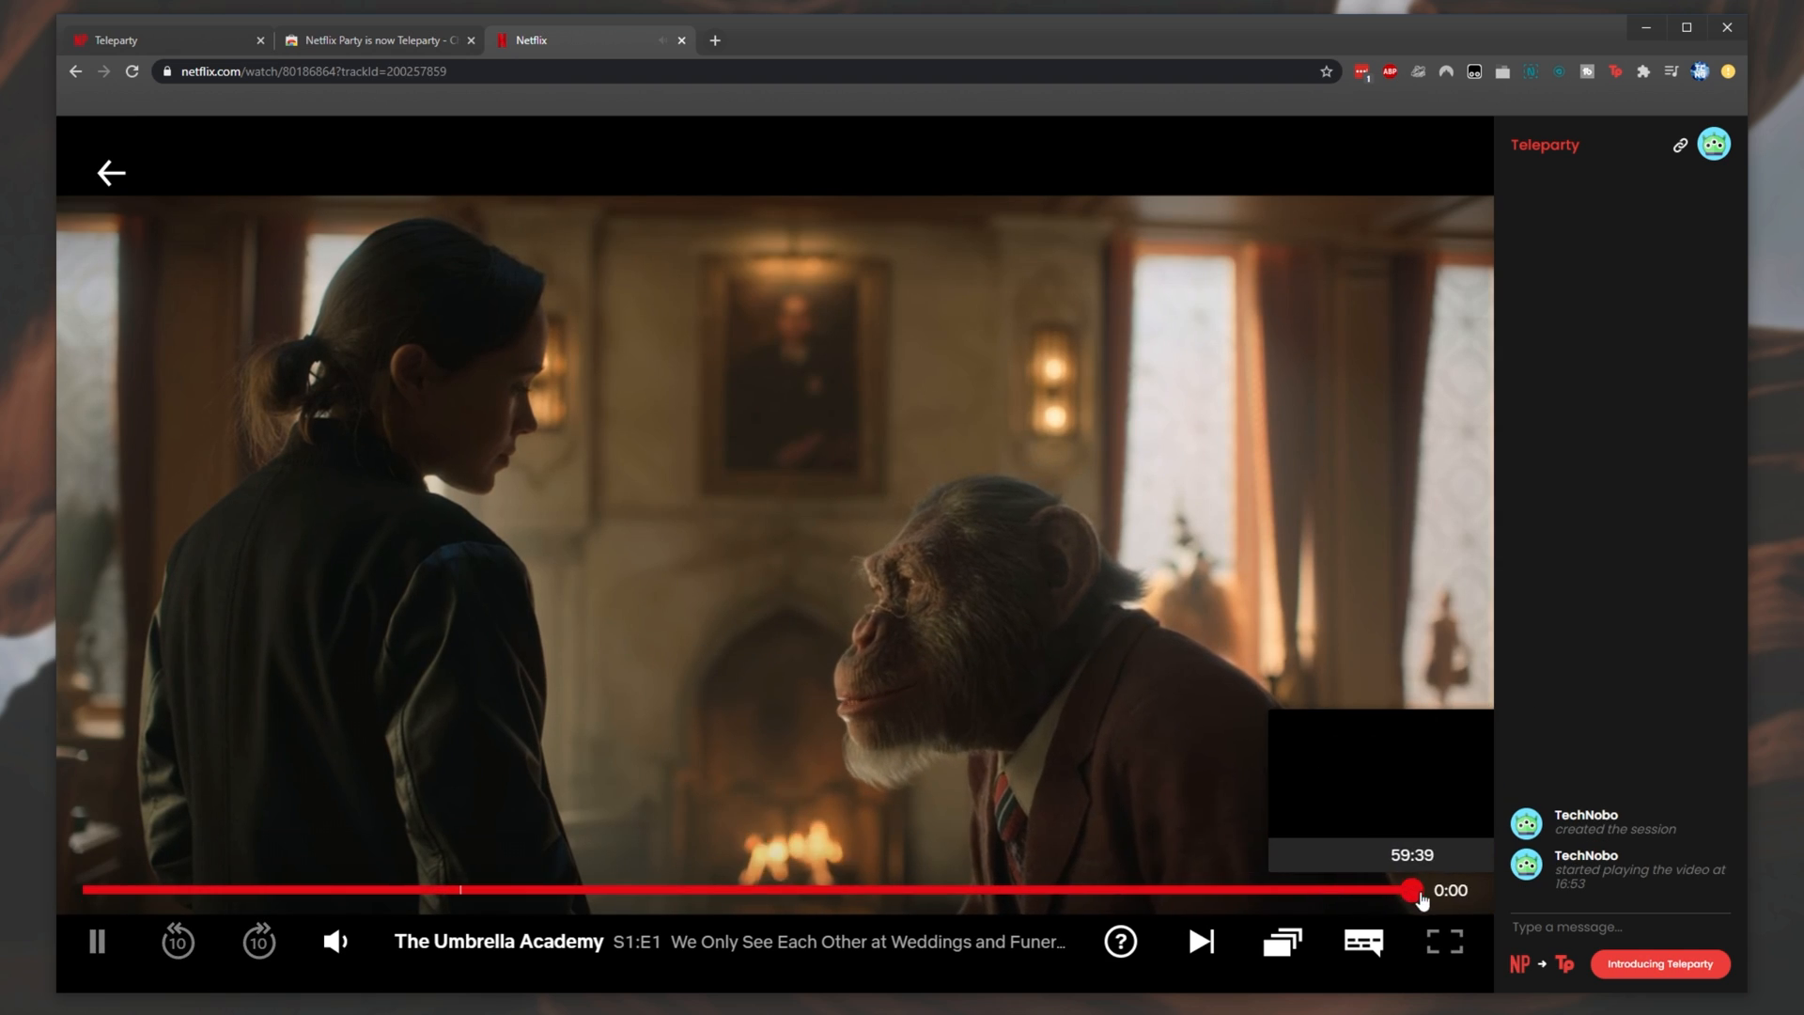
- Skip to the end of episode 1, play episode 2 Run Boy Run, and show the Season 1 episode list
left_click(1413, 889)
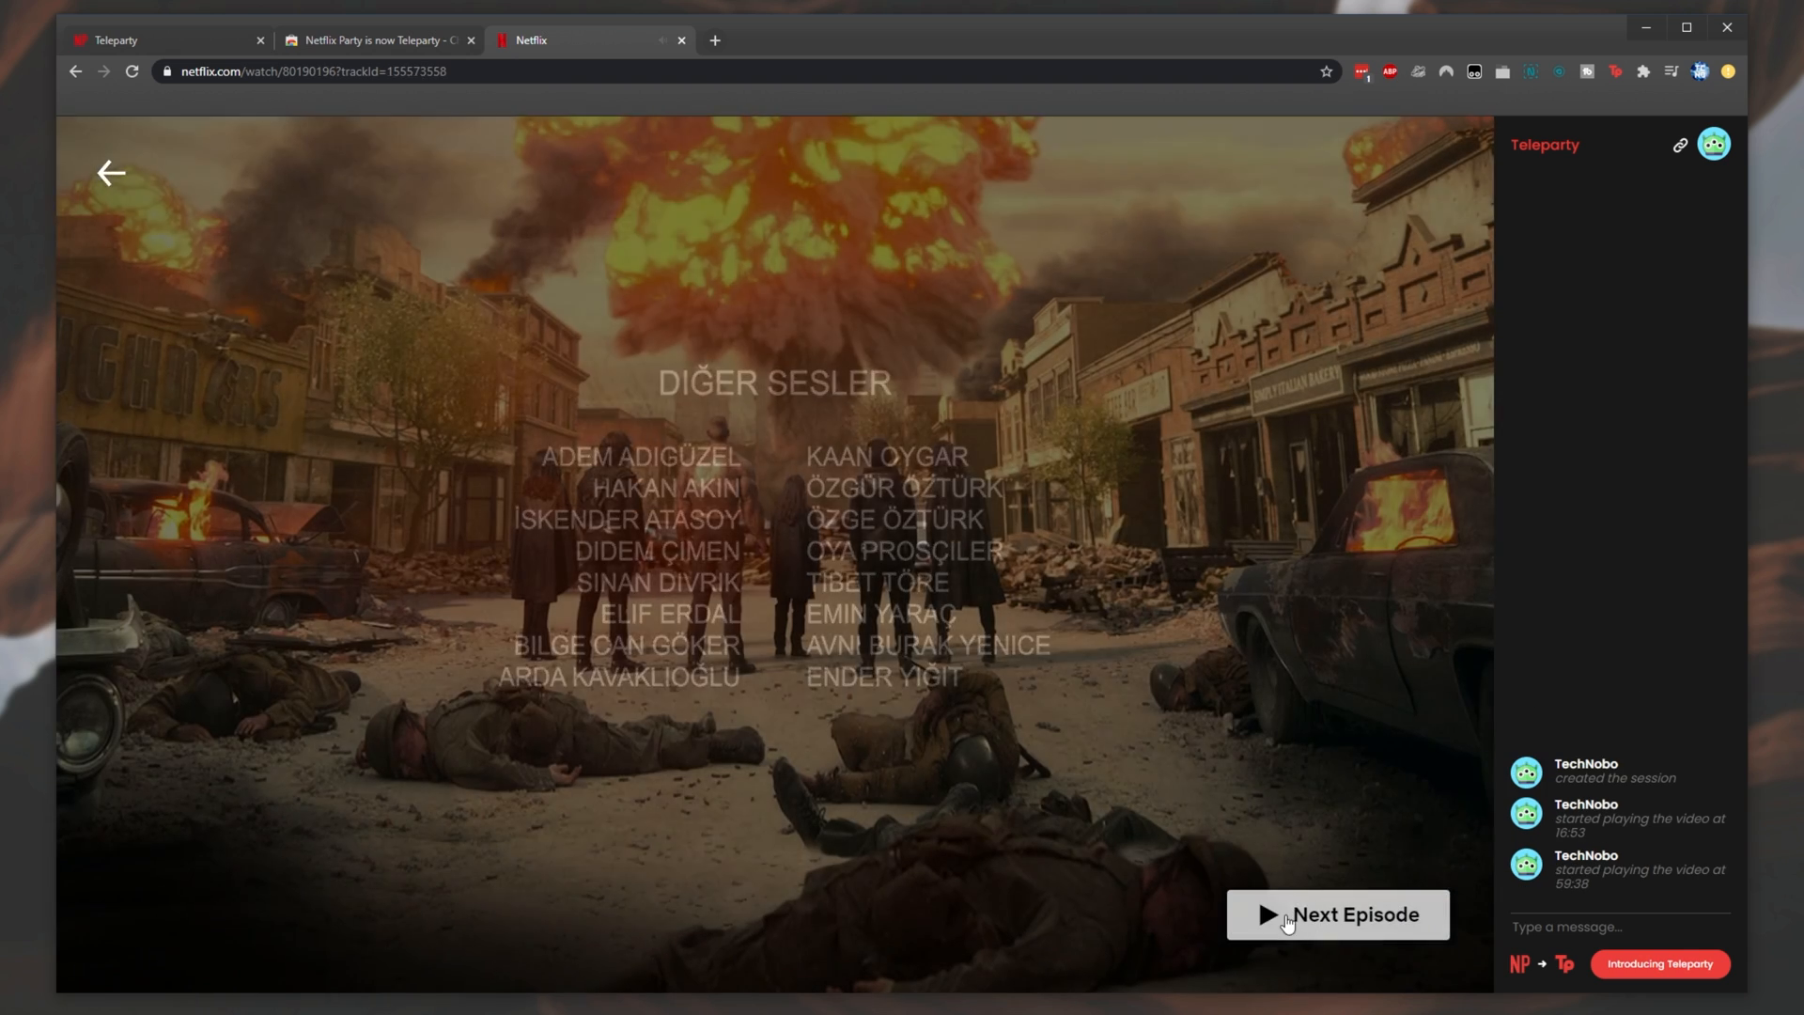
left_click(1336, 913)
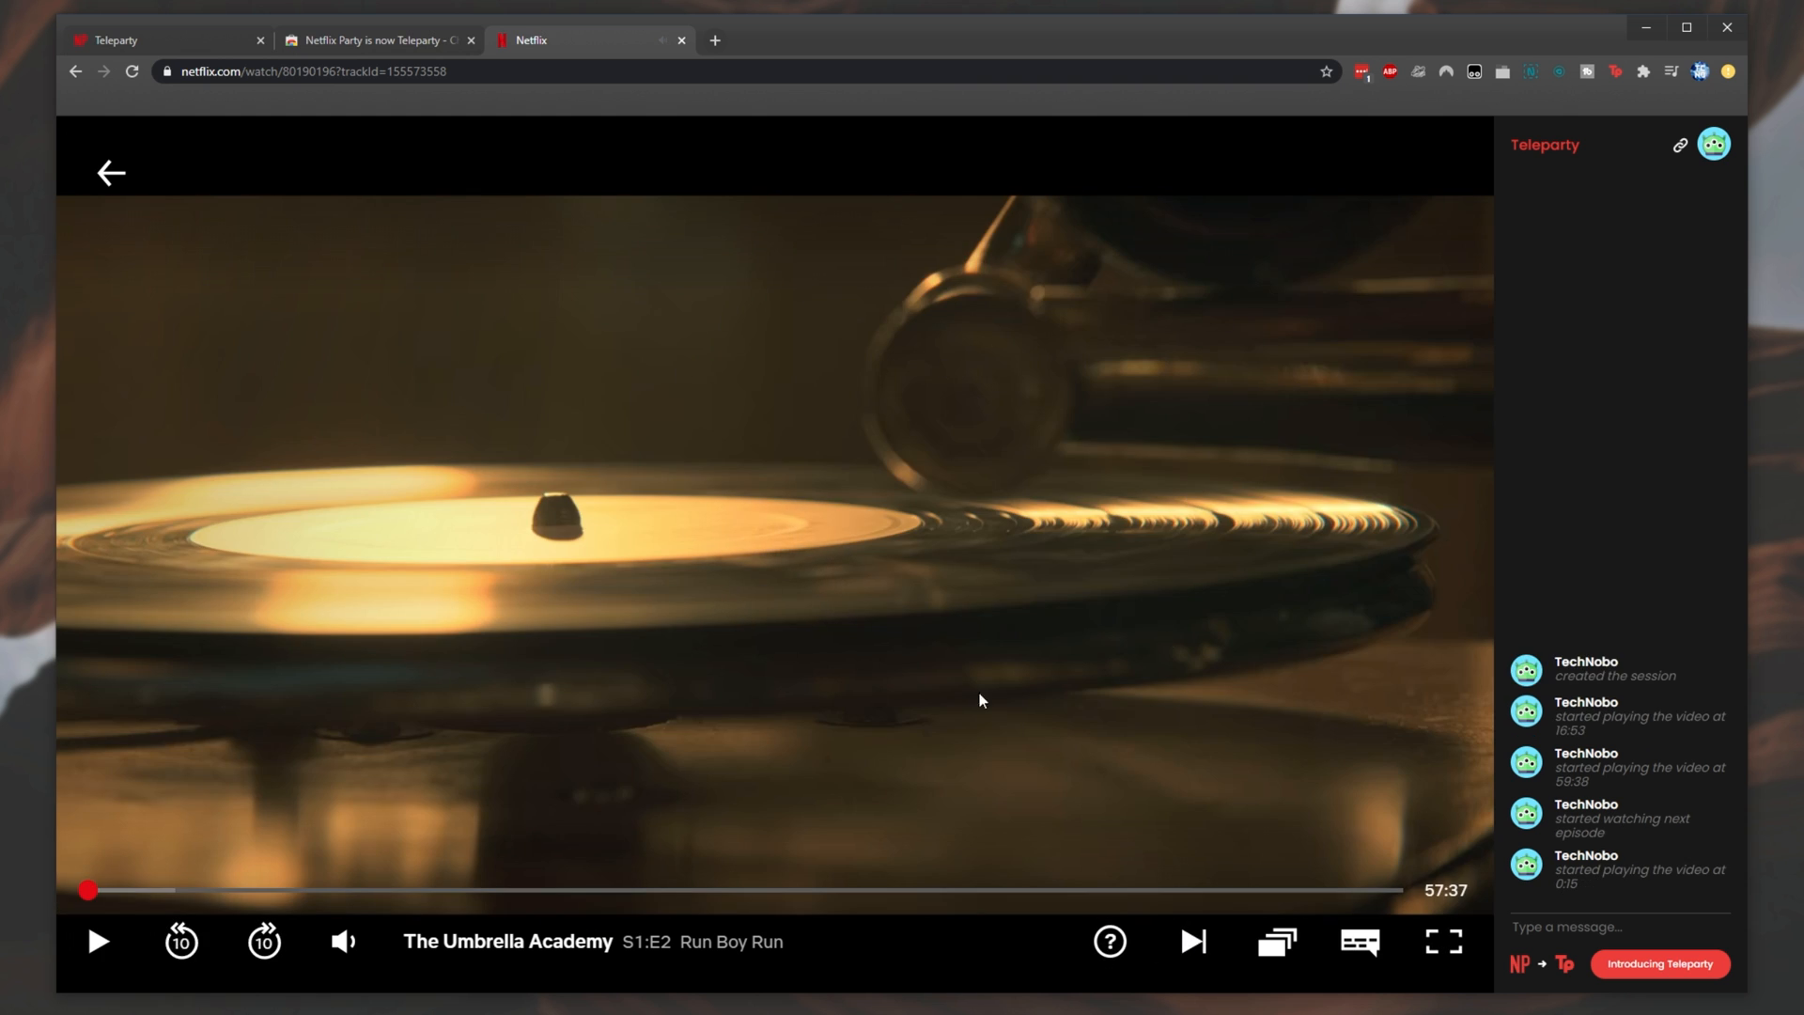
left_click(98, 942)
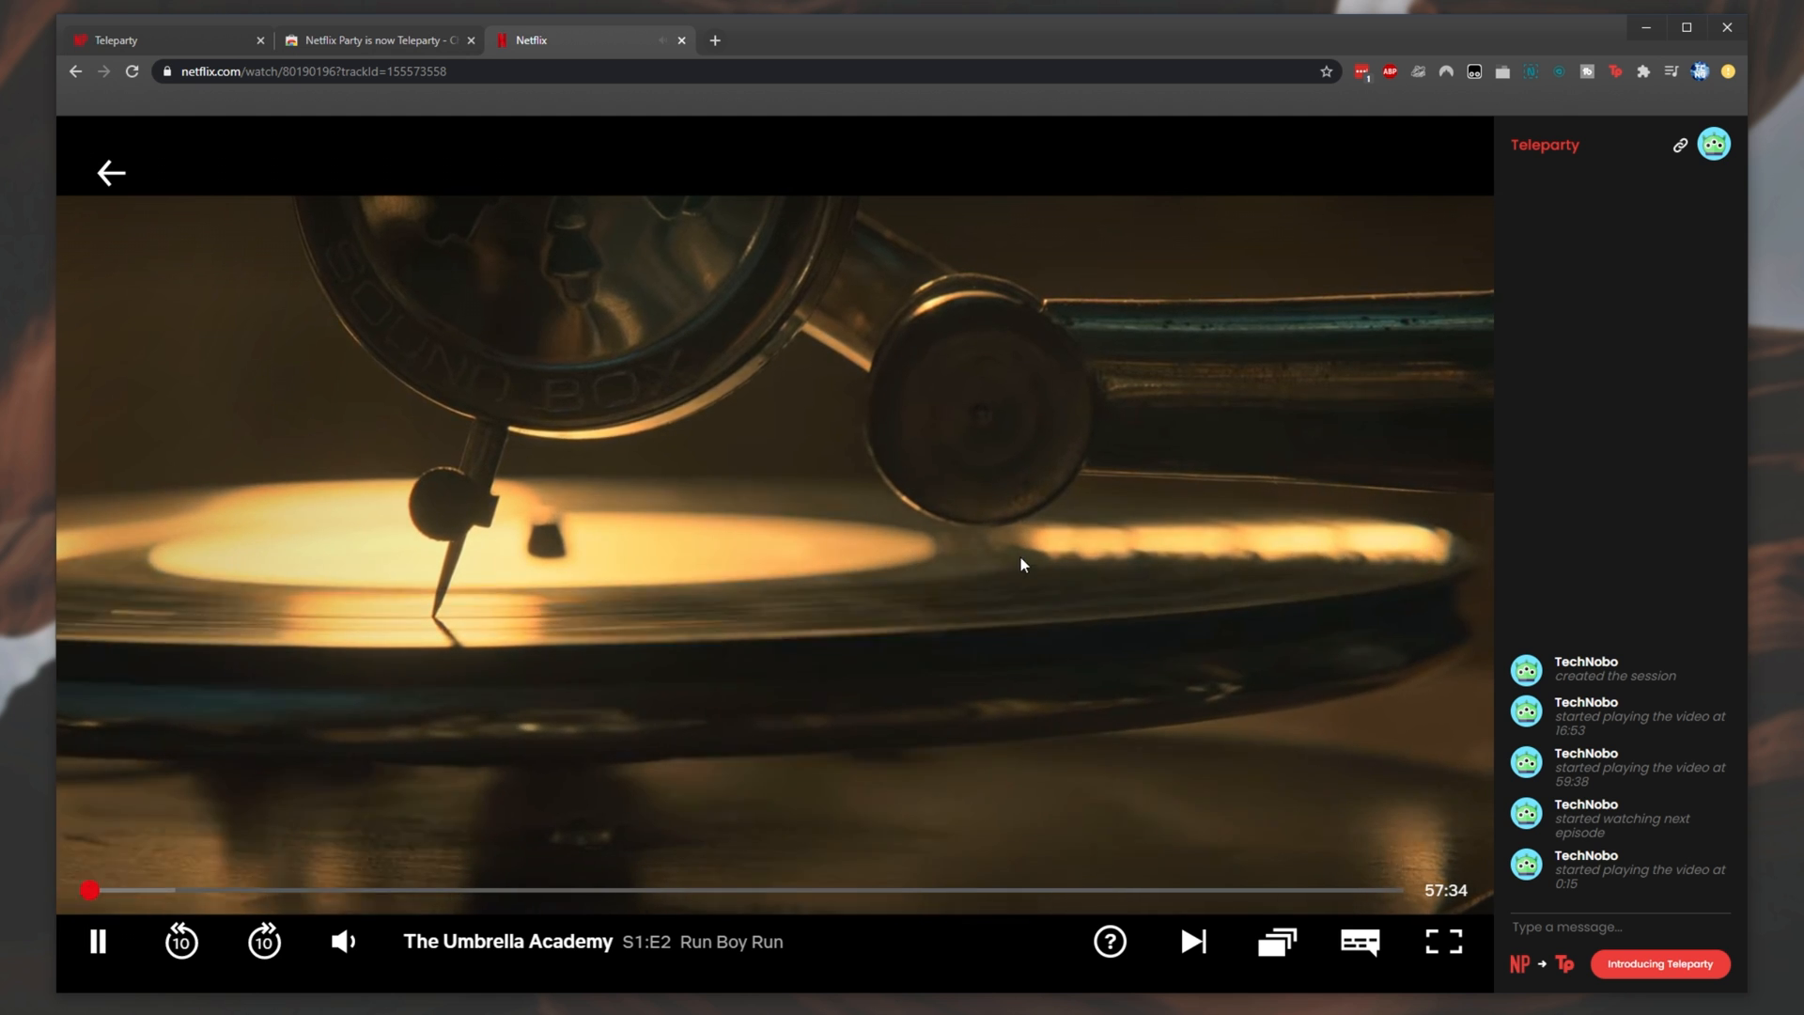
left_click(1274, 941)
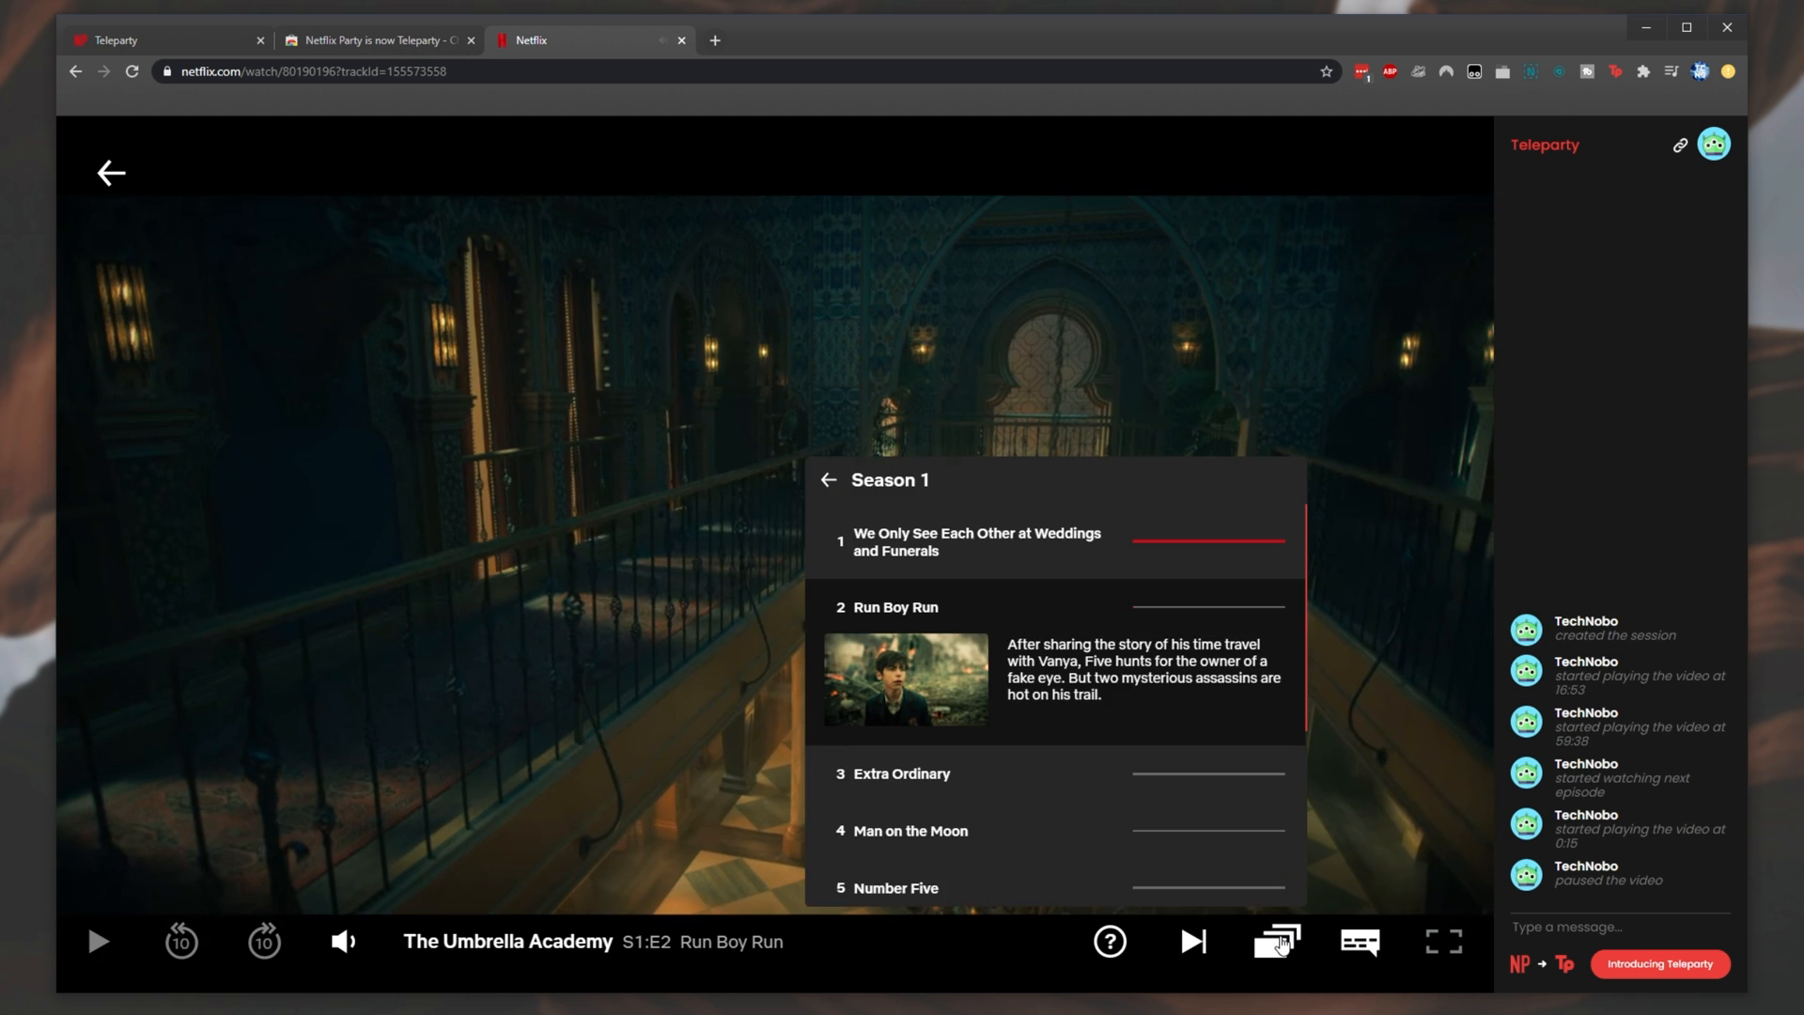
- Jump to episode 4 Man on the Moon, dropping the party, and try Return to Party
scroll("down", 3)
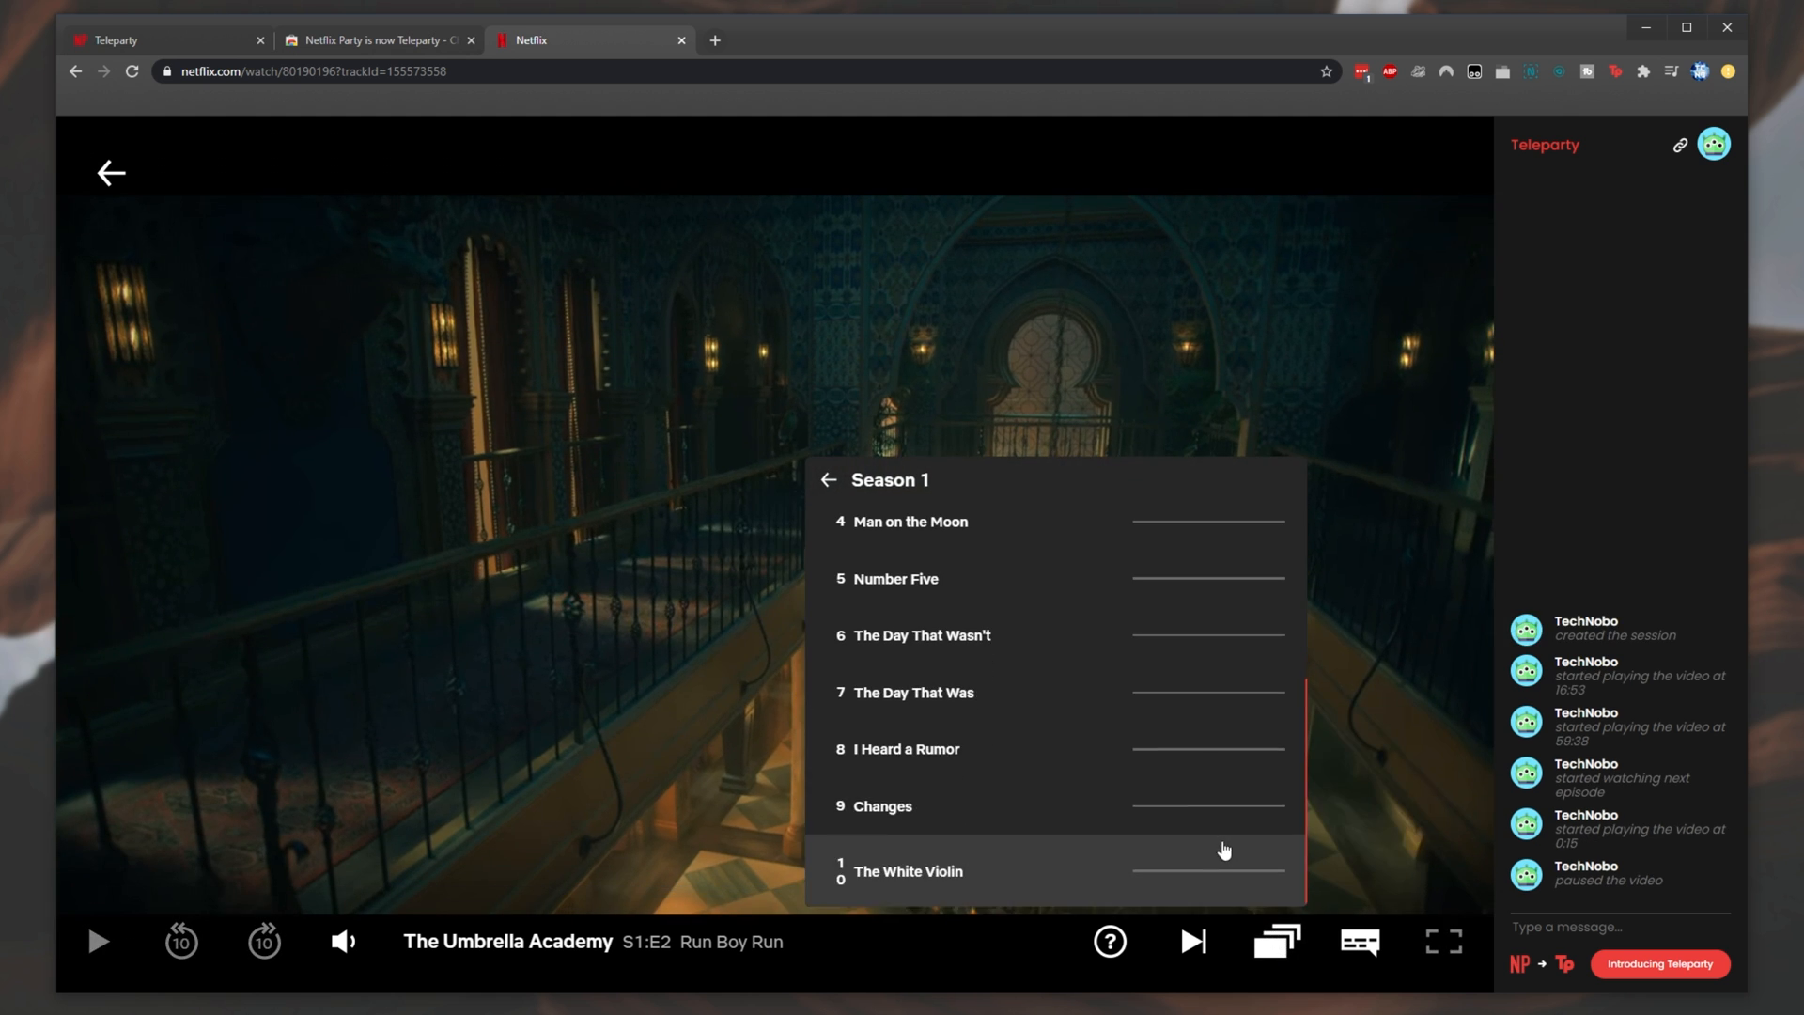
scroll("up", 3)
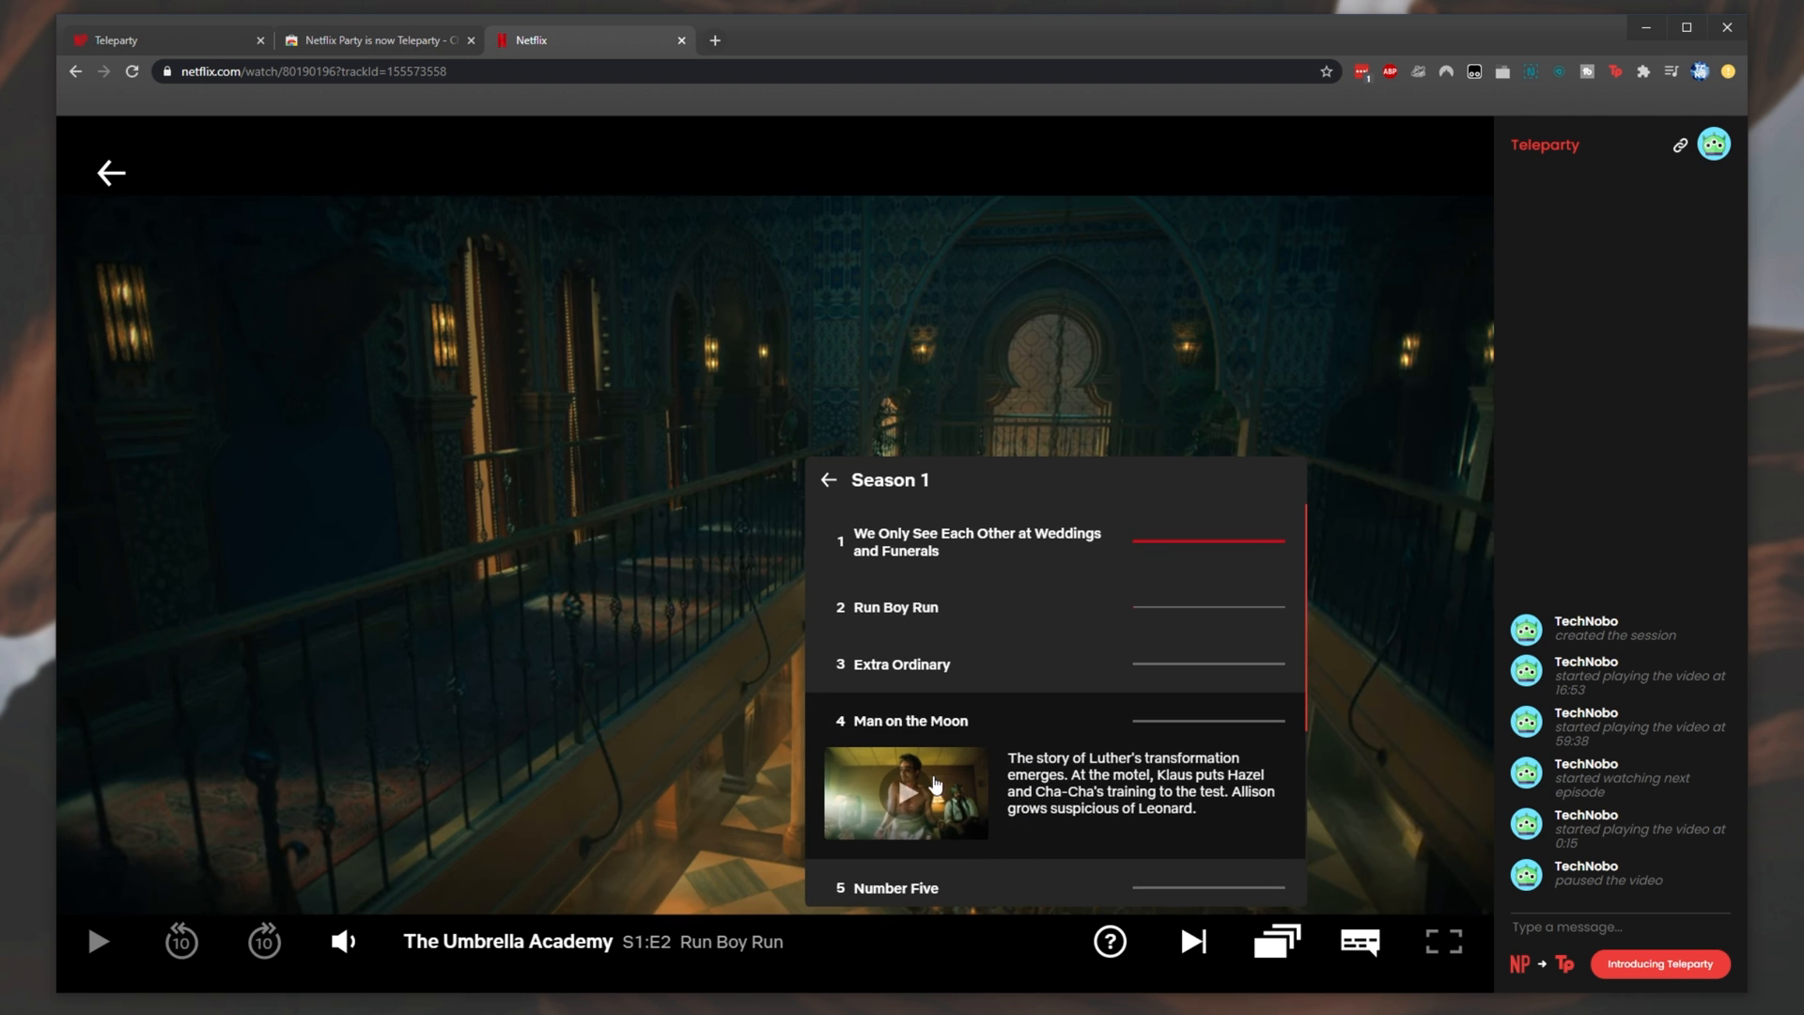
left_click(904, 793)
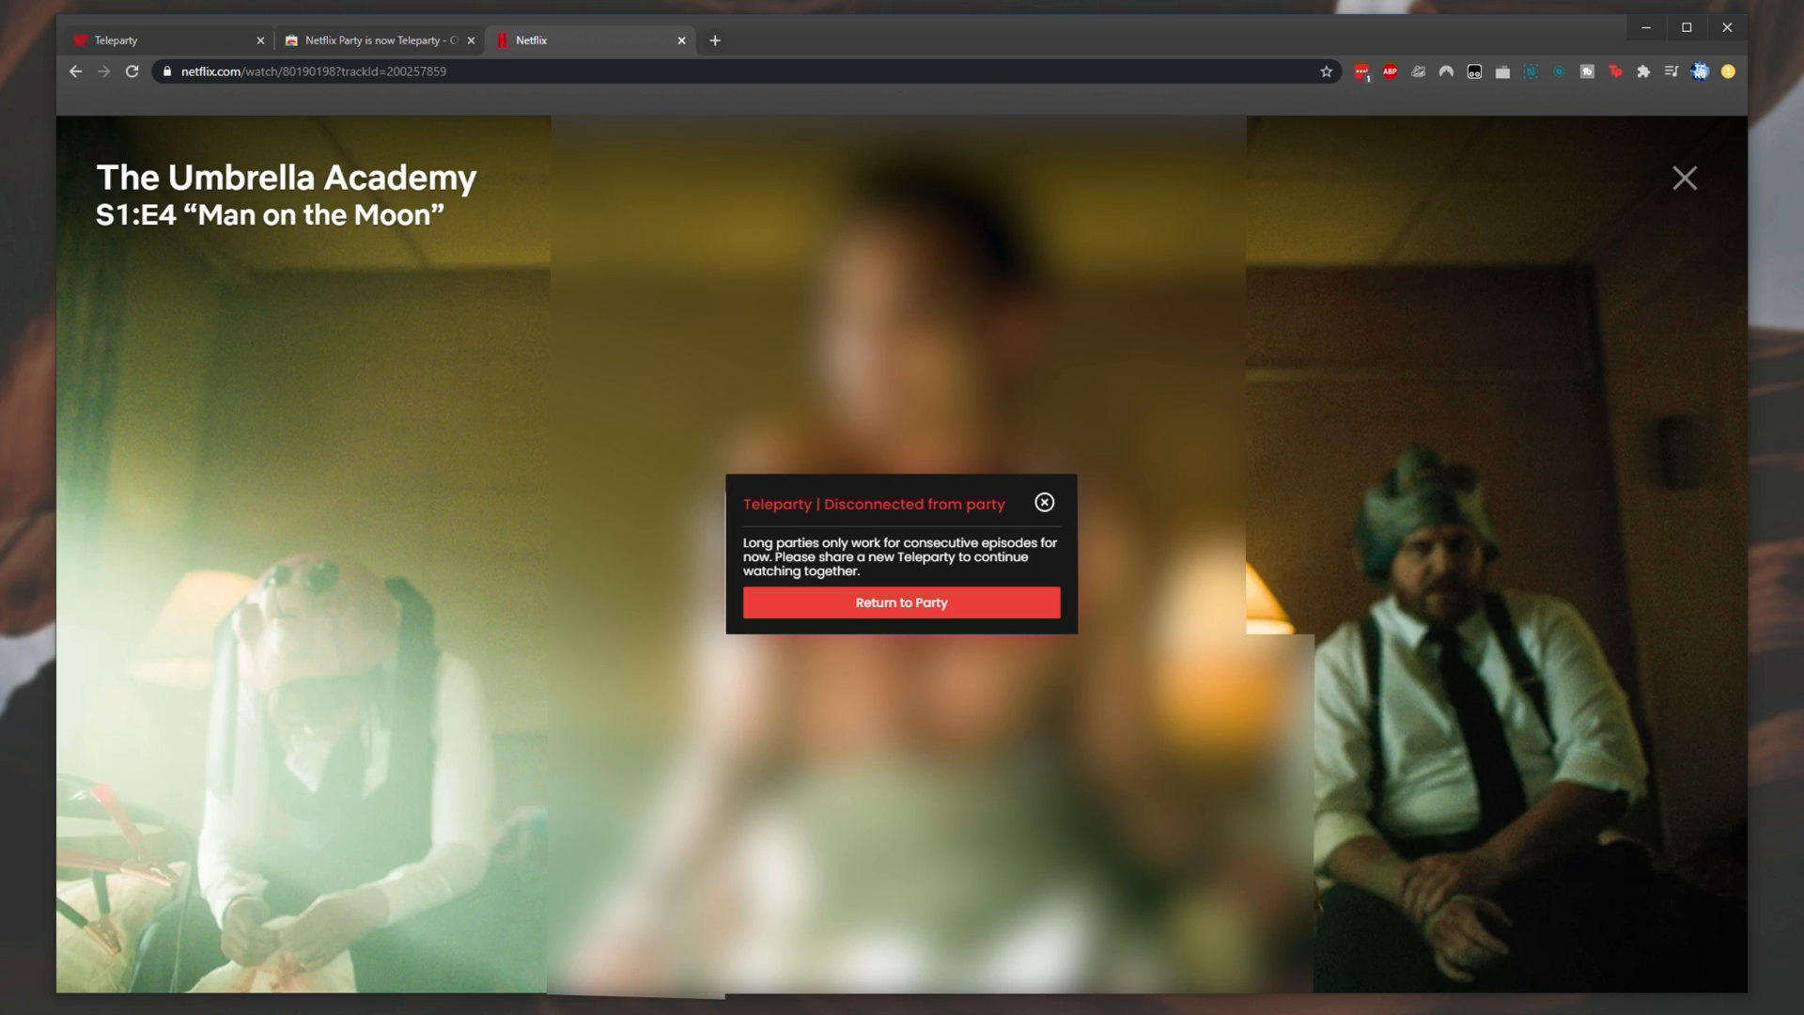
left_click(901, 602)
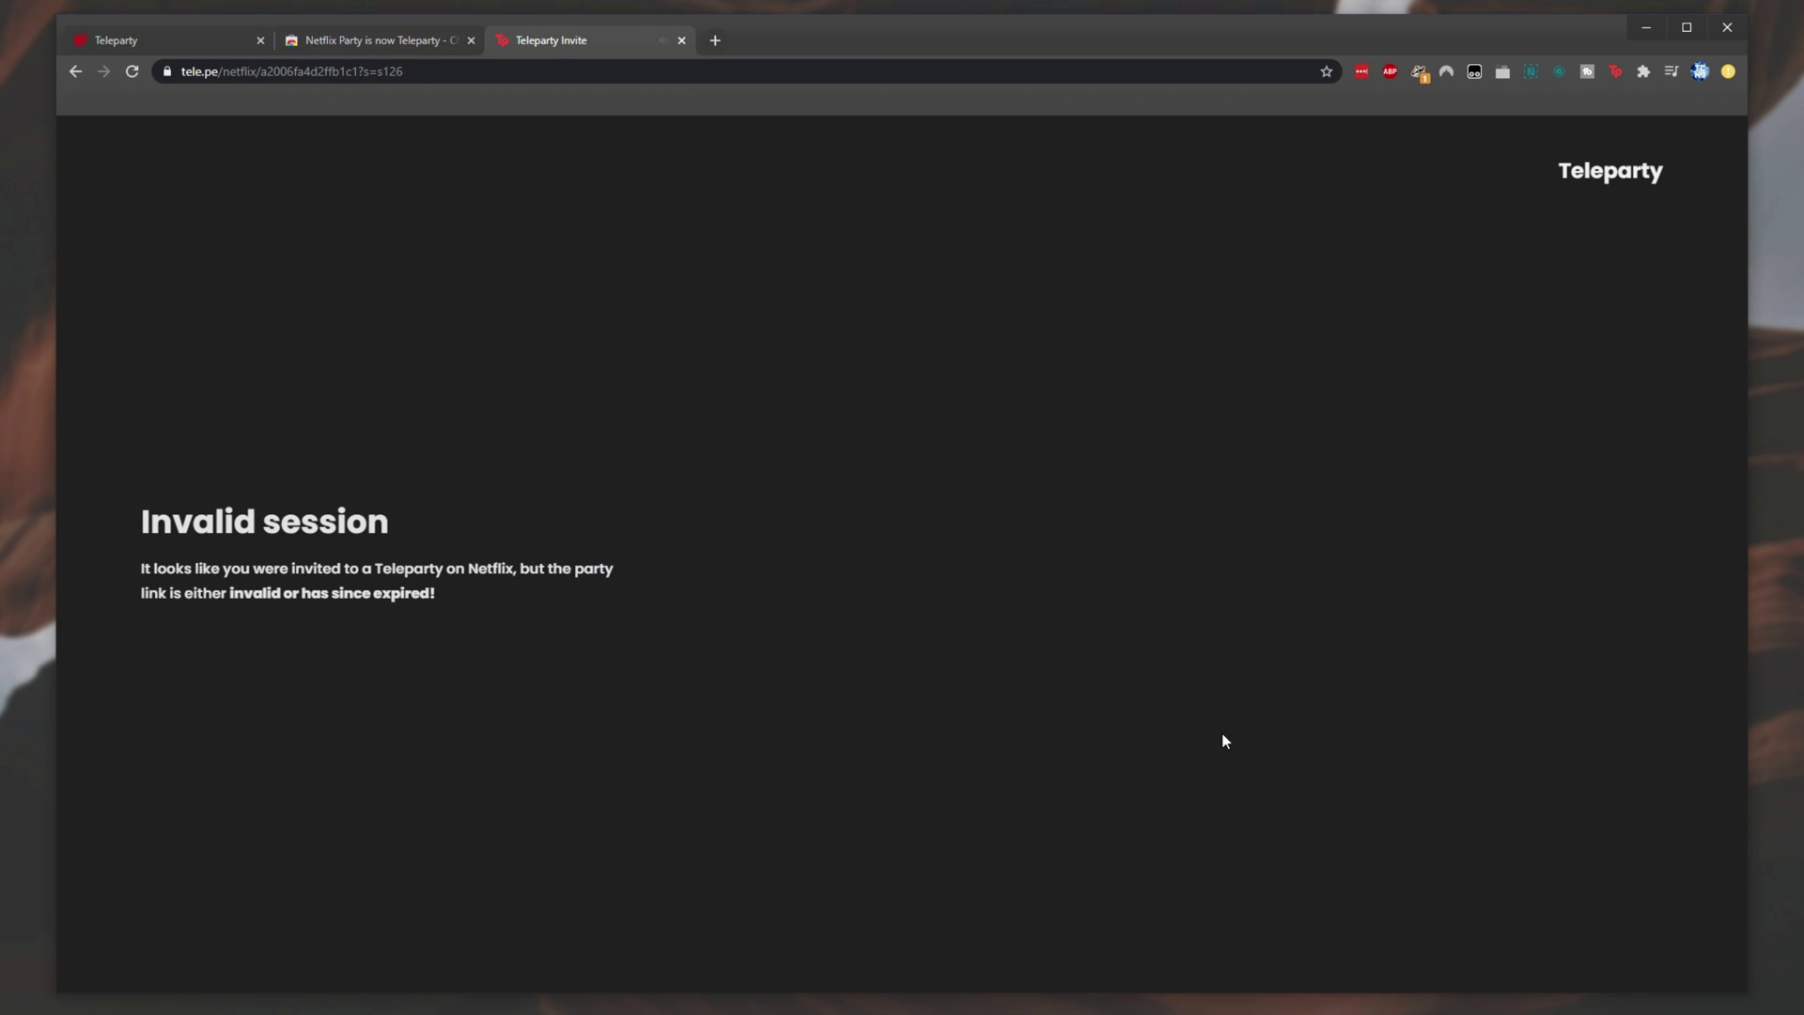
mouse_move(928, 695)
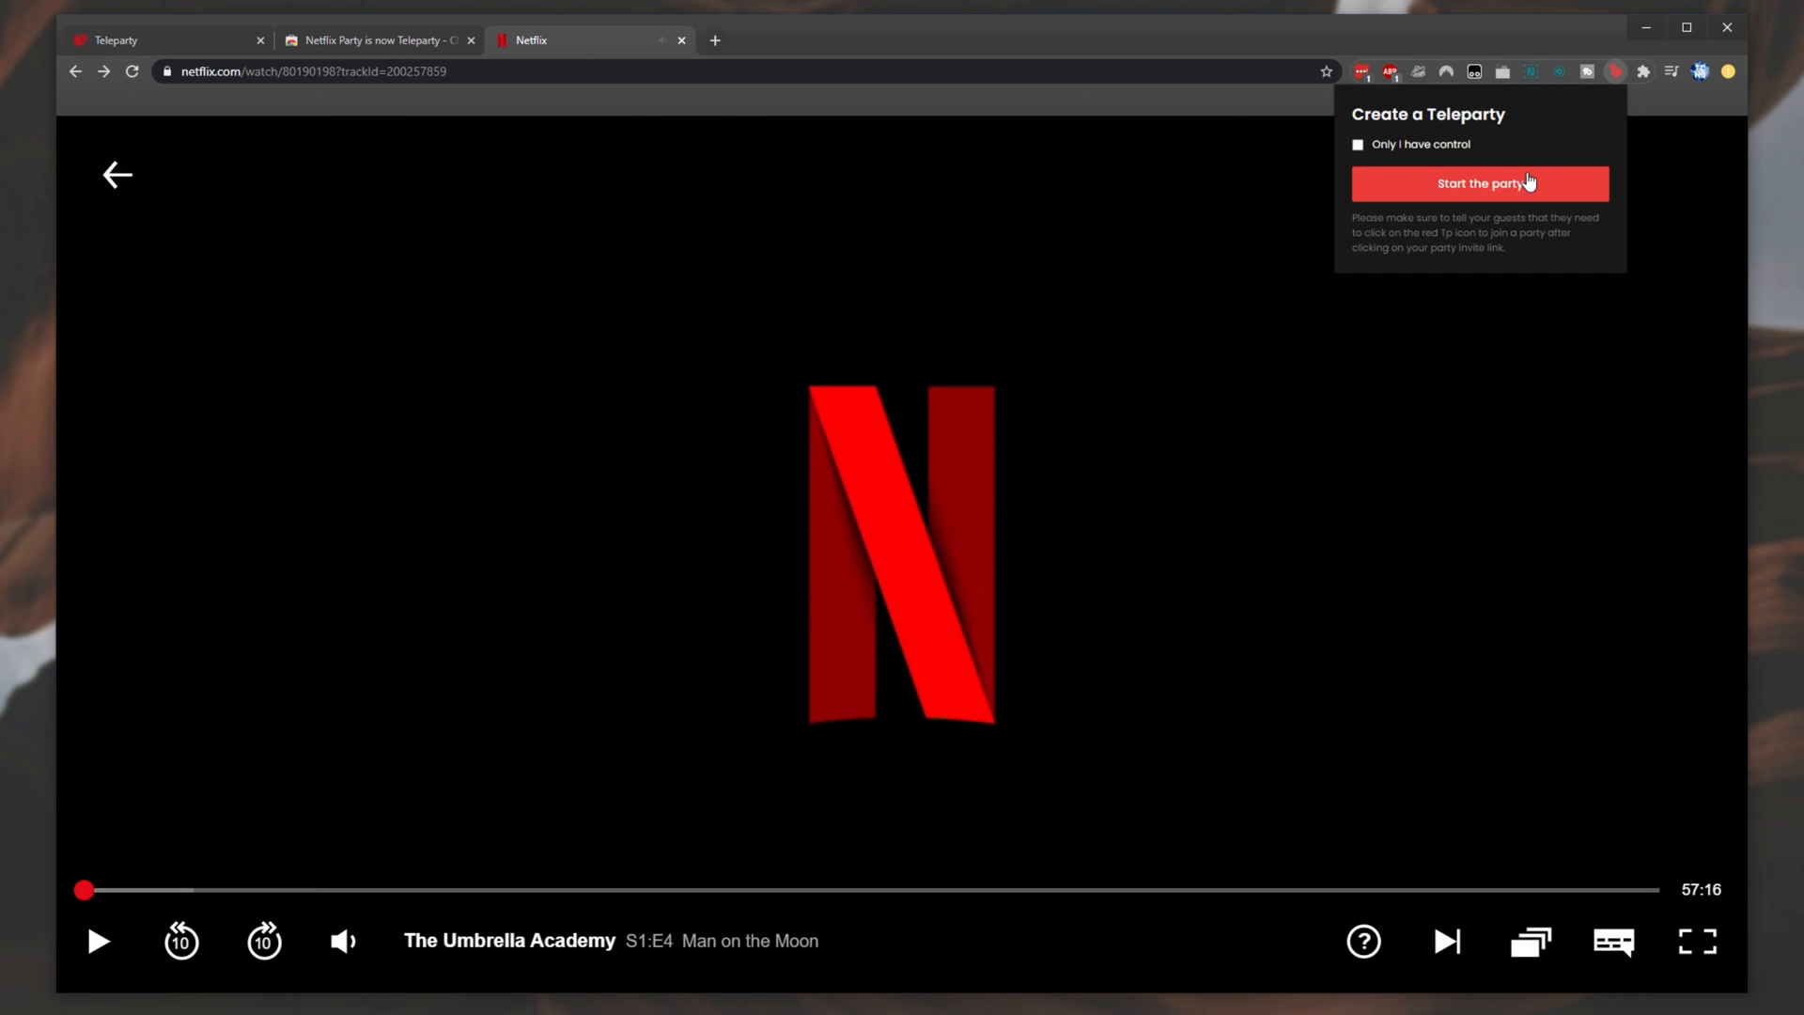
- Start a new Teleparty on episode 4 and close its invite-link panel
left_click(1479, 182)
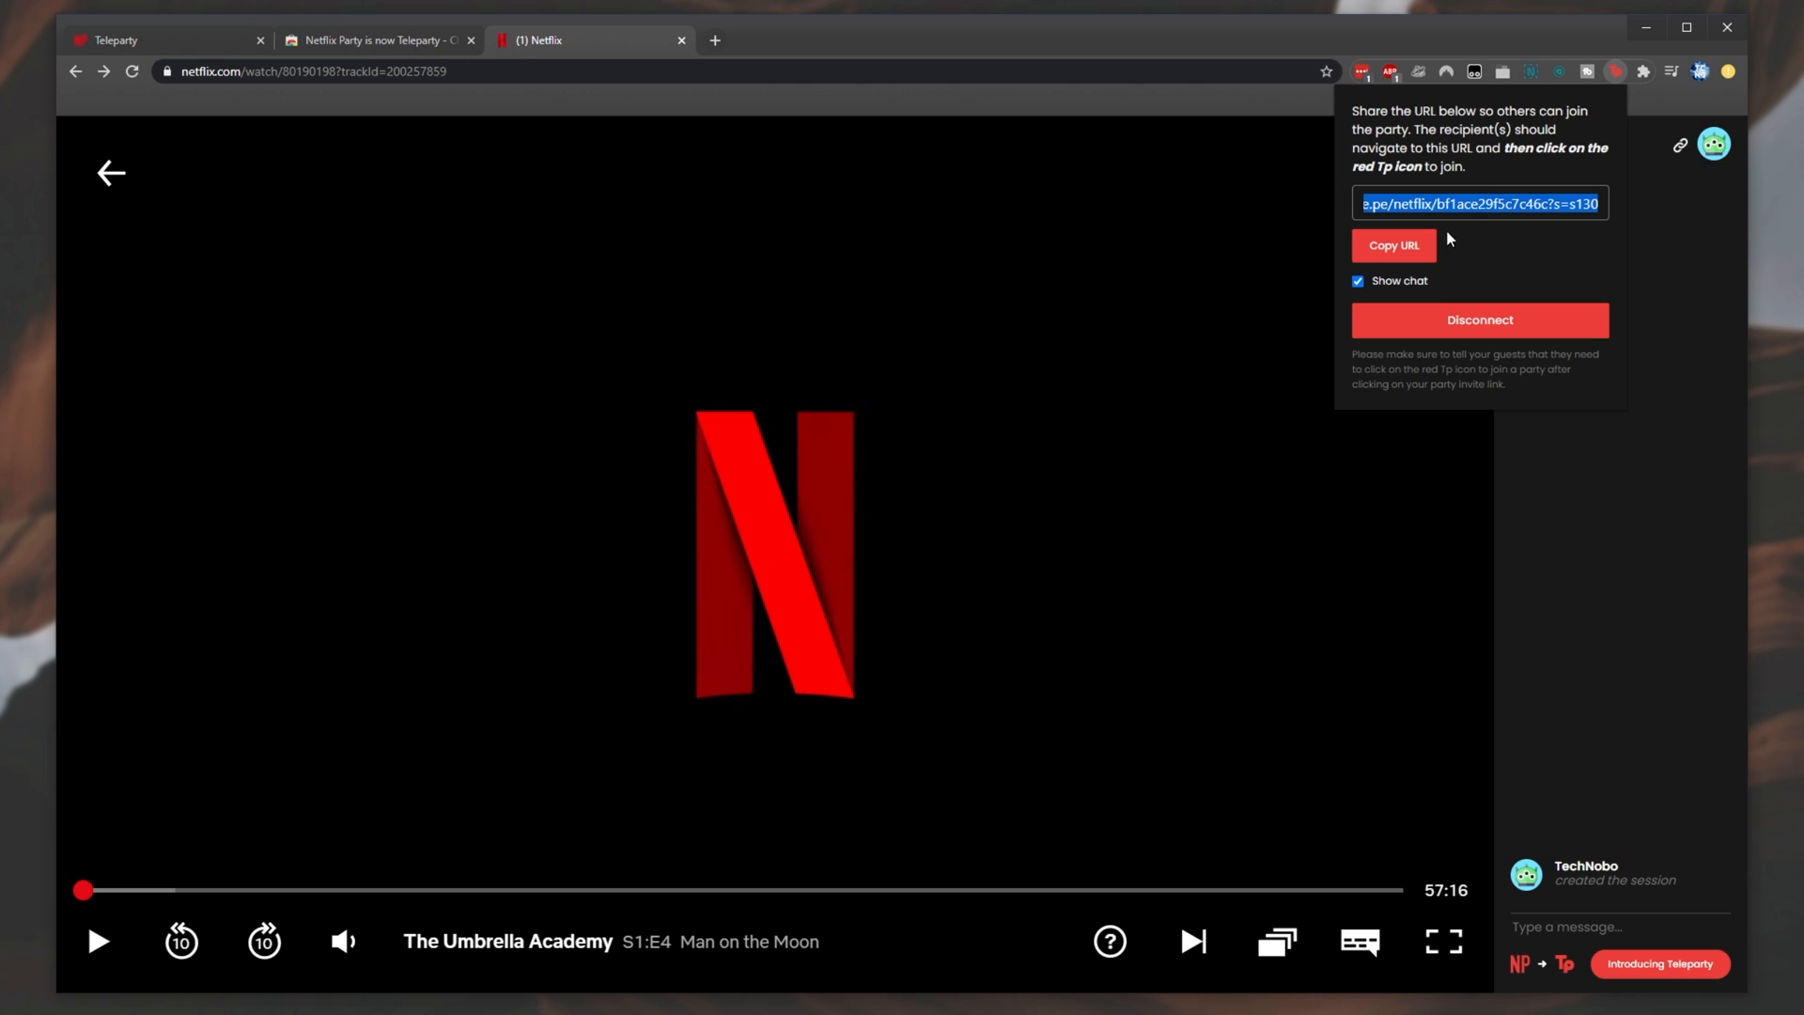
left_click(1393, 244)
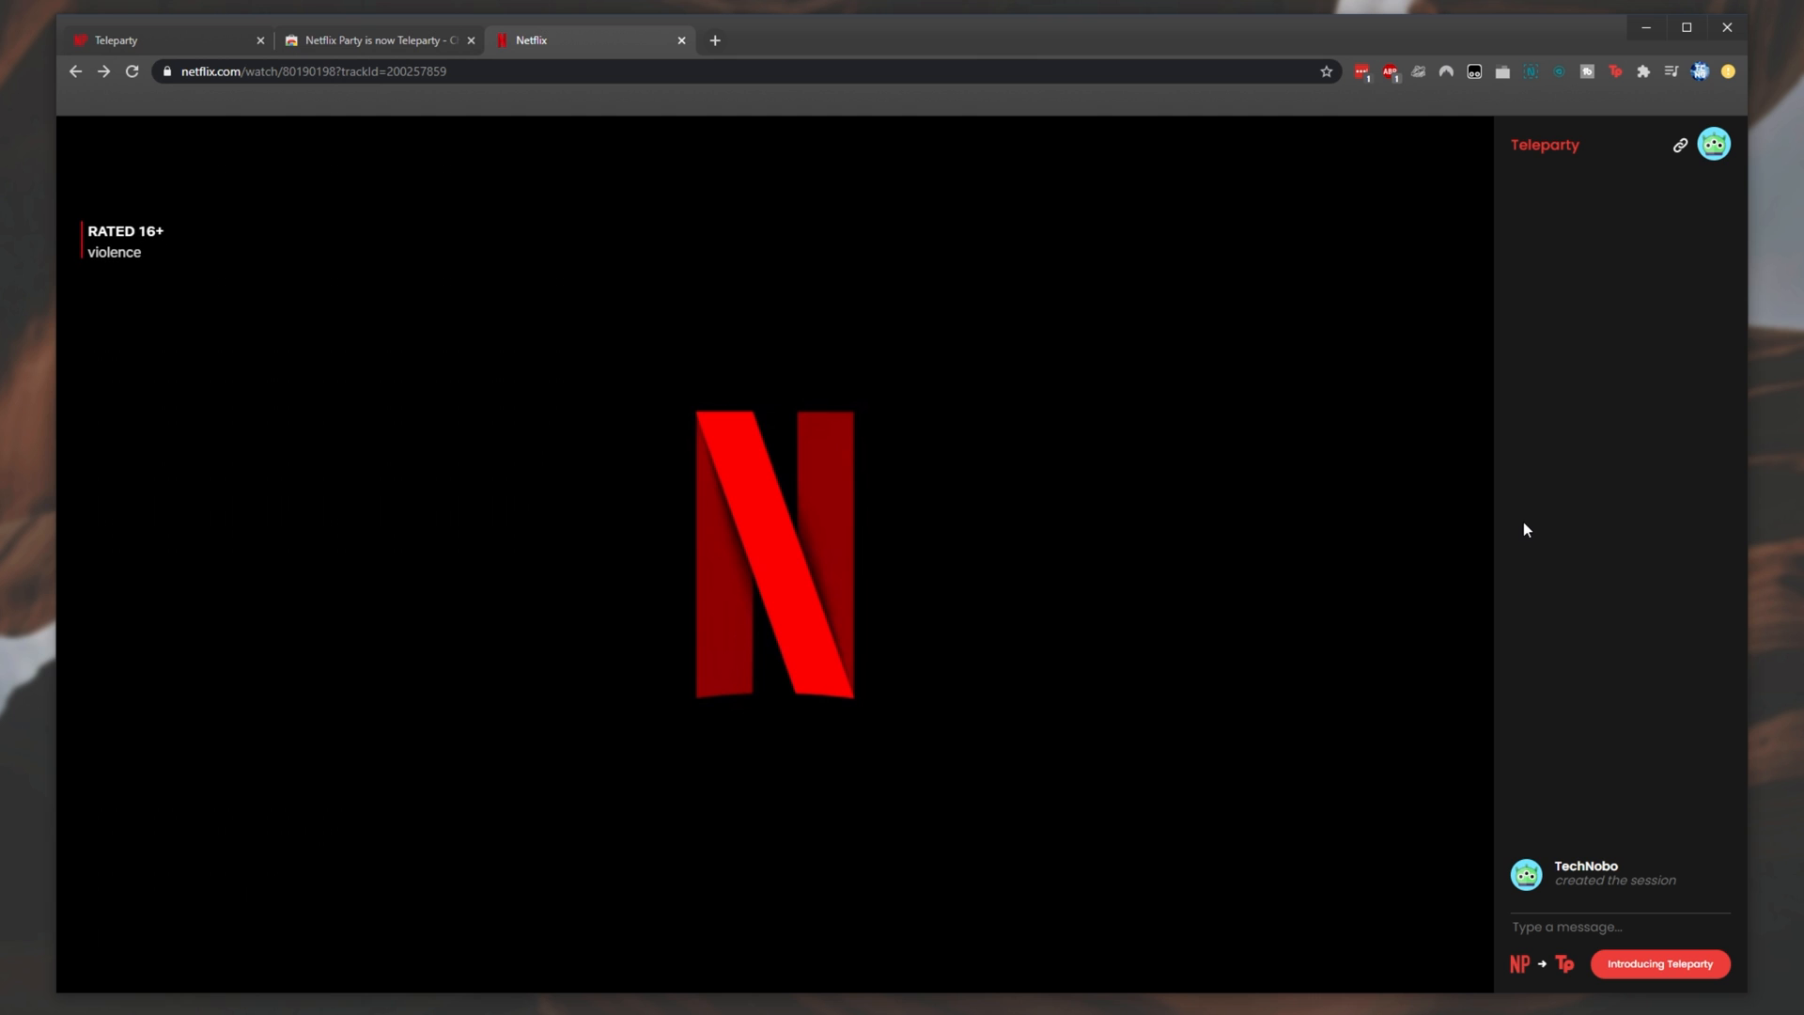
mouse_move(1216, 524)
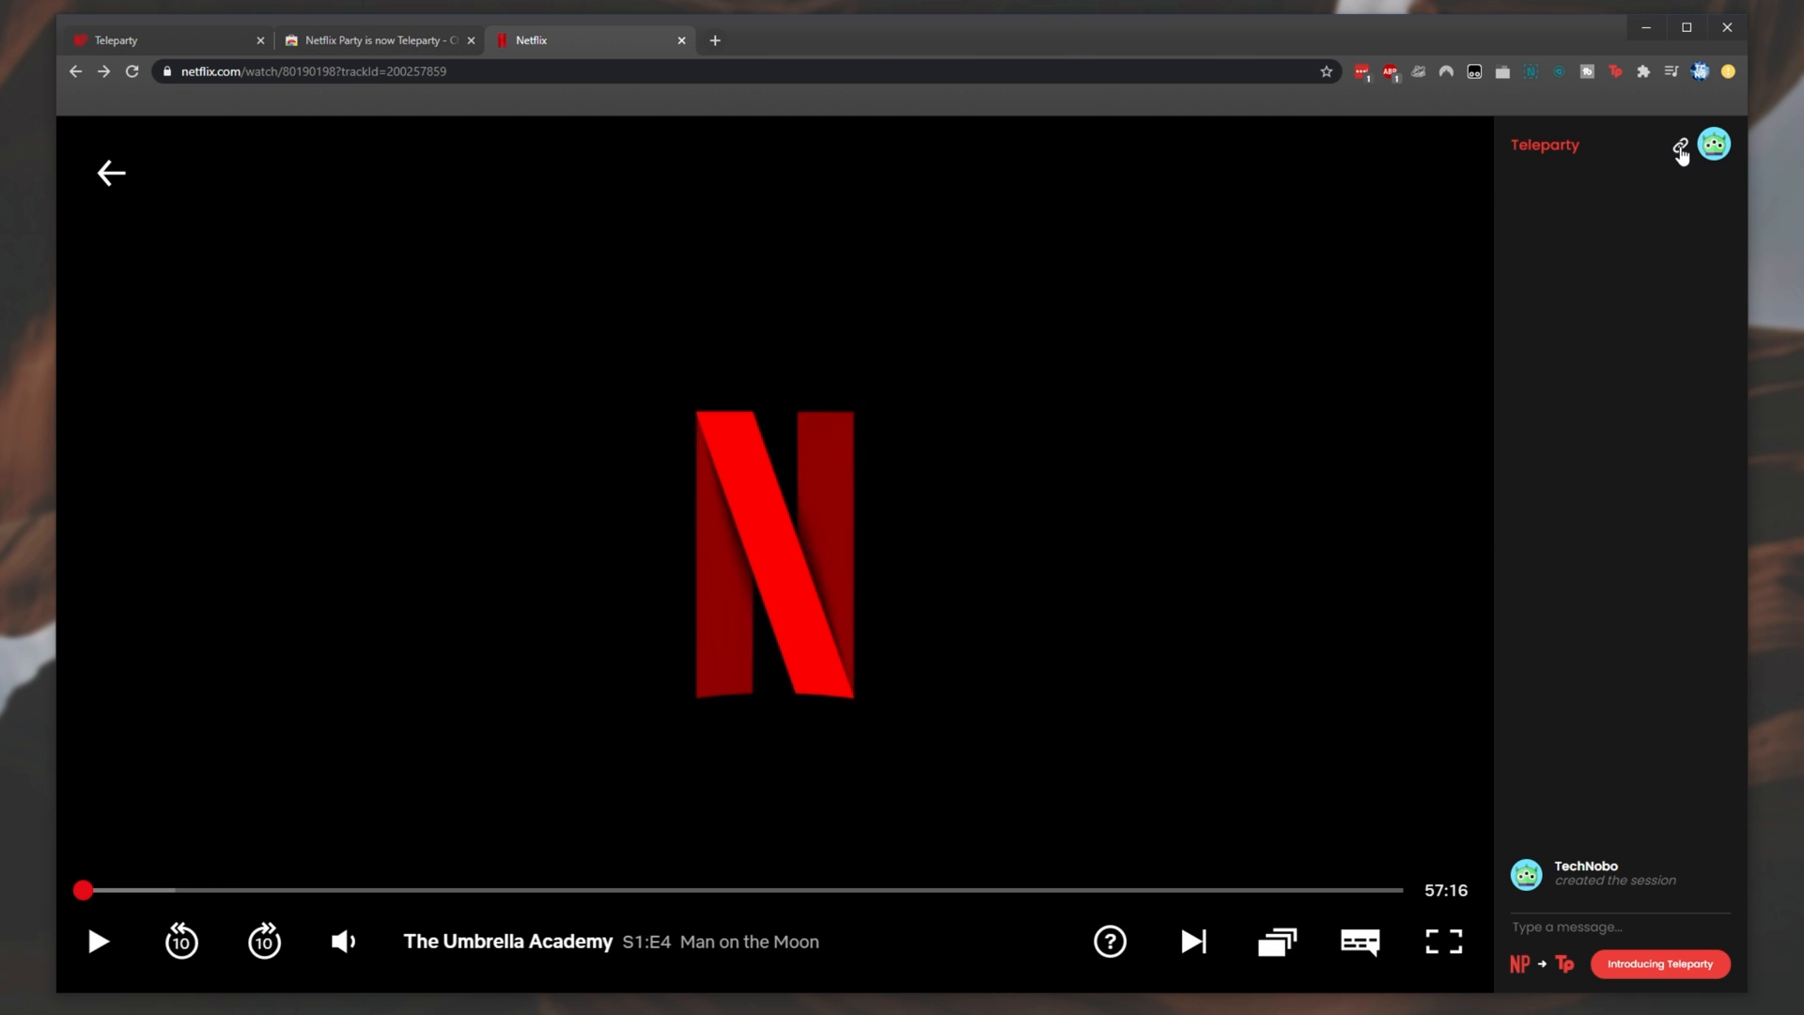
mouse_move(1611, 395)
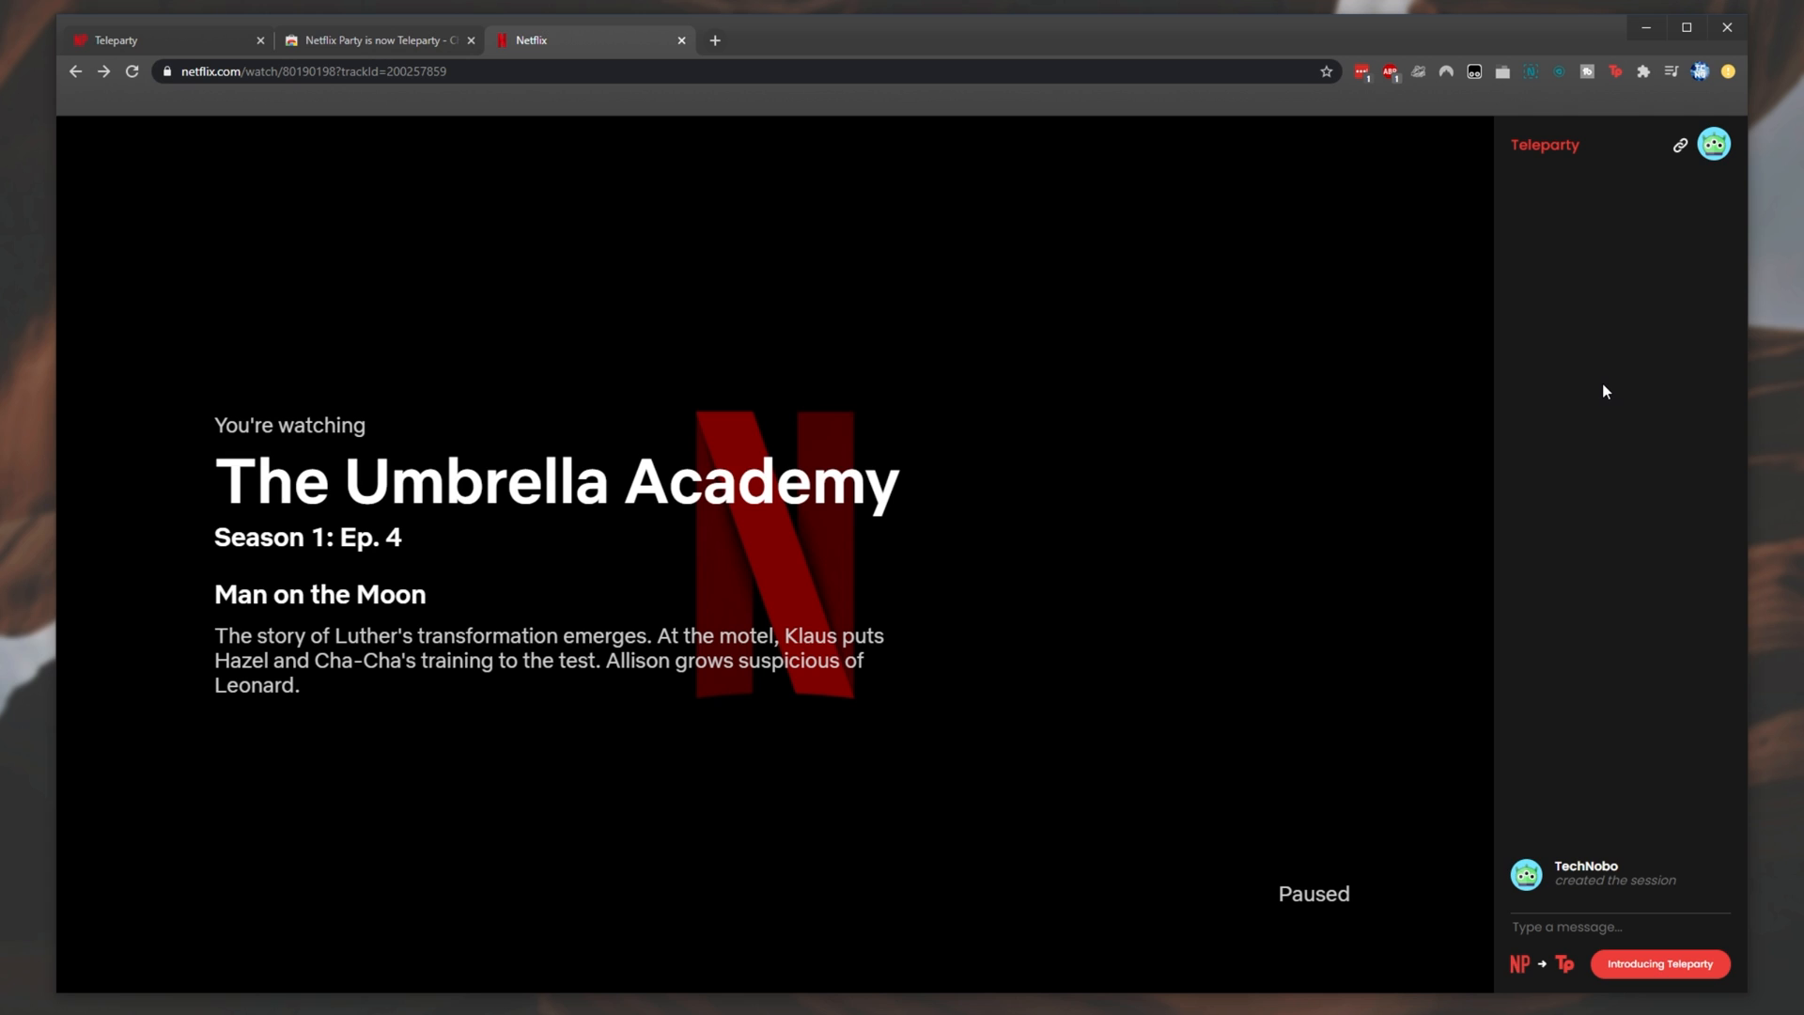
mouse_move(1610, 139)
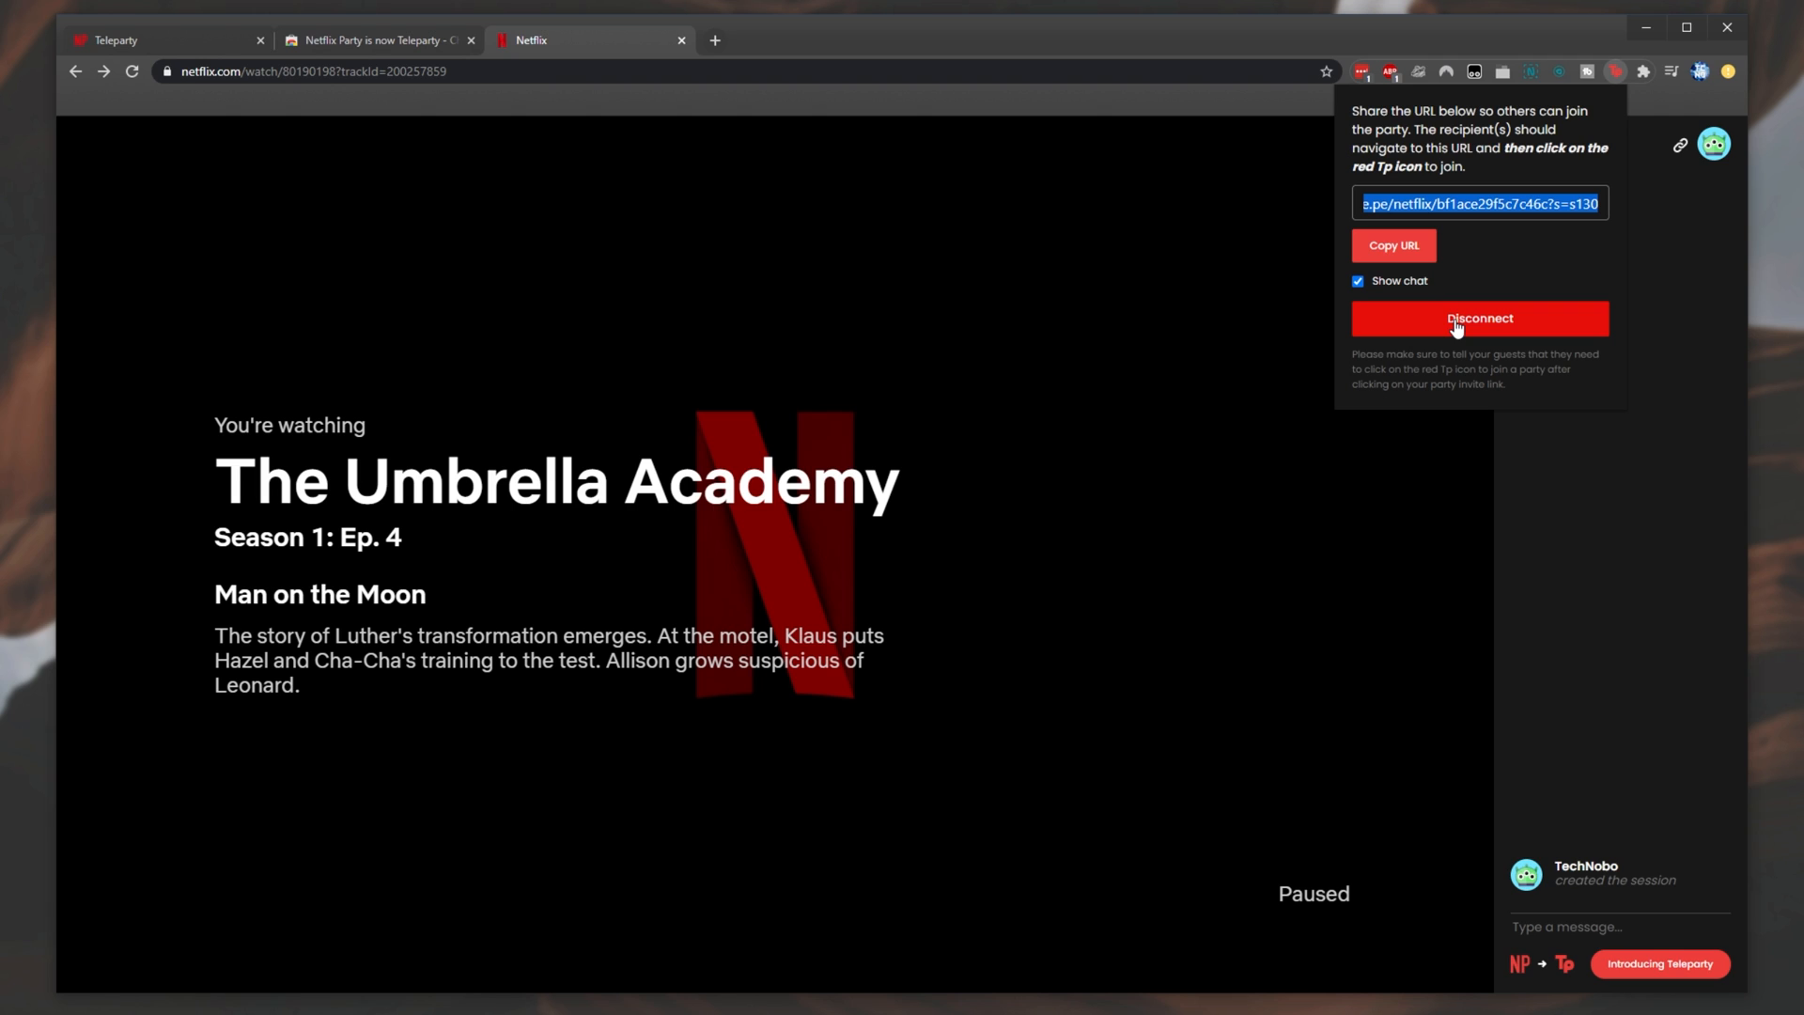
mouse_move(1398, 284)
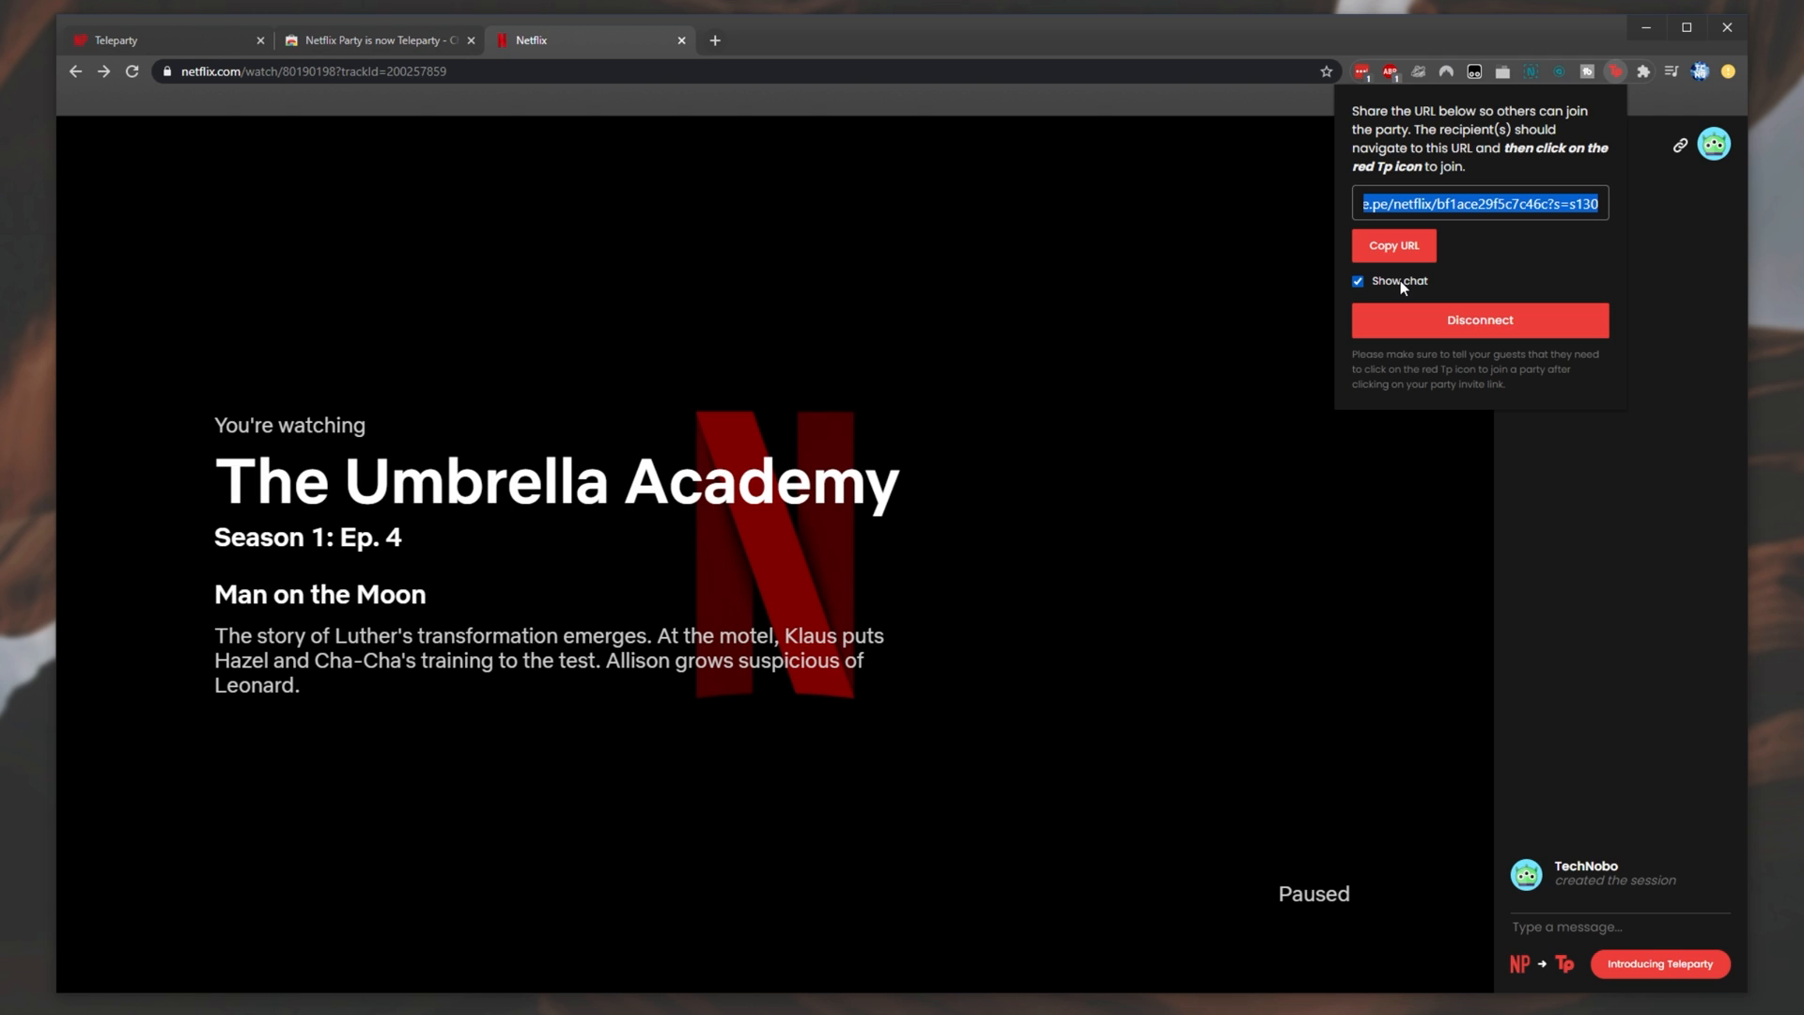
- Uncheck Show chat in the Teleparty popup to hide the sidebar
left_click(1357, 280)
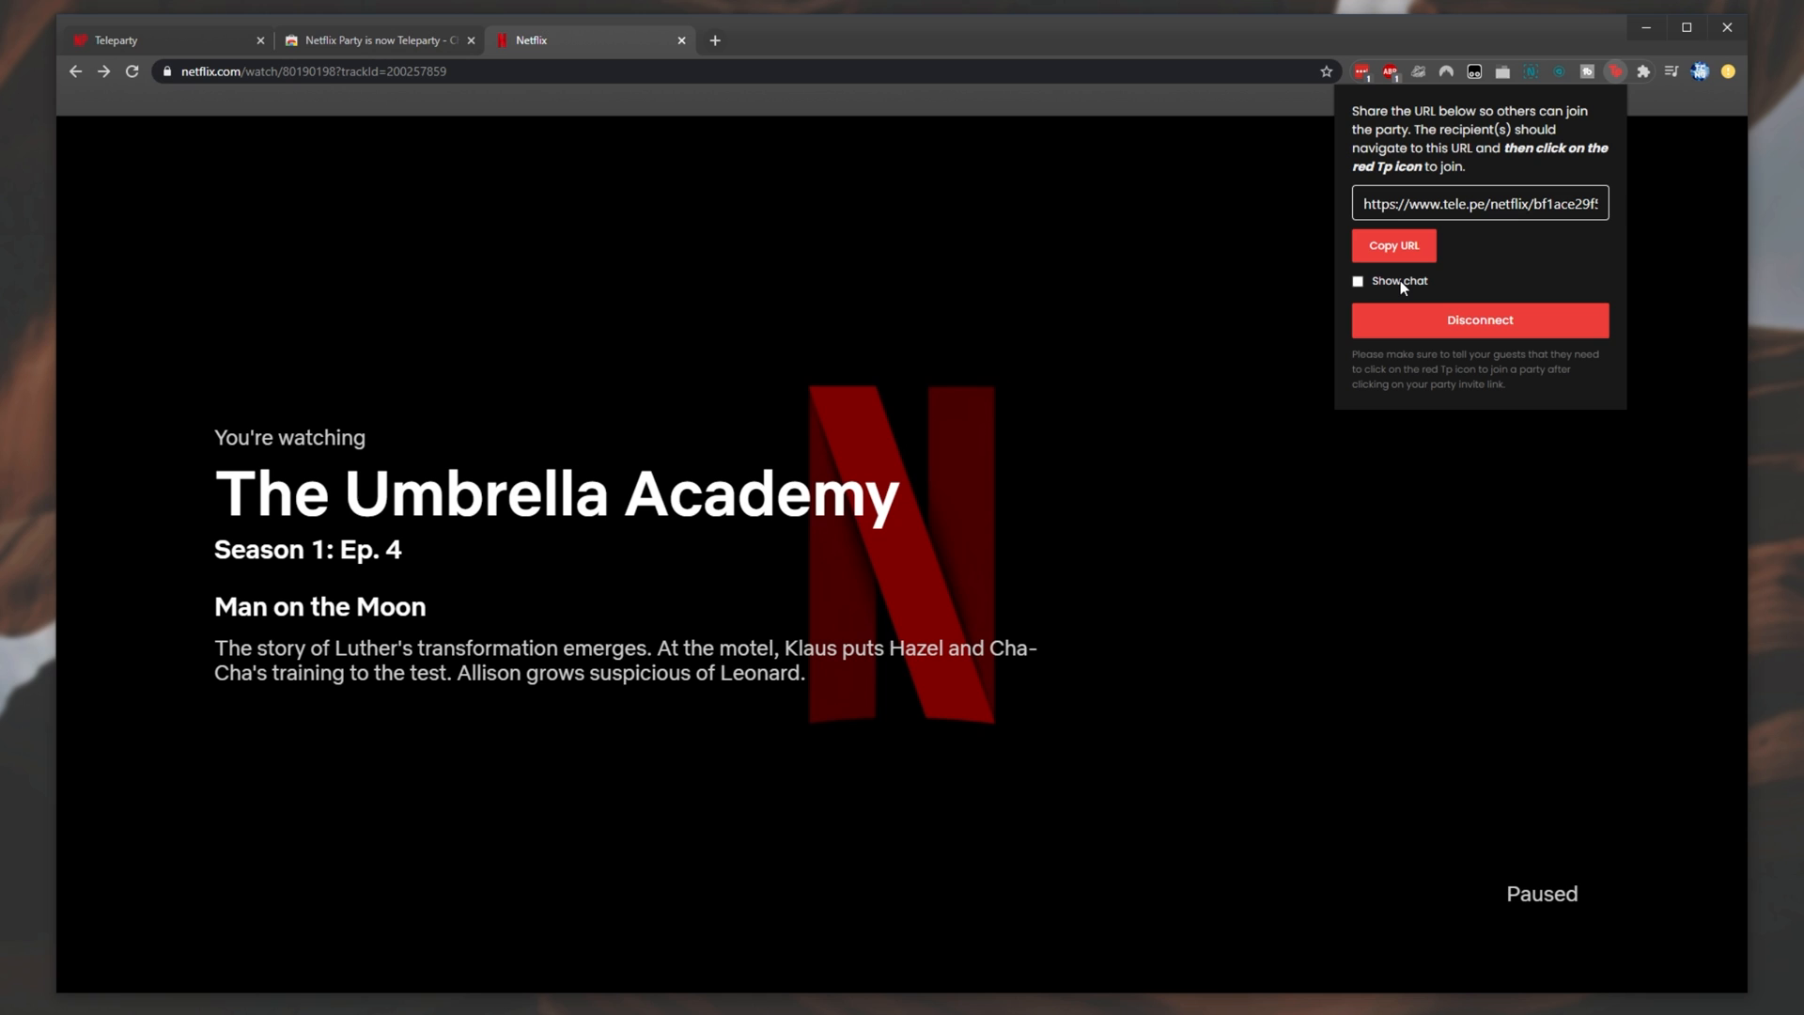
- Re-enable Show chat so the sidebar returns beside paused episode 4
left_click(1357, 280)
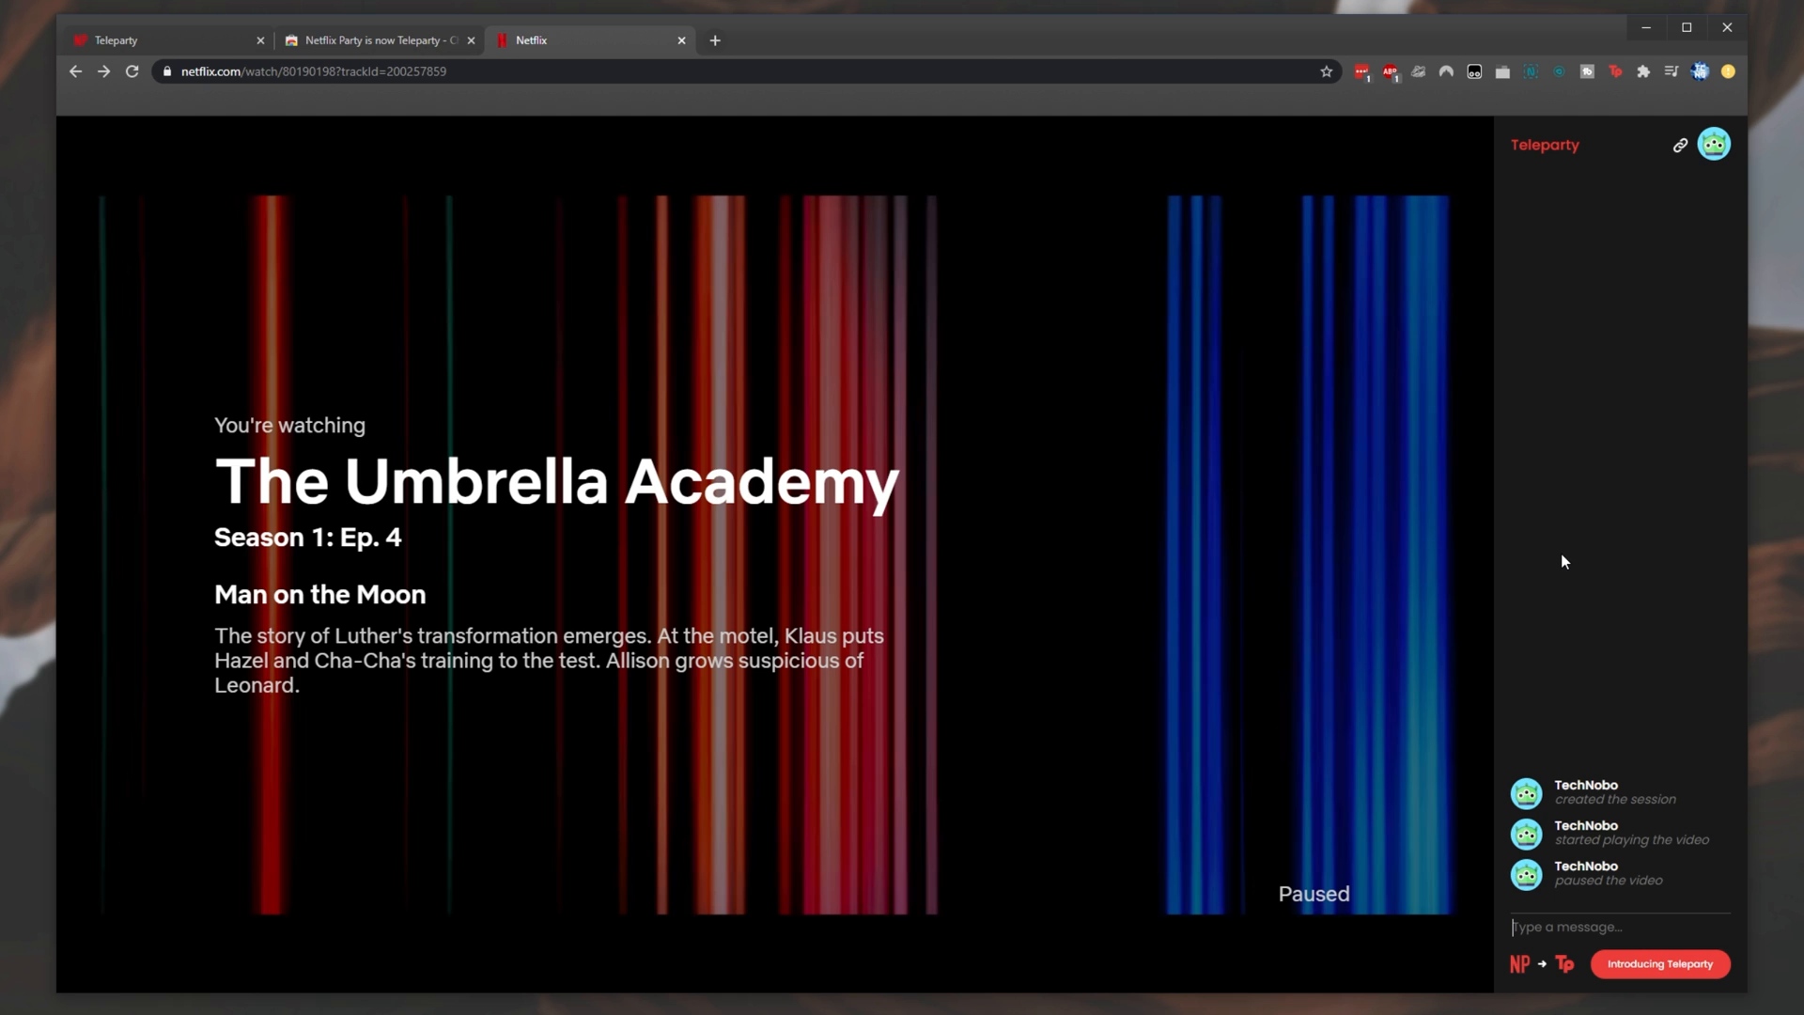
left_click(1688, 27)
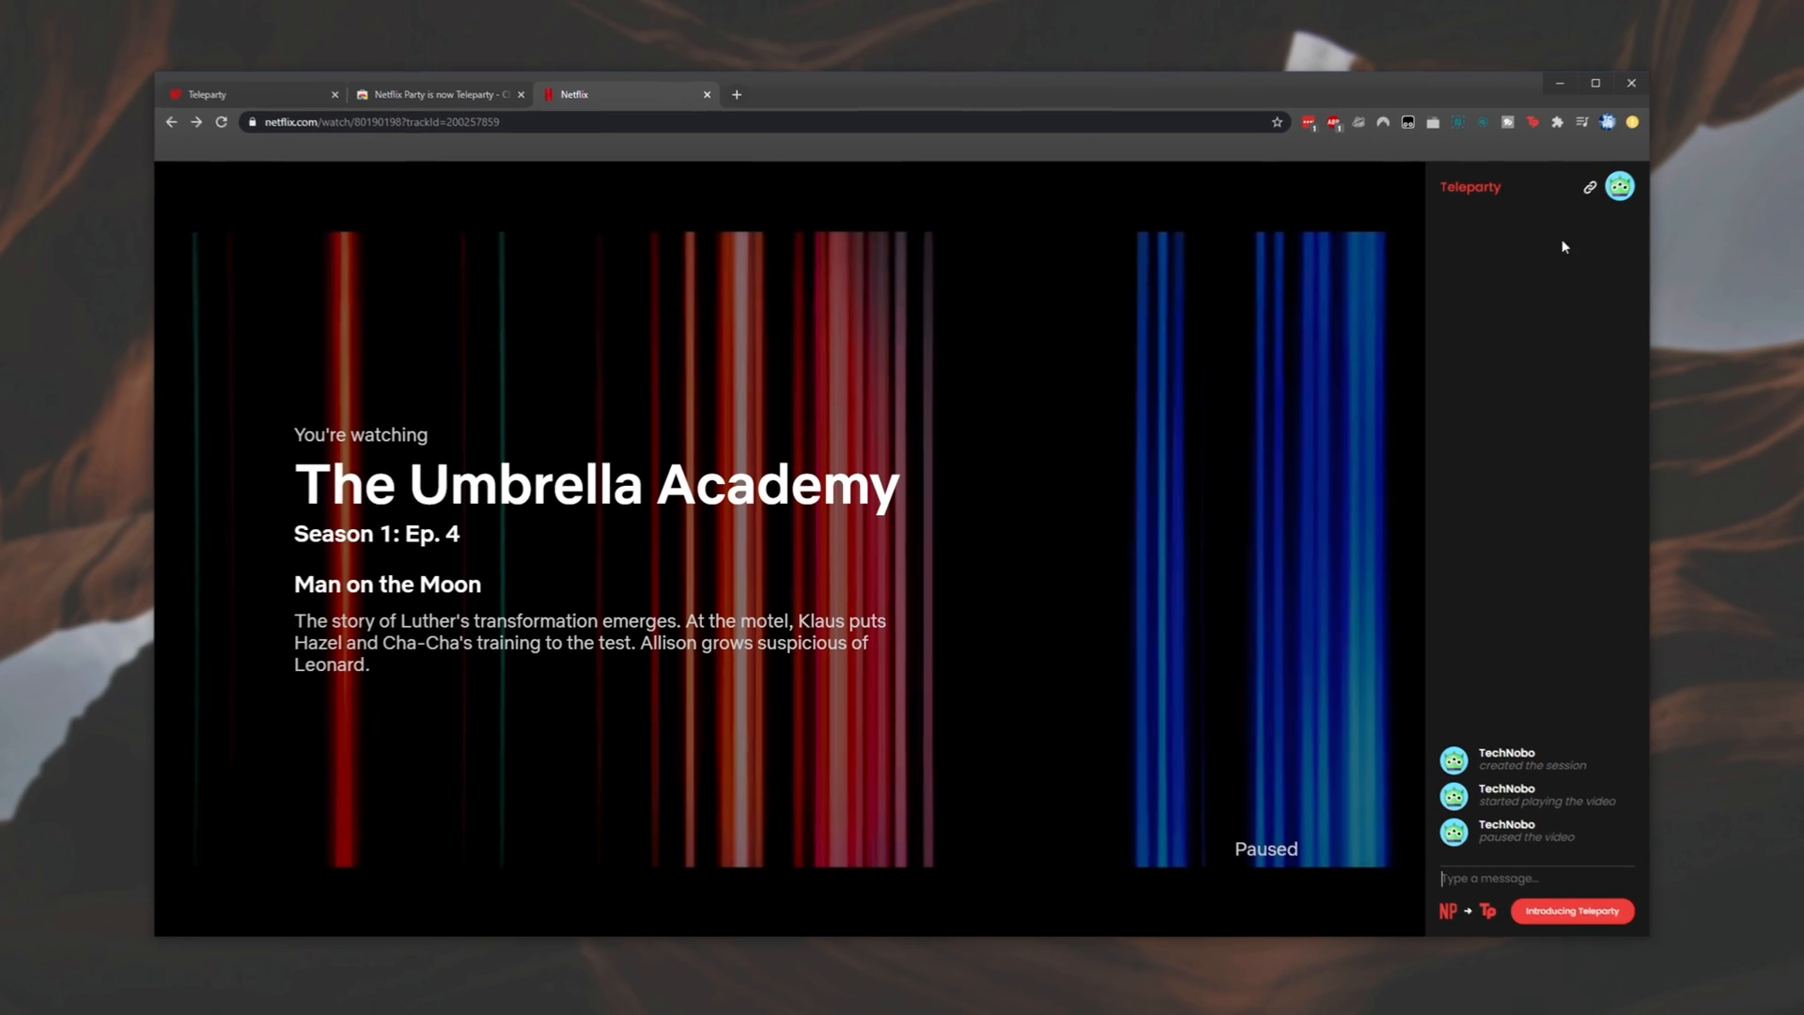